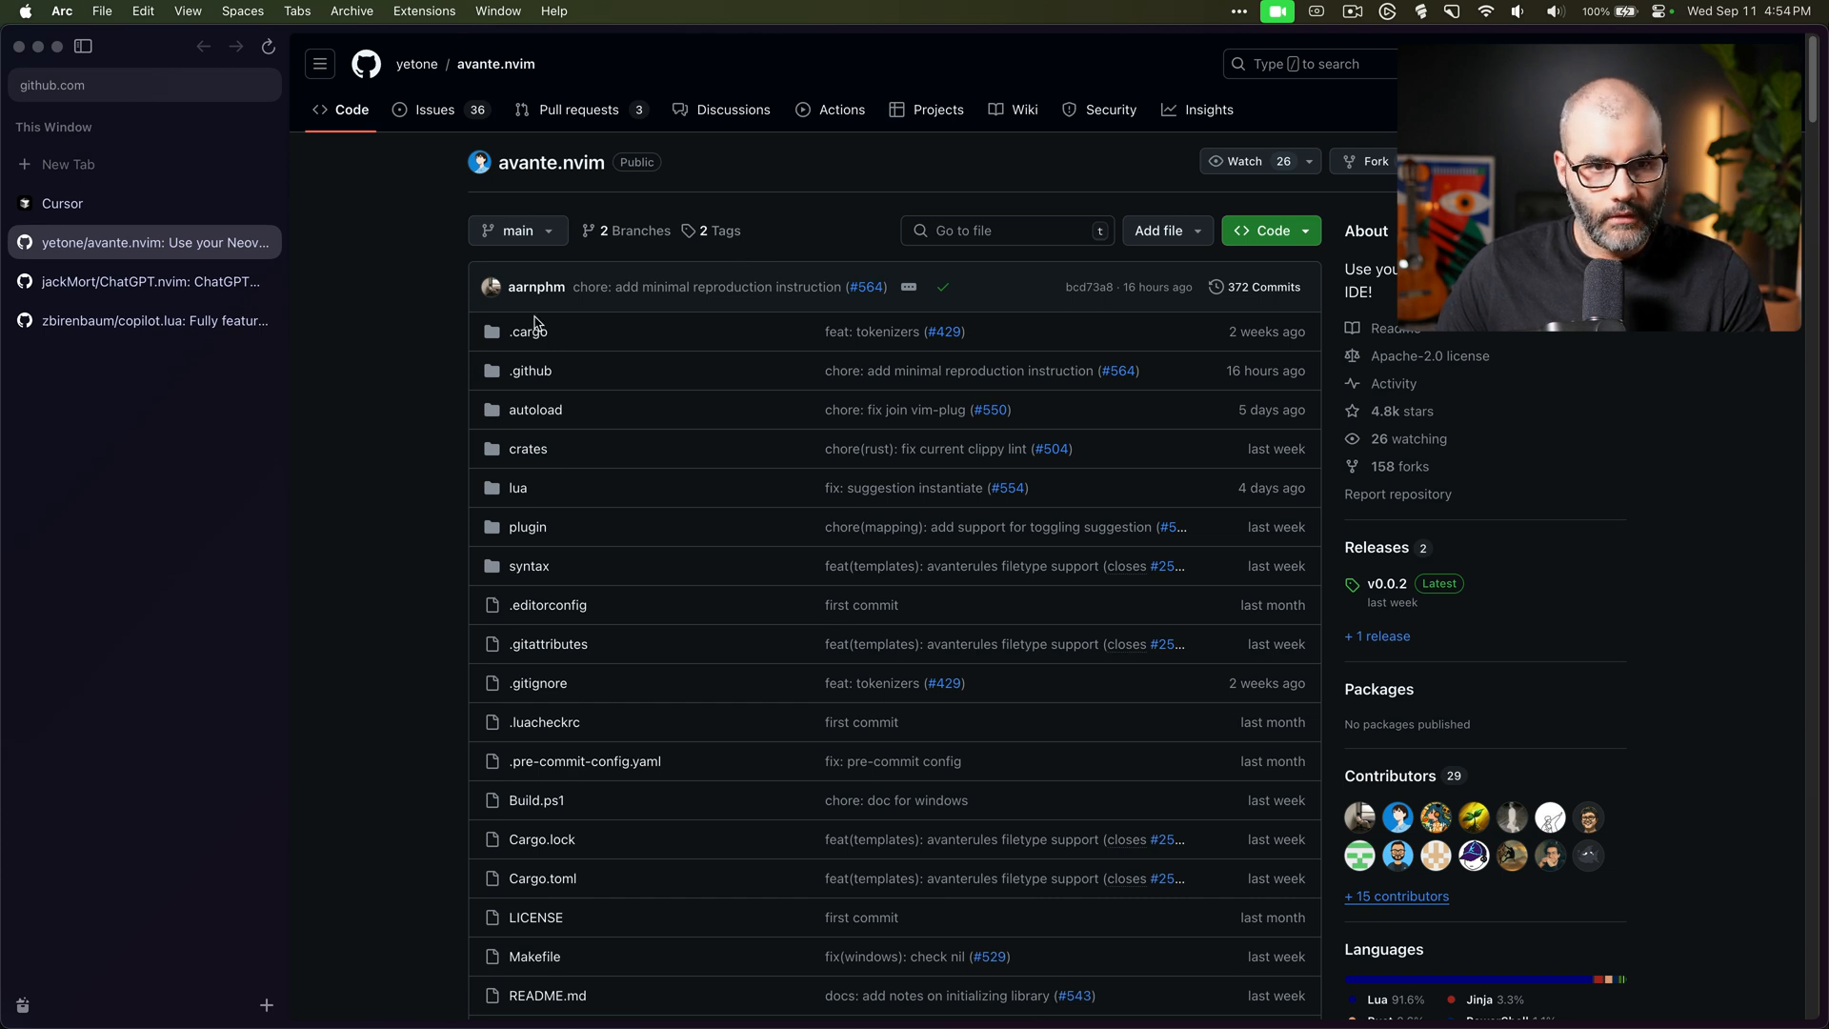
{"action": "mouse_move", "coordinate": [390, 339]}
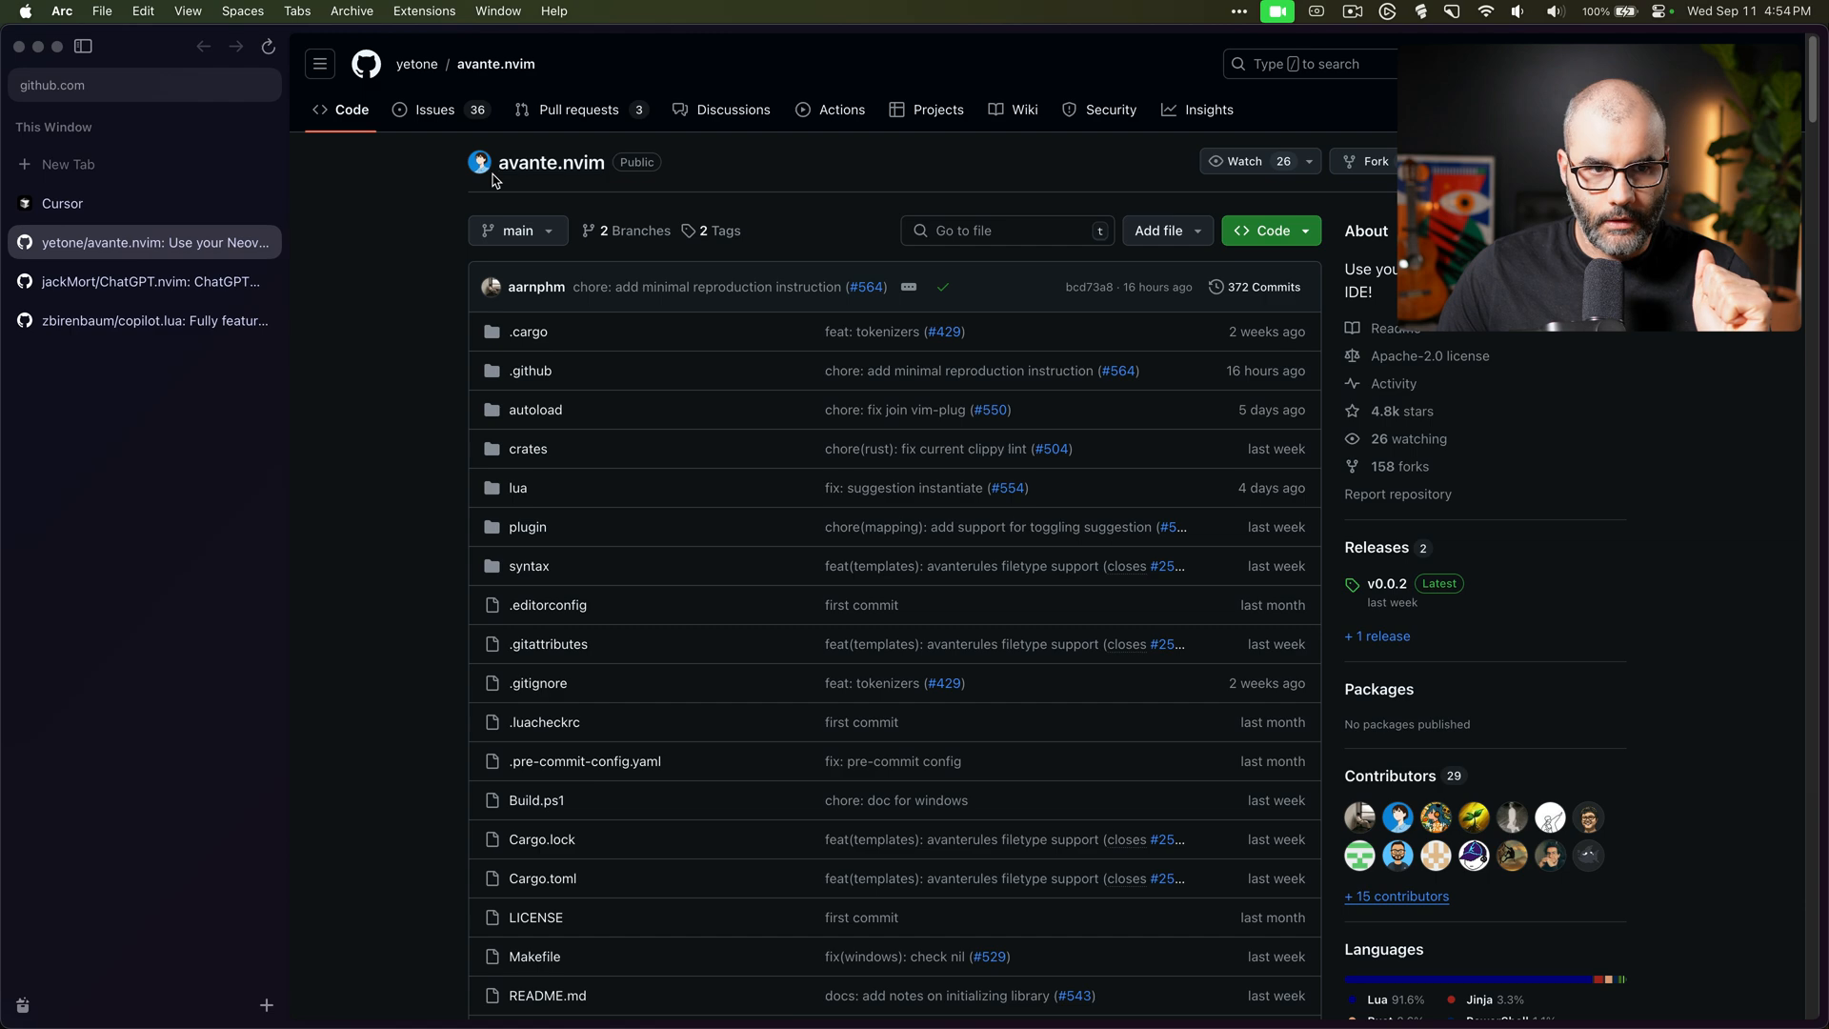
Browse the Cursor homepage's feature highlights down to the natural-language editing section
{"action": "scroll", "scroll_direction": "down", "scroll_amount": 3}
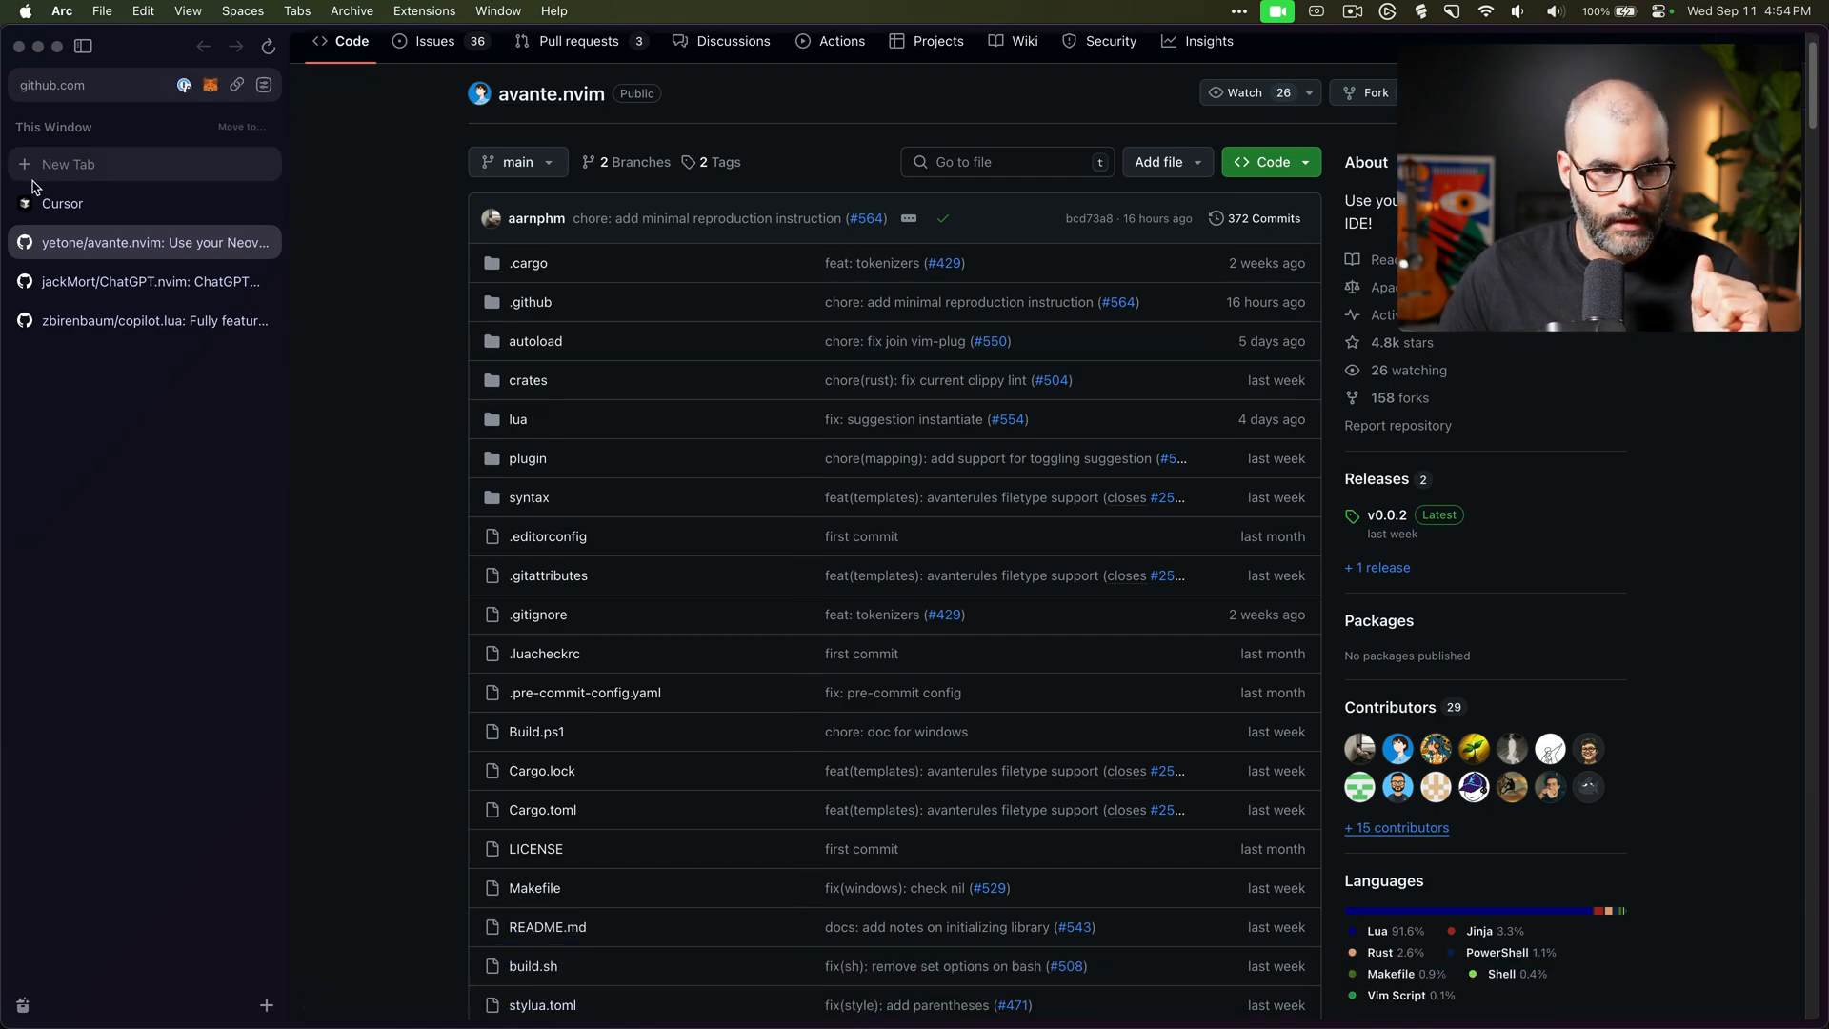
{"action": "left_click", "coordinate": [61, 204]}
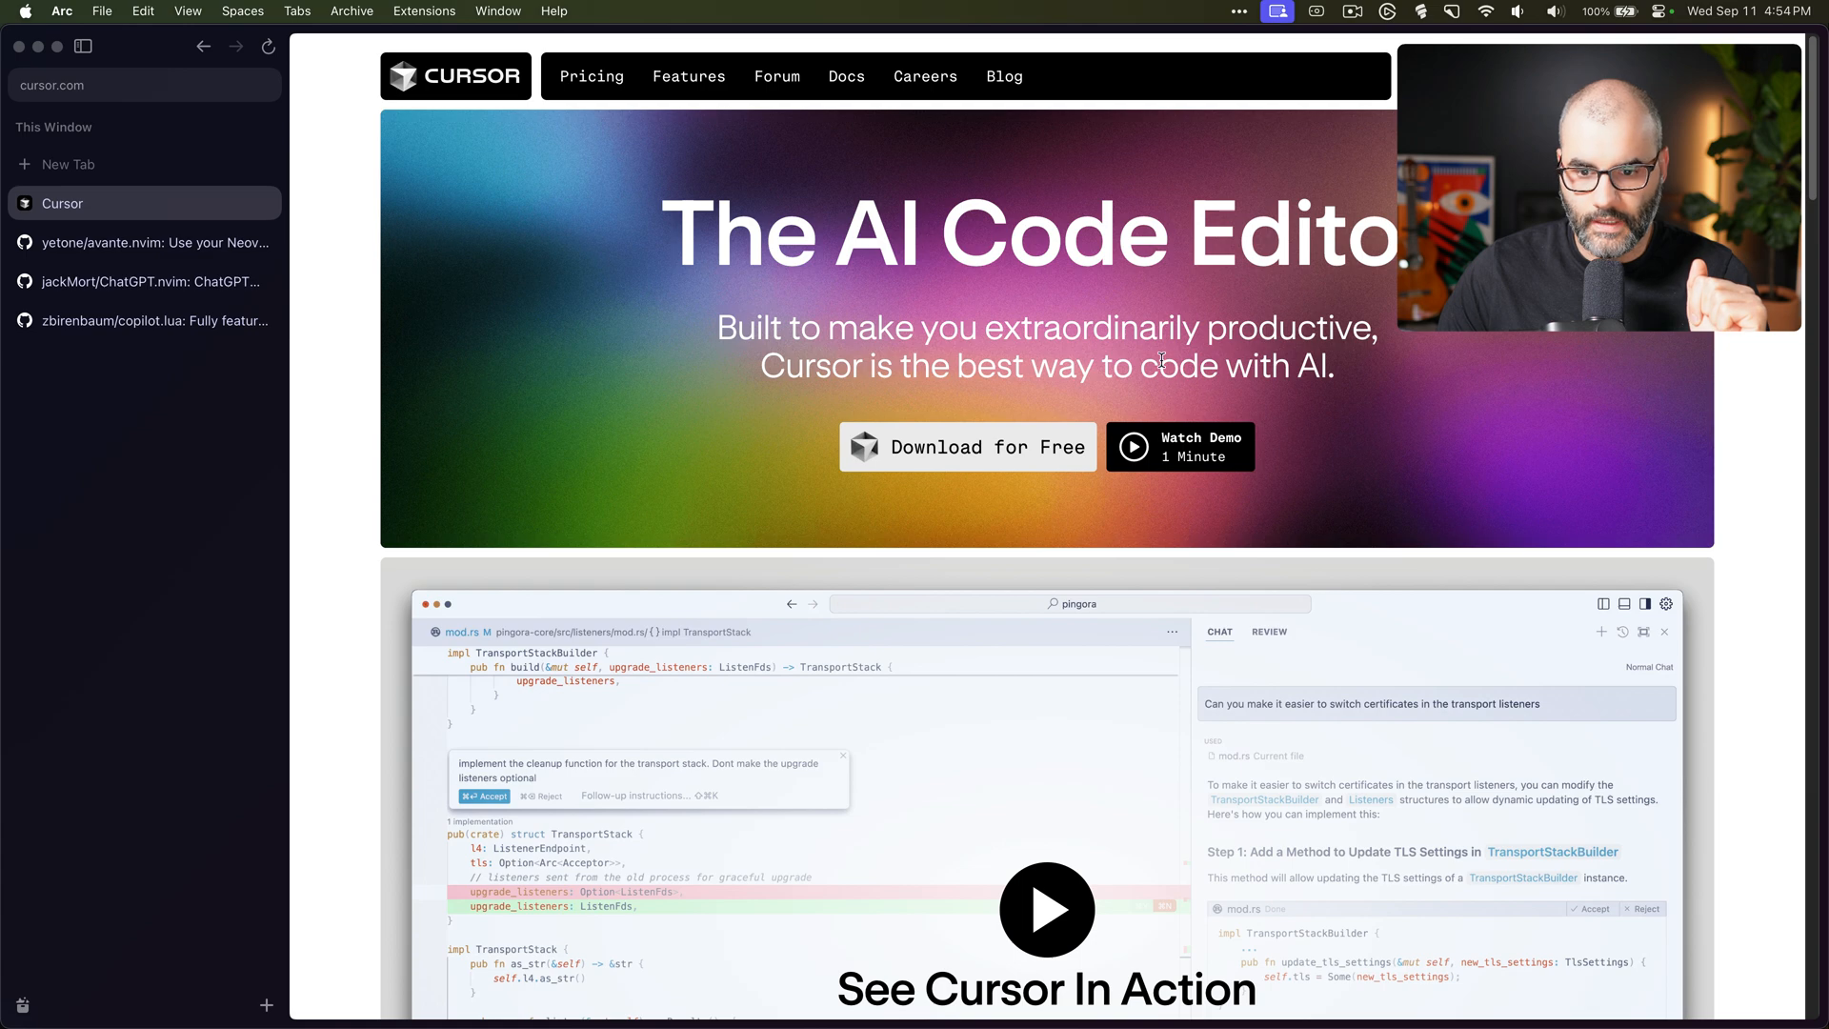
{"action": "scroll", "scroll_direction": "down", "scroll_amount": 3}
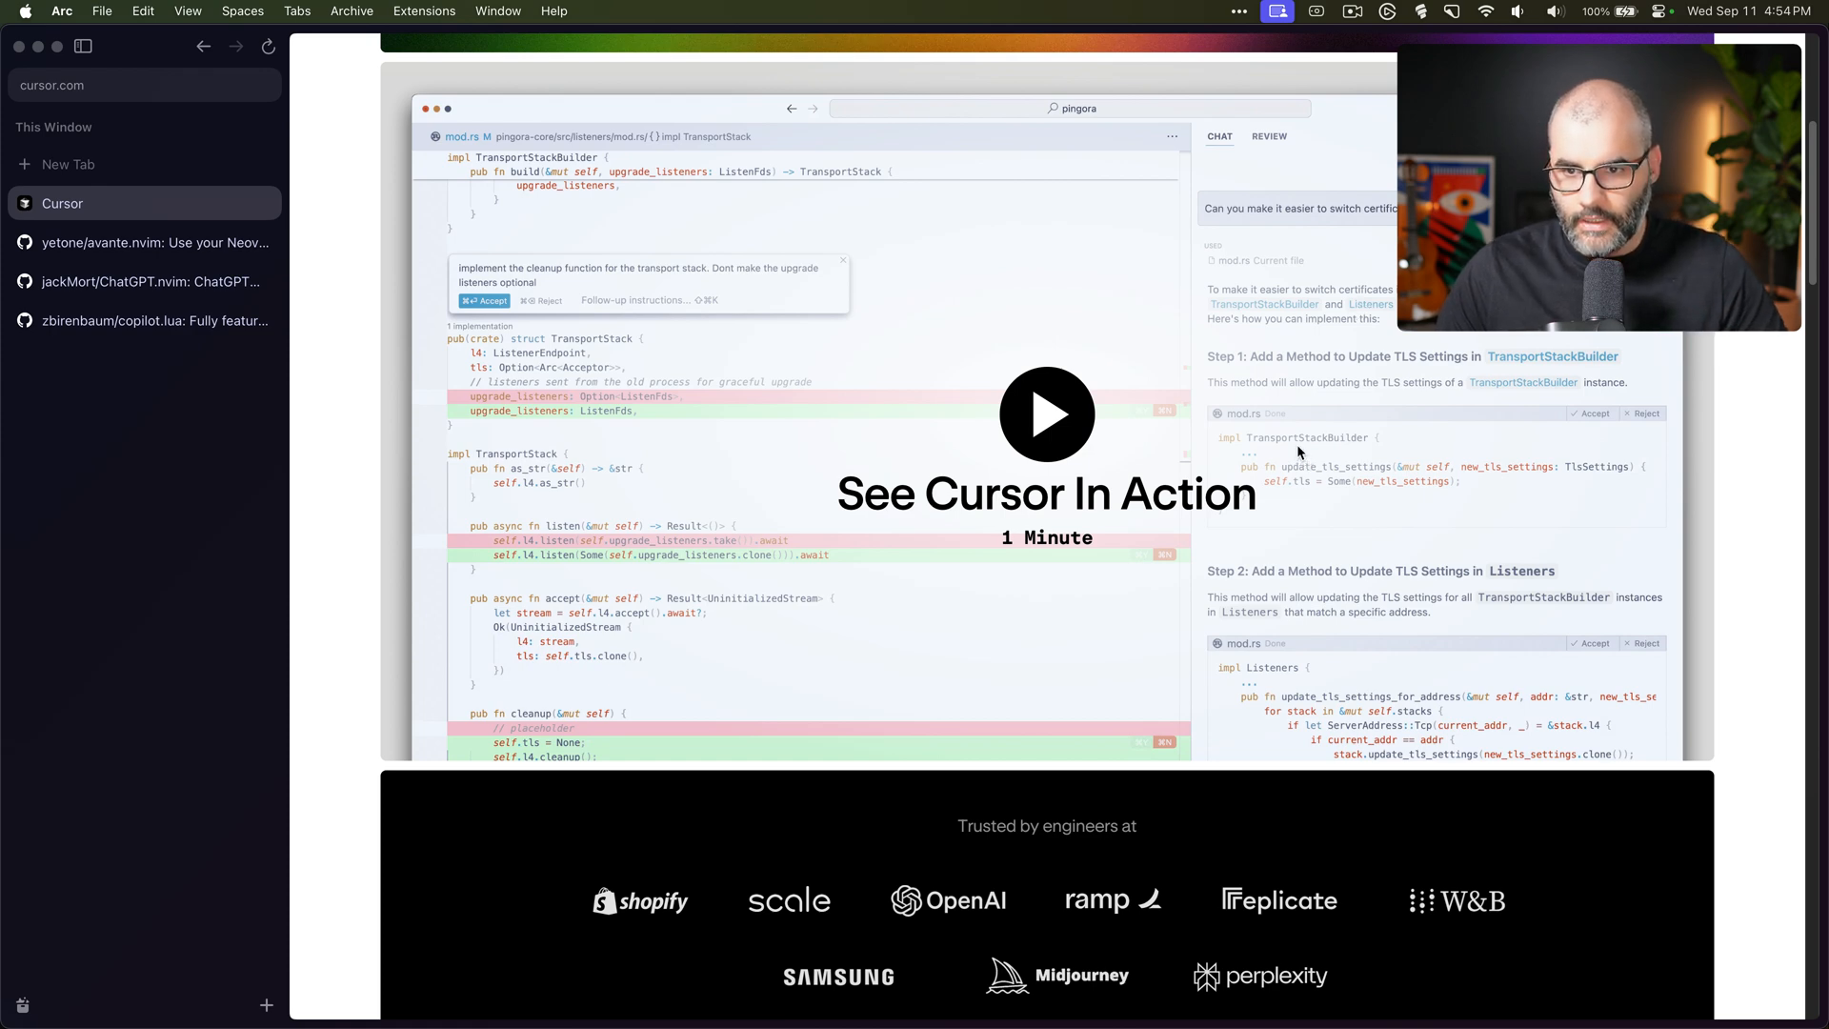
{"action": "scroll", "scroll_direction": "down", "scroll_amount": 3}
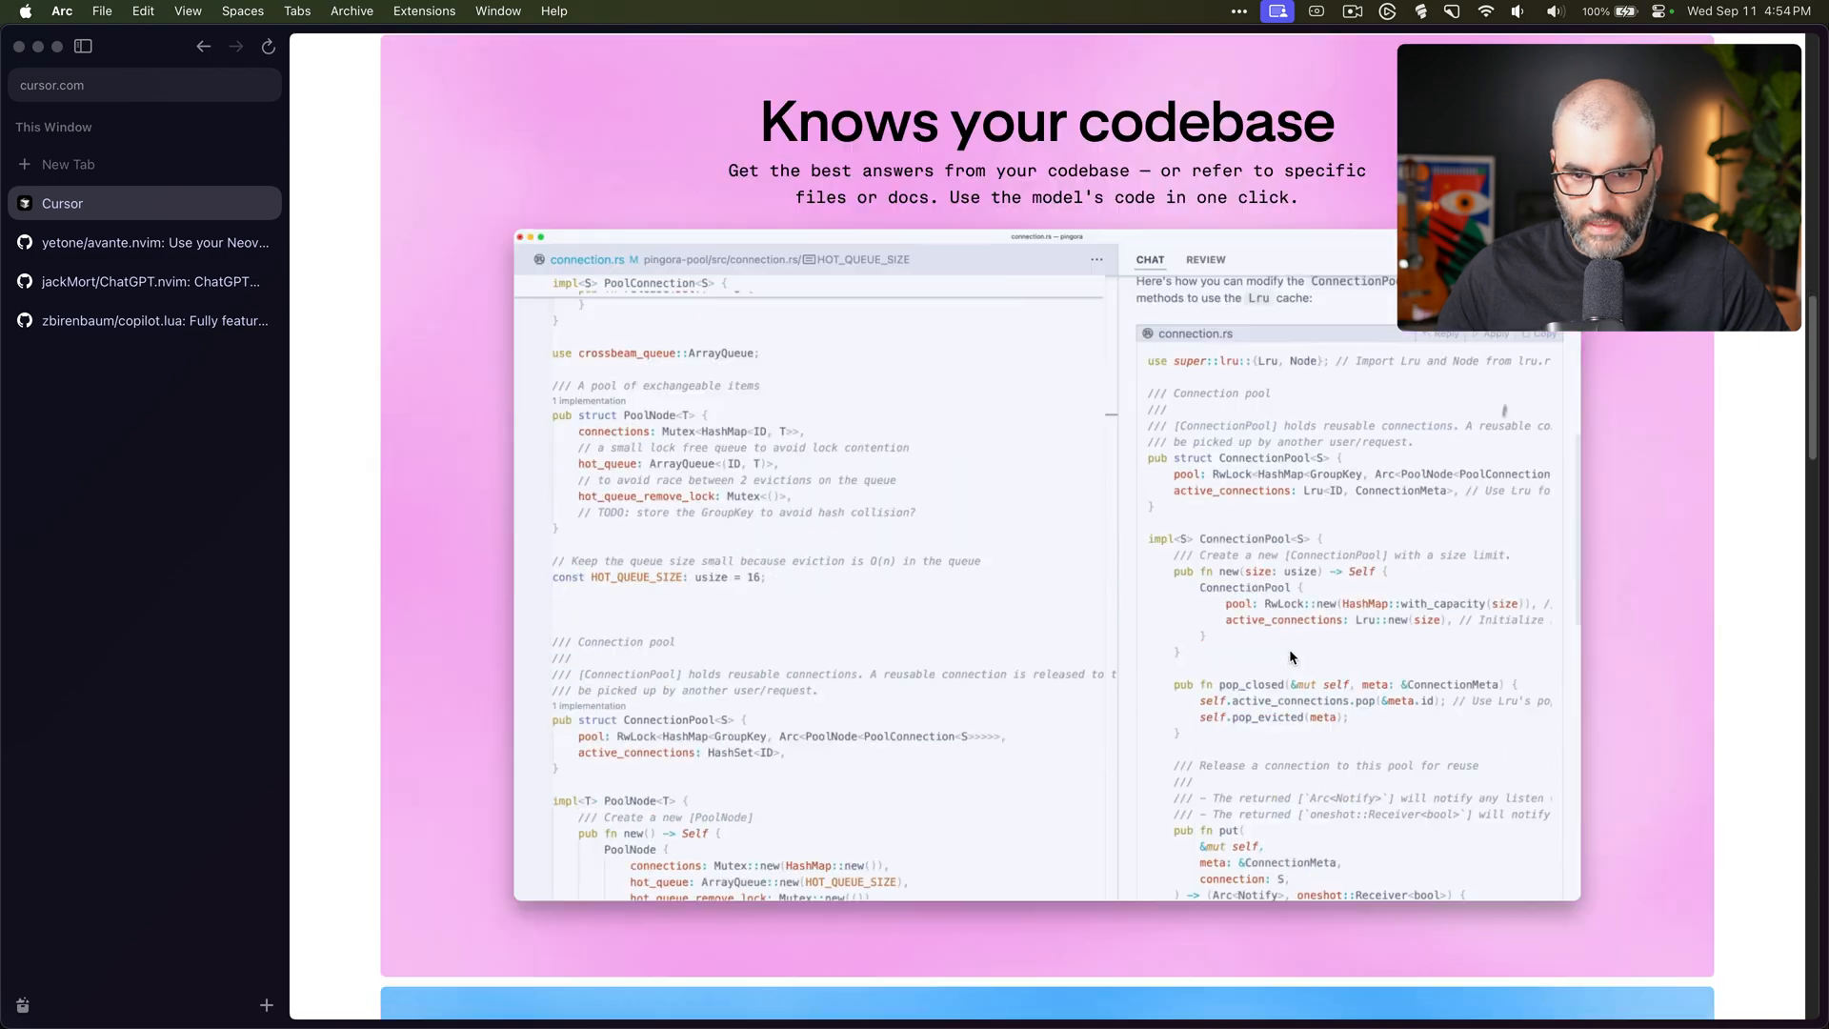
{"action": "scroll", "scroll_direction": "down", "scroll_amount": 3}
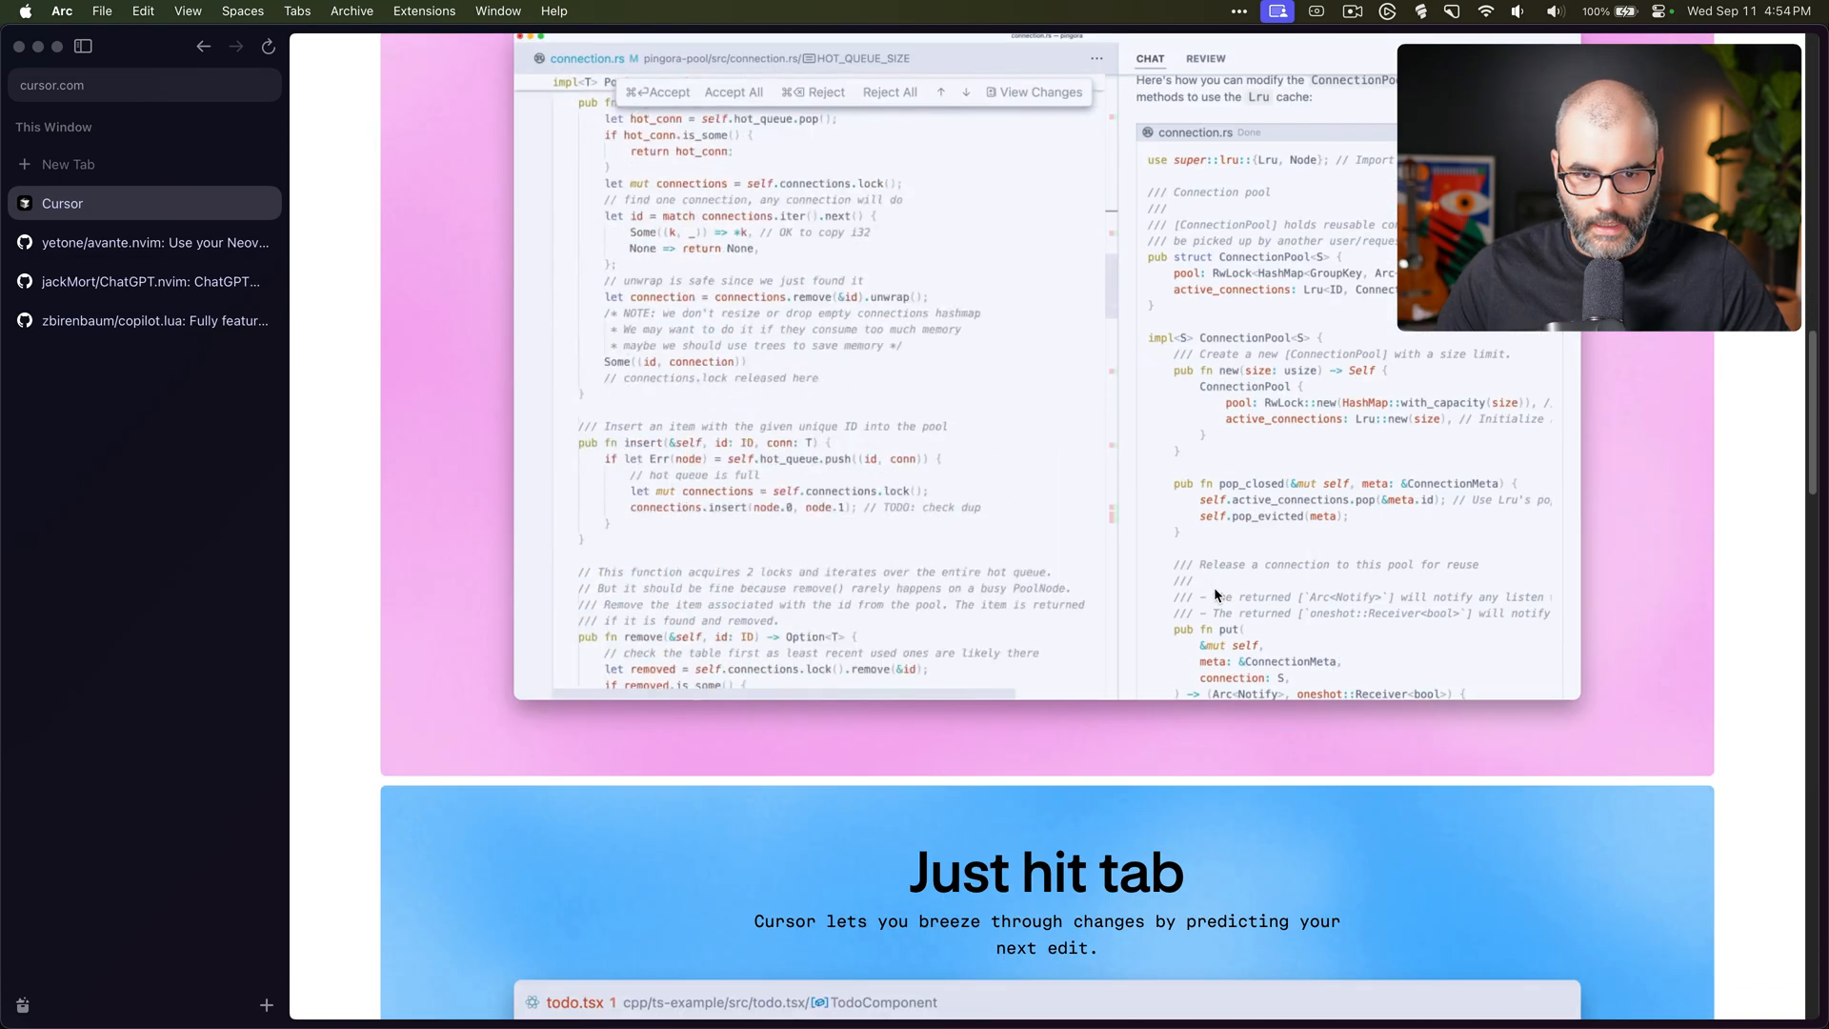
{"action": "scroll", "scroll_direction": "down", "scroll_amount": 3}
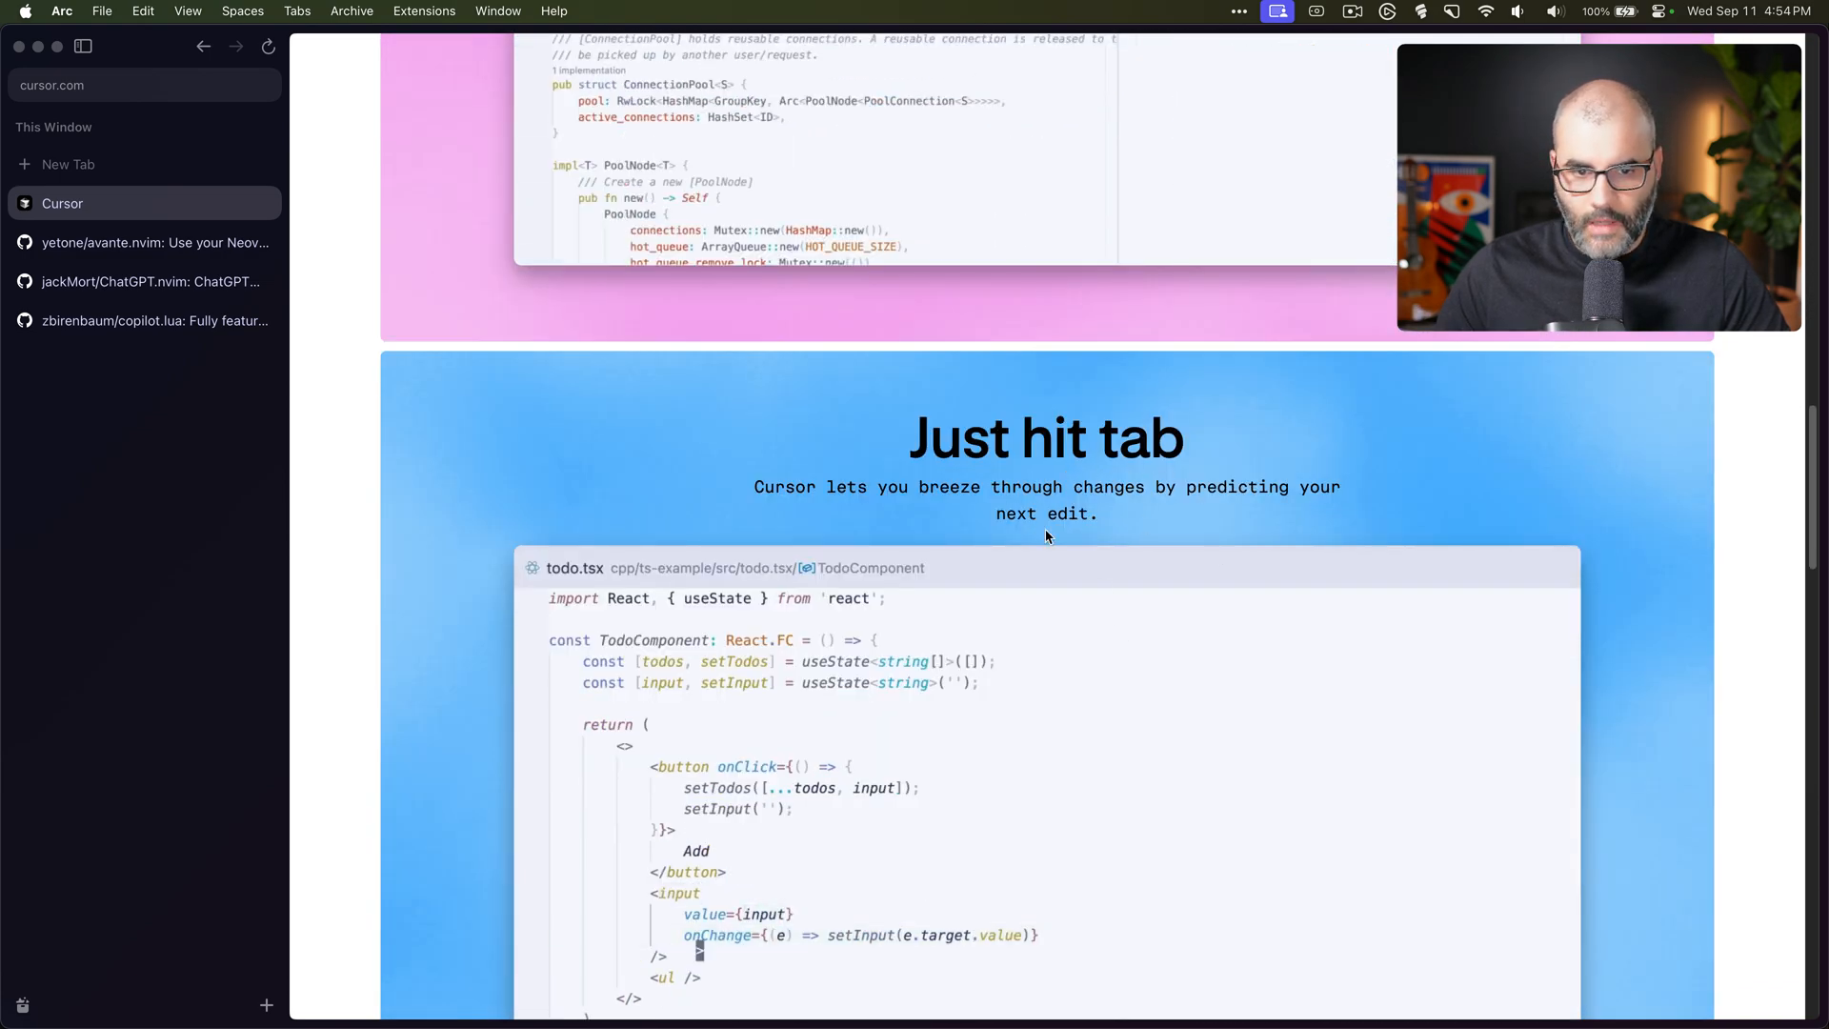
{"action": "scroll", "scroll_direction": "down", "scroll_amount": 3}
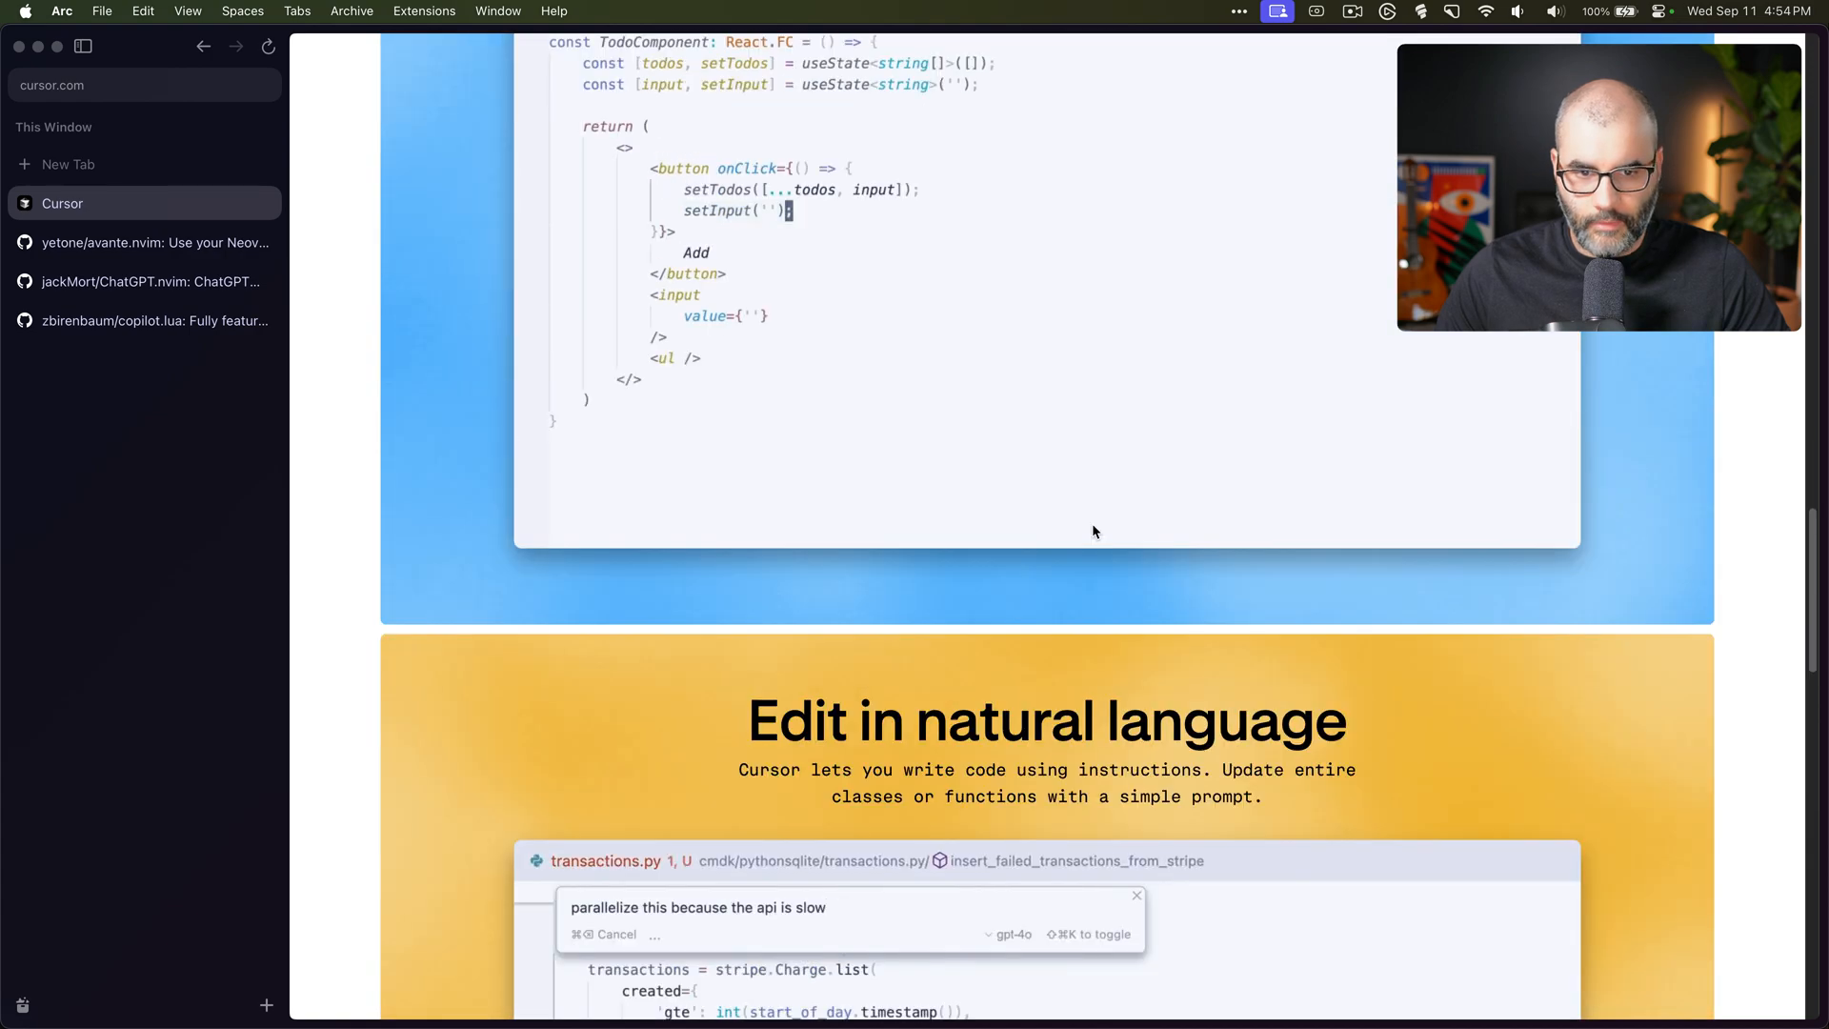
{"action": "scroll", "scroll_direction": "down", "scroll_amount": 3}
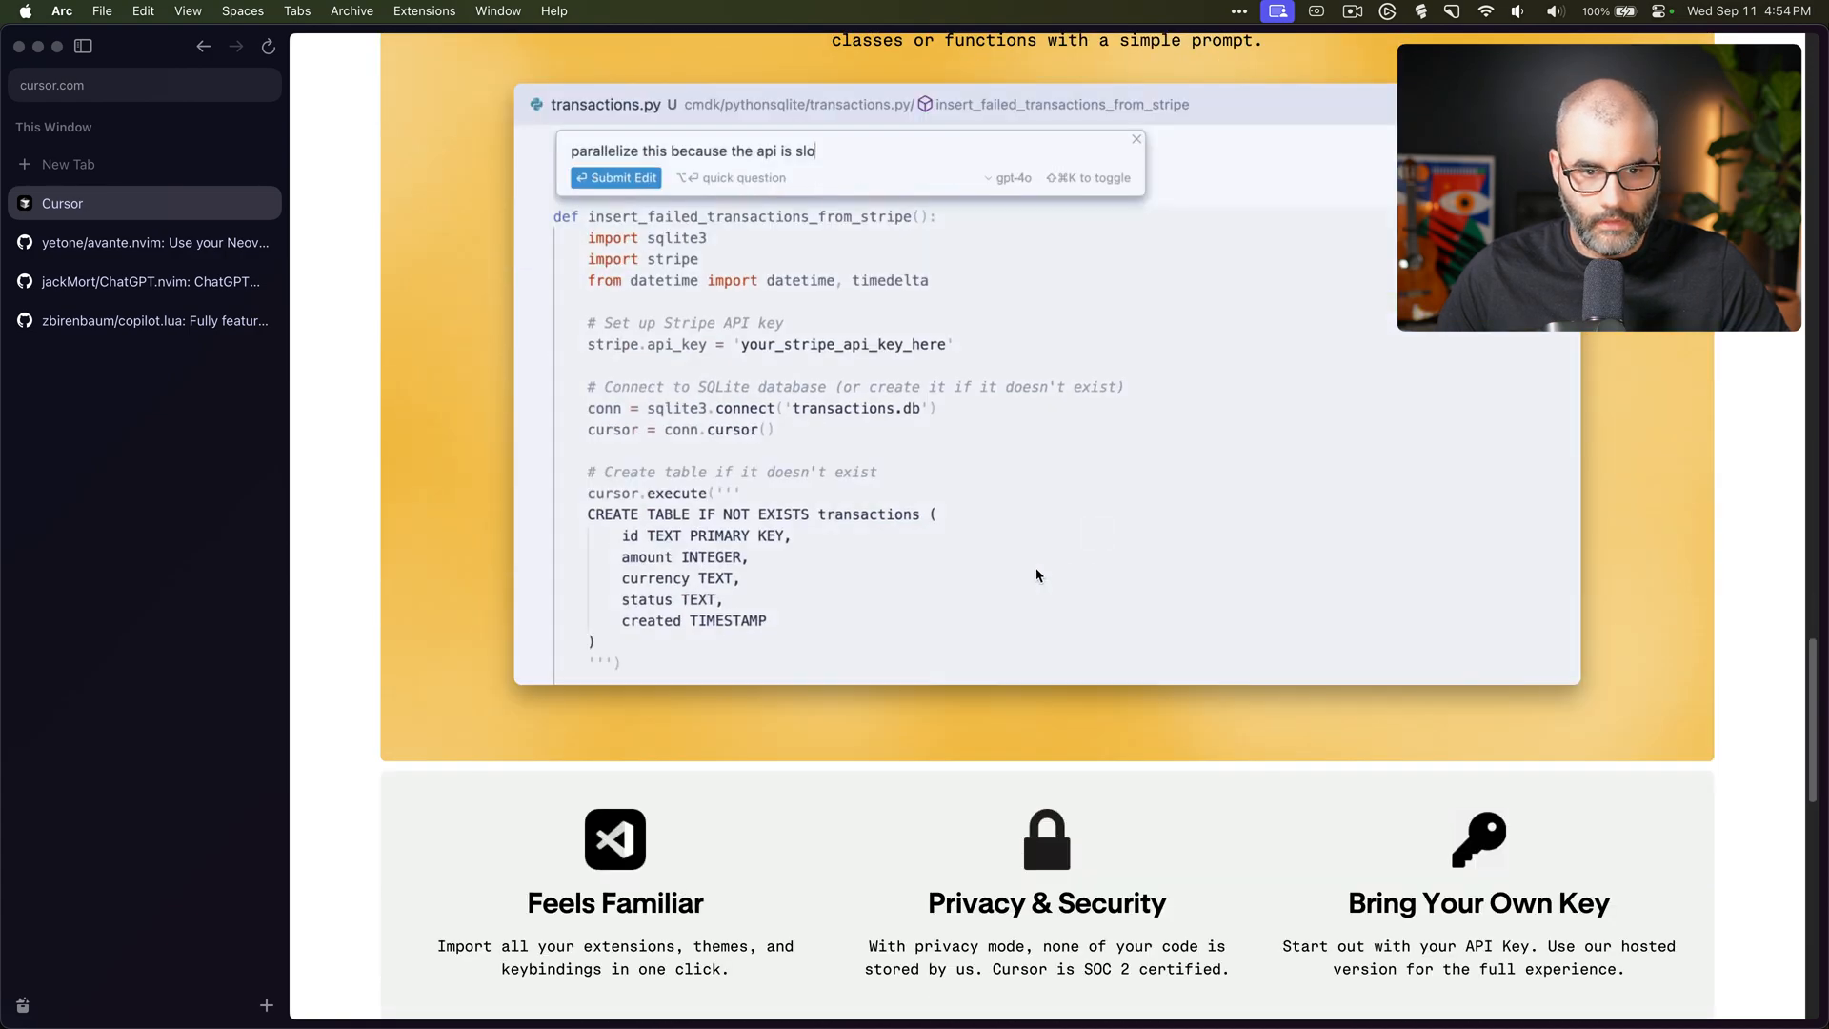
{"action": "scroll", "scroll_direction": "up", "scroll_amount": 3}
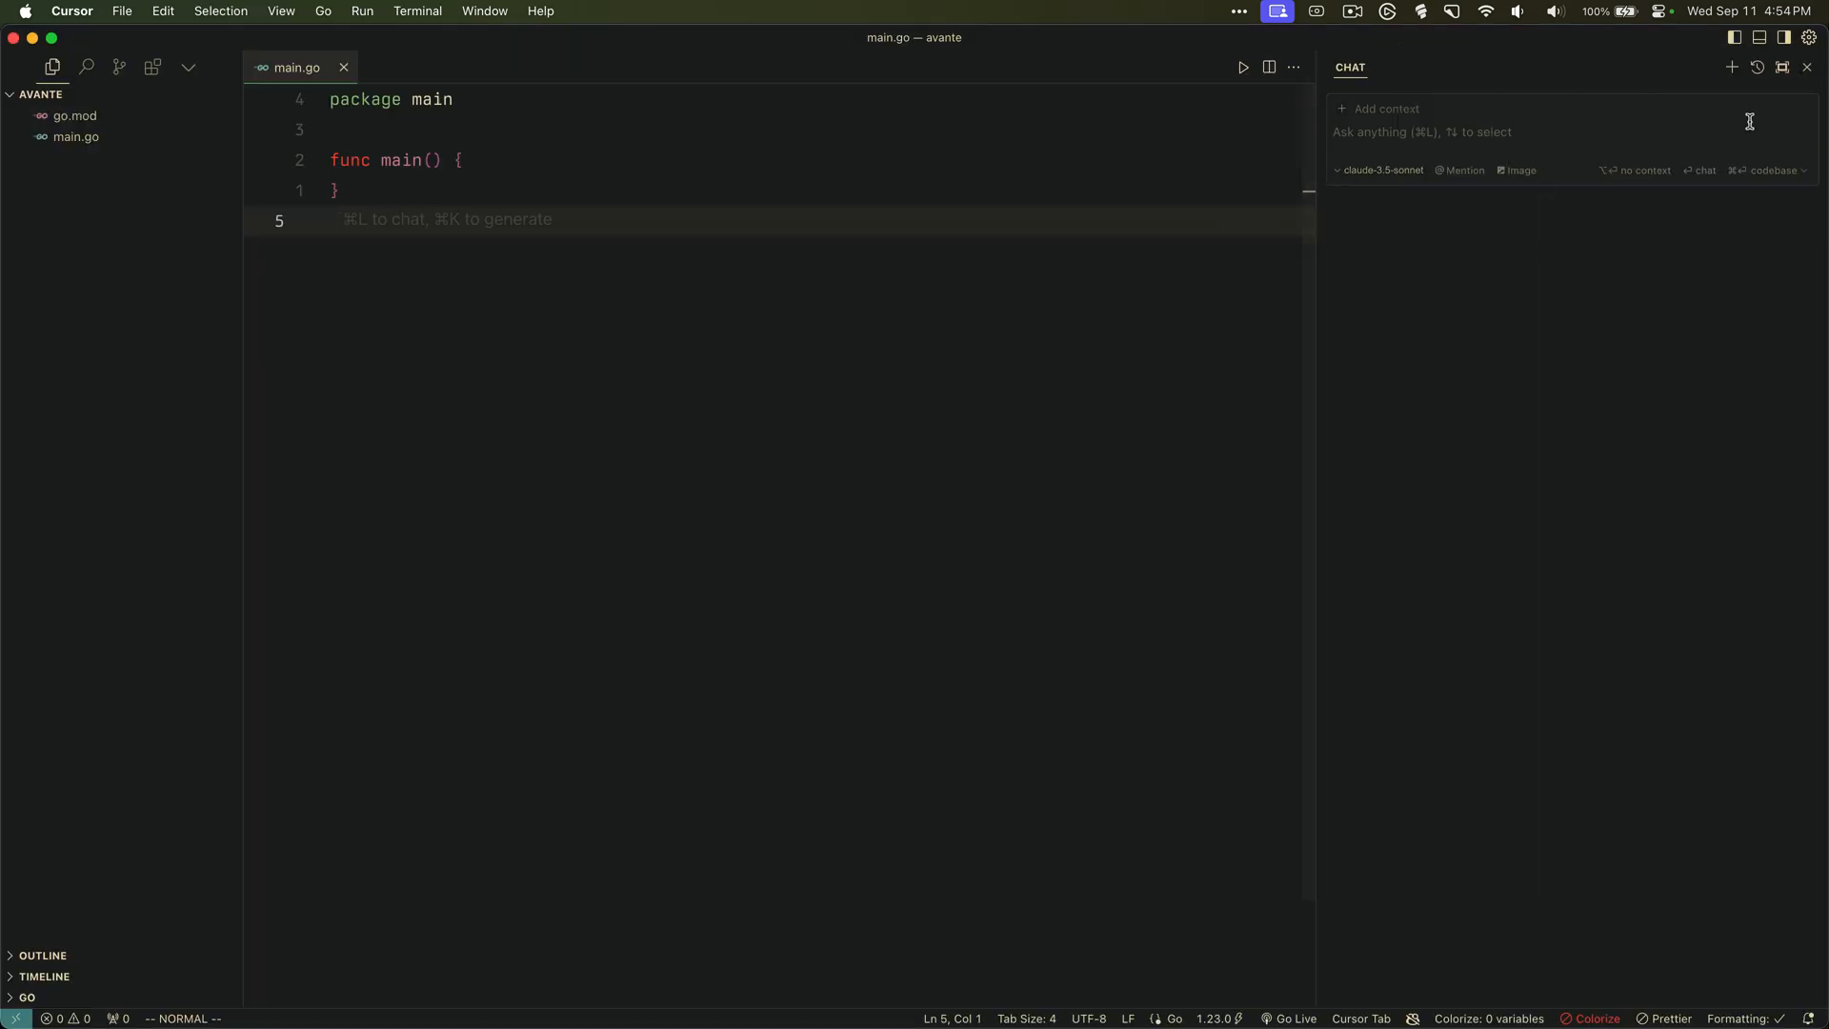
Show the chat's model list: gpt-4o, cursor-small, gpt-3.5 and claude-3.5-sonnet
{"action": "left_click", "coordinate": [1379, 170]}
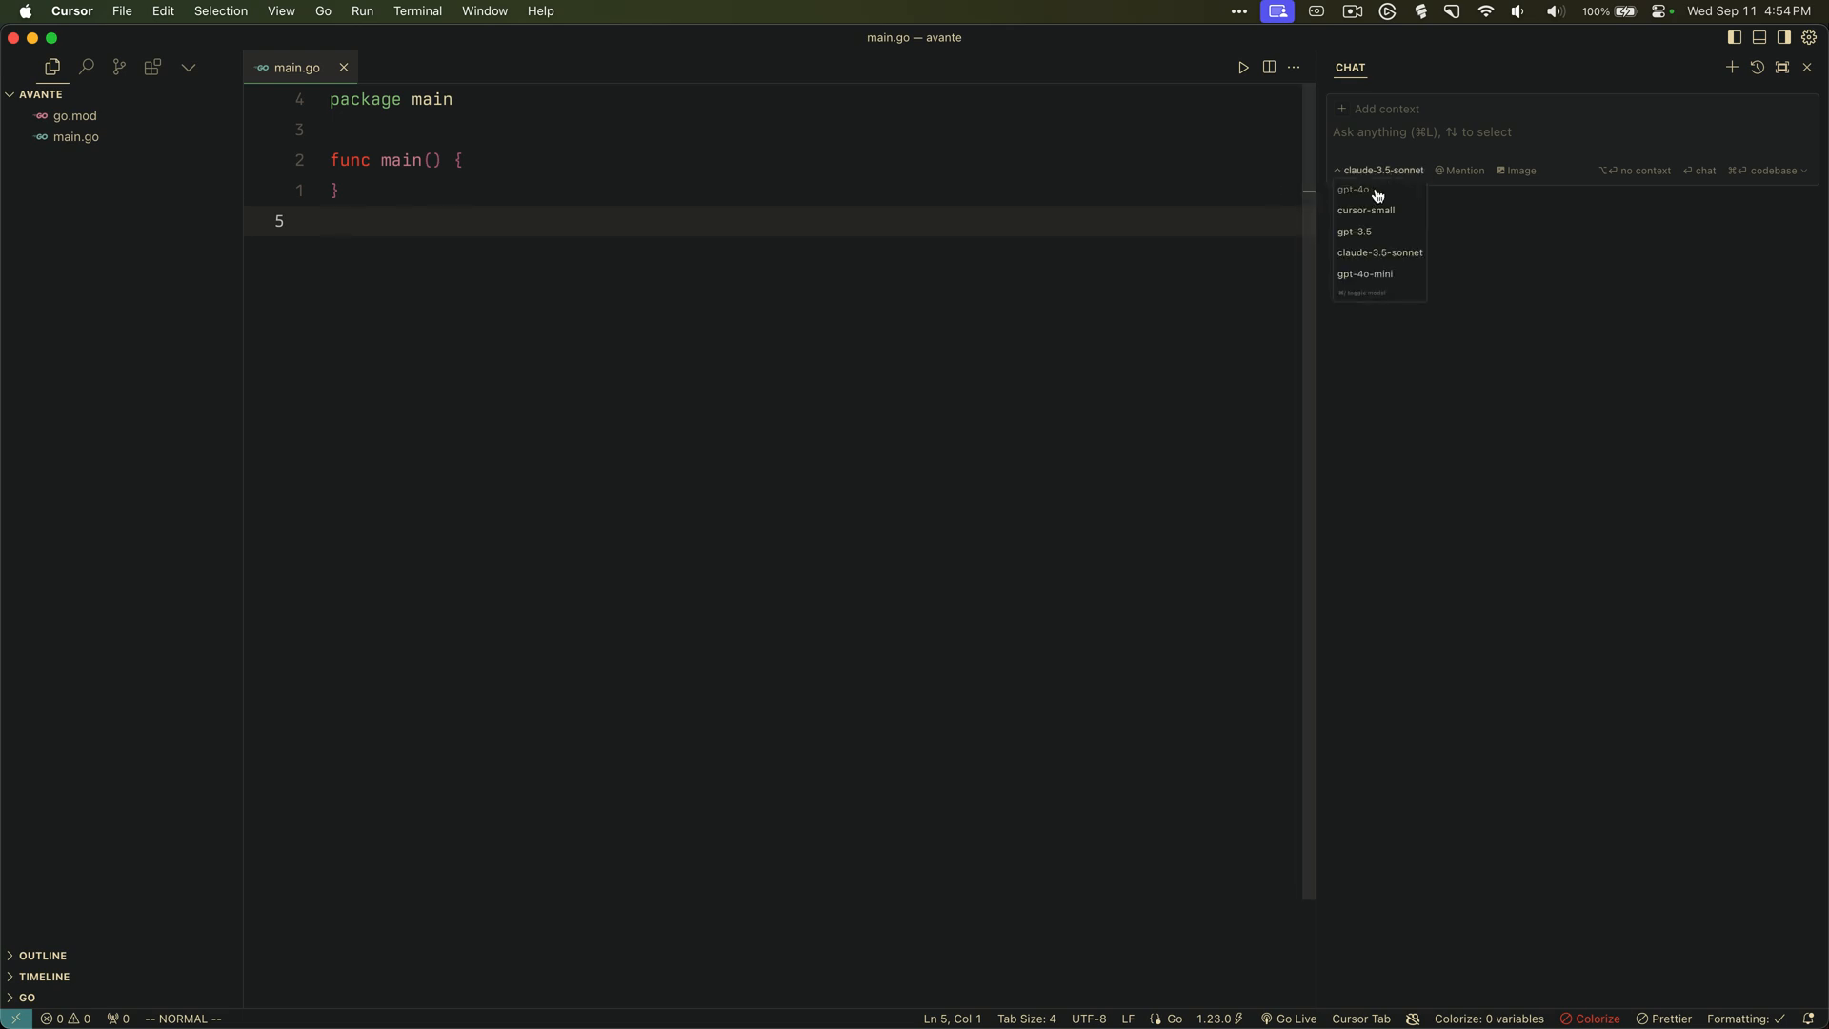
{"action": "mouse_move", "coordinate": [1556, 301]}
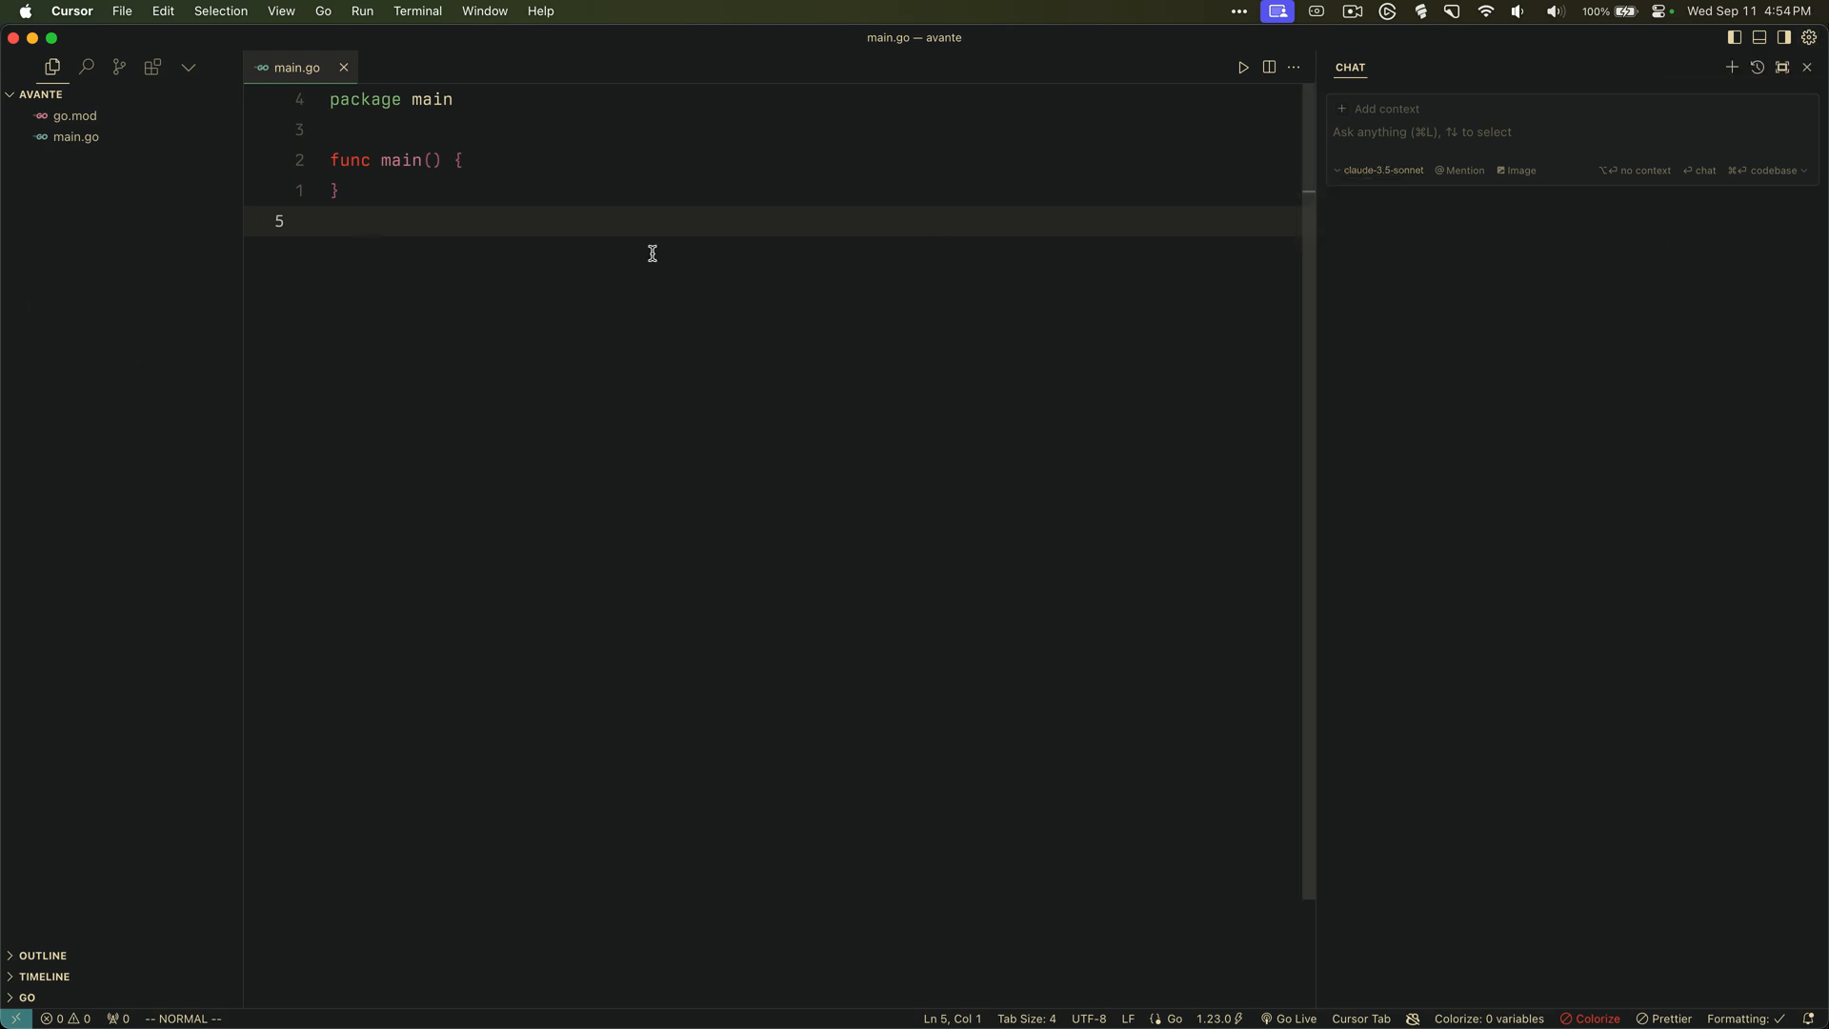
{"action": "mouse_move", "coordinate": [1280, 345]}
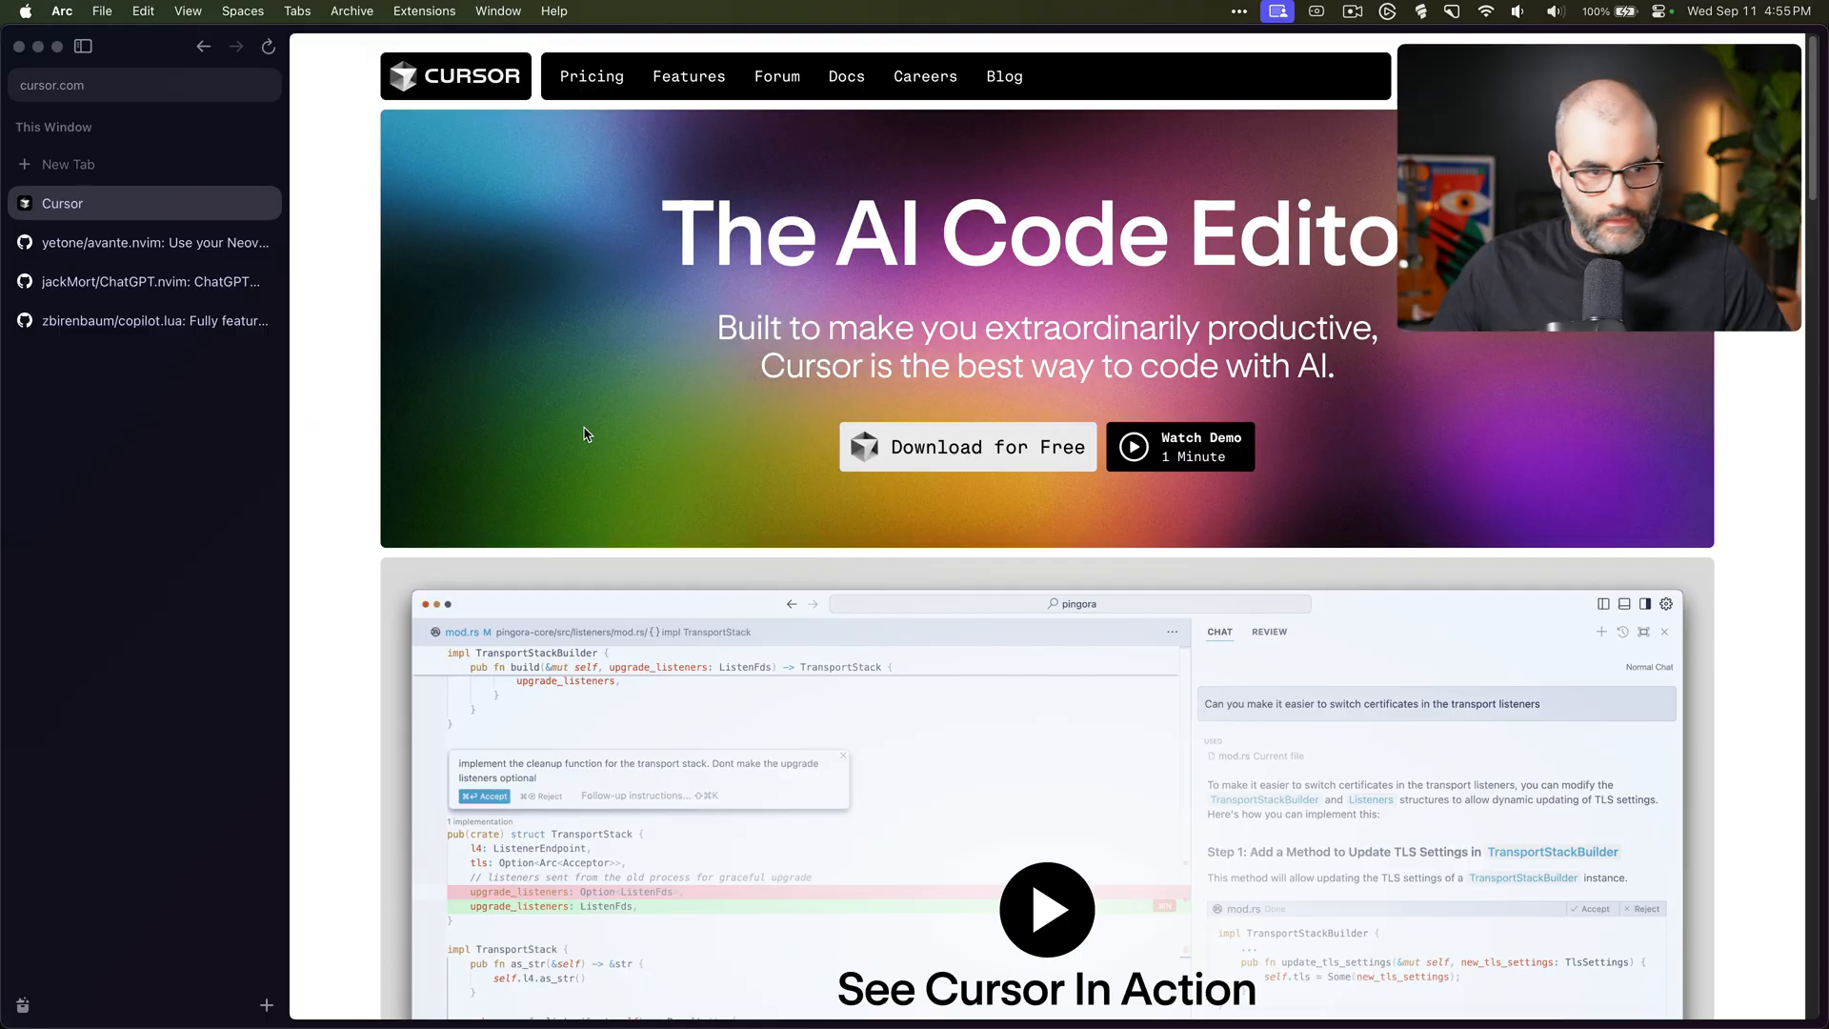
Skim the ChatGPT.nvim README, then return to the avante.nvim repository page
{"action": "left_click", "coordinate": [139, 282]}
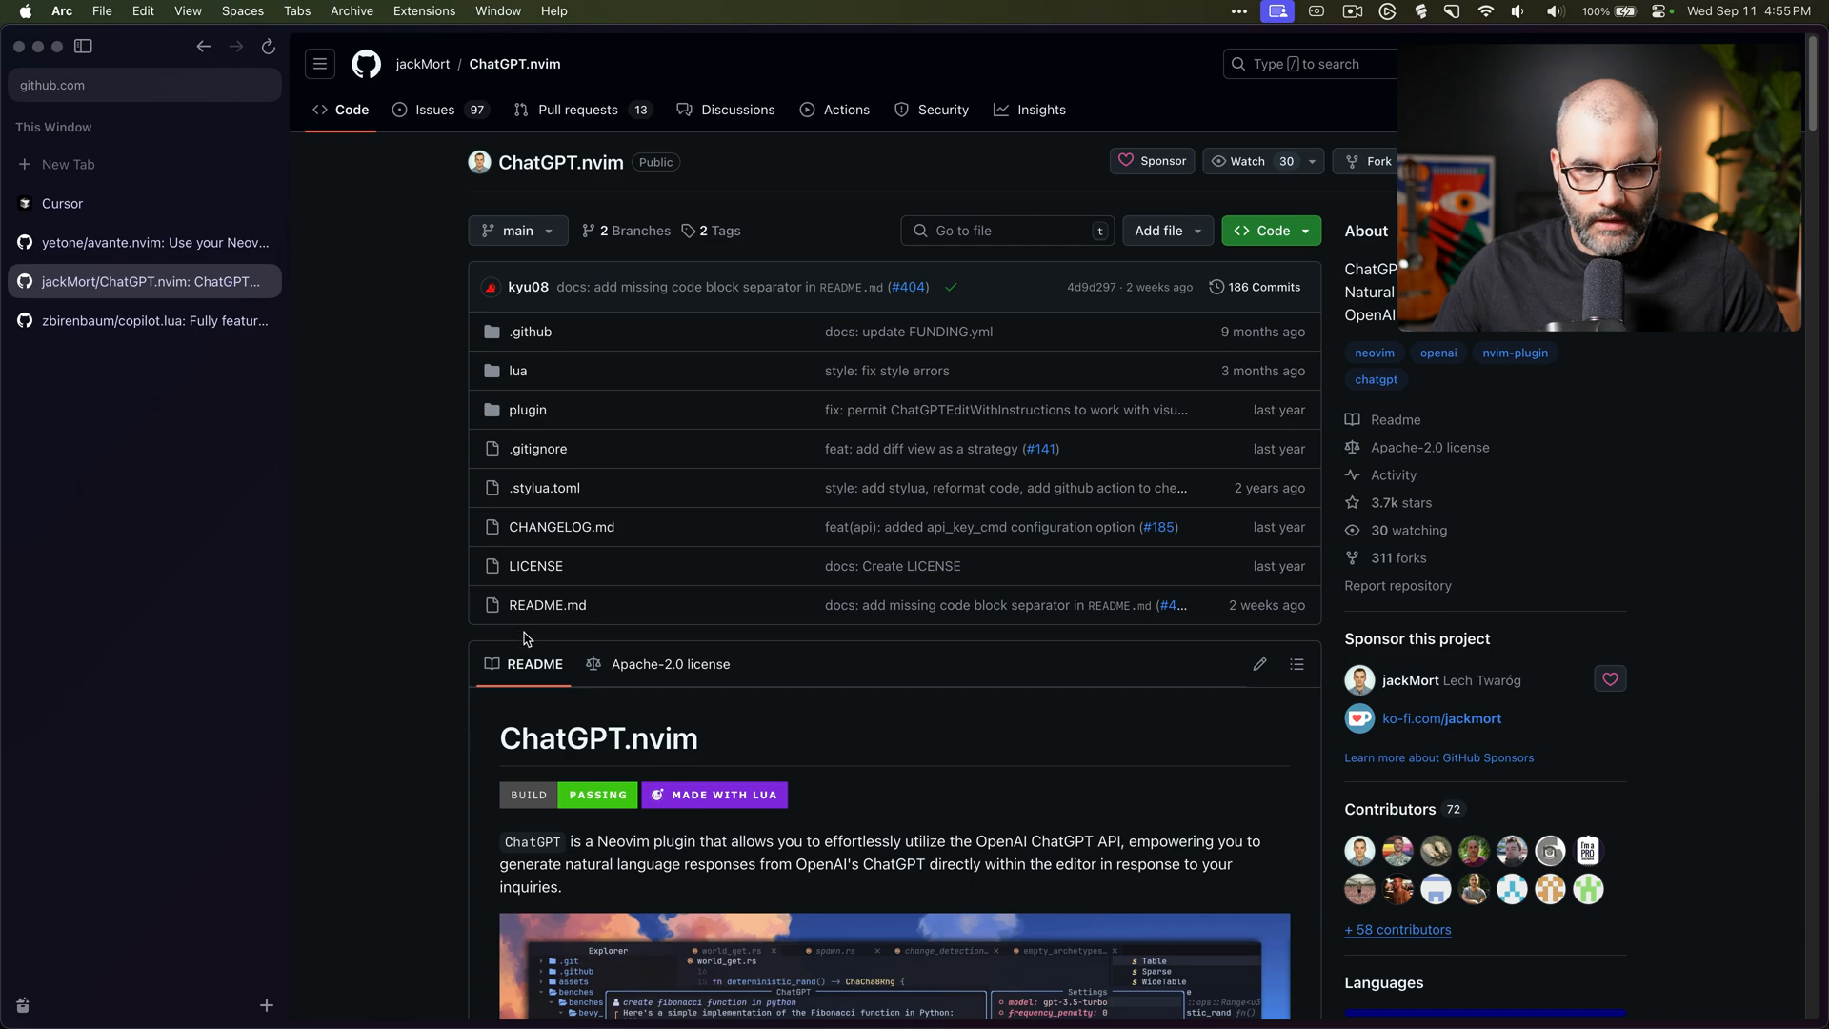
{"action": "scroll", "scroll_direction": "down", "scroll_amount": 3}
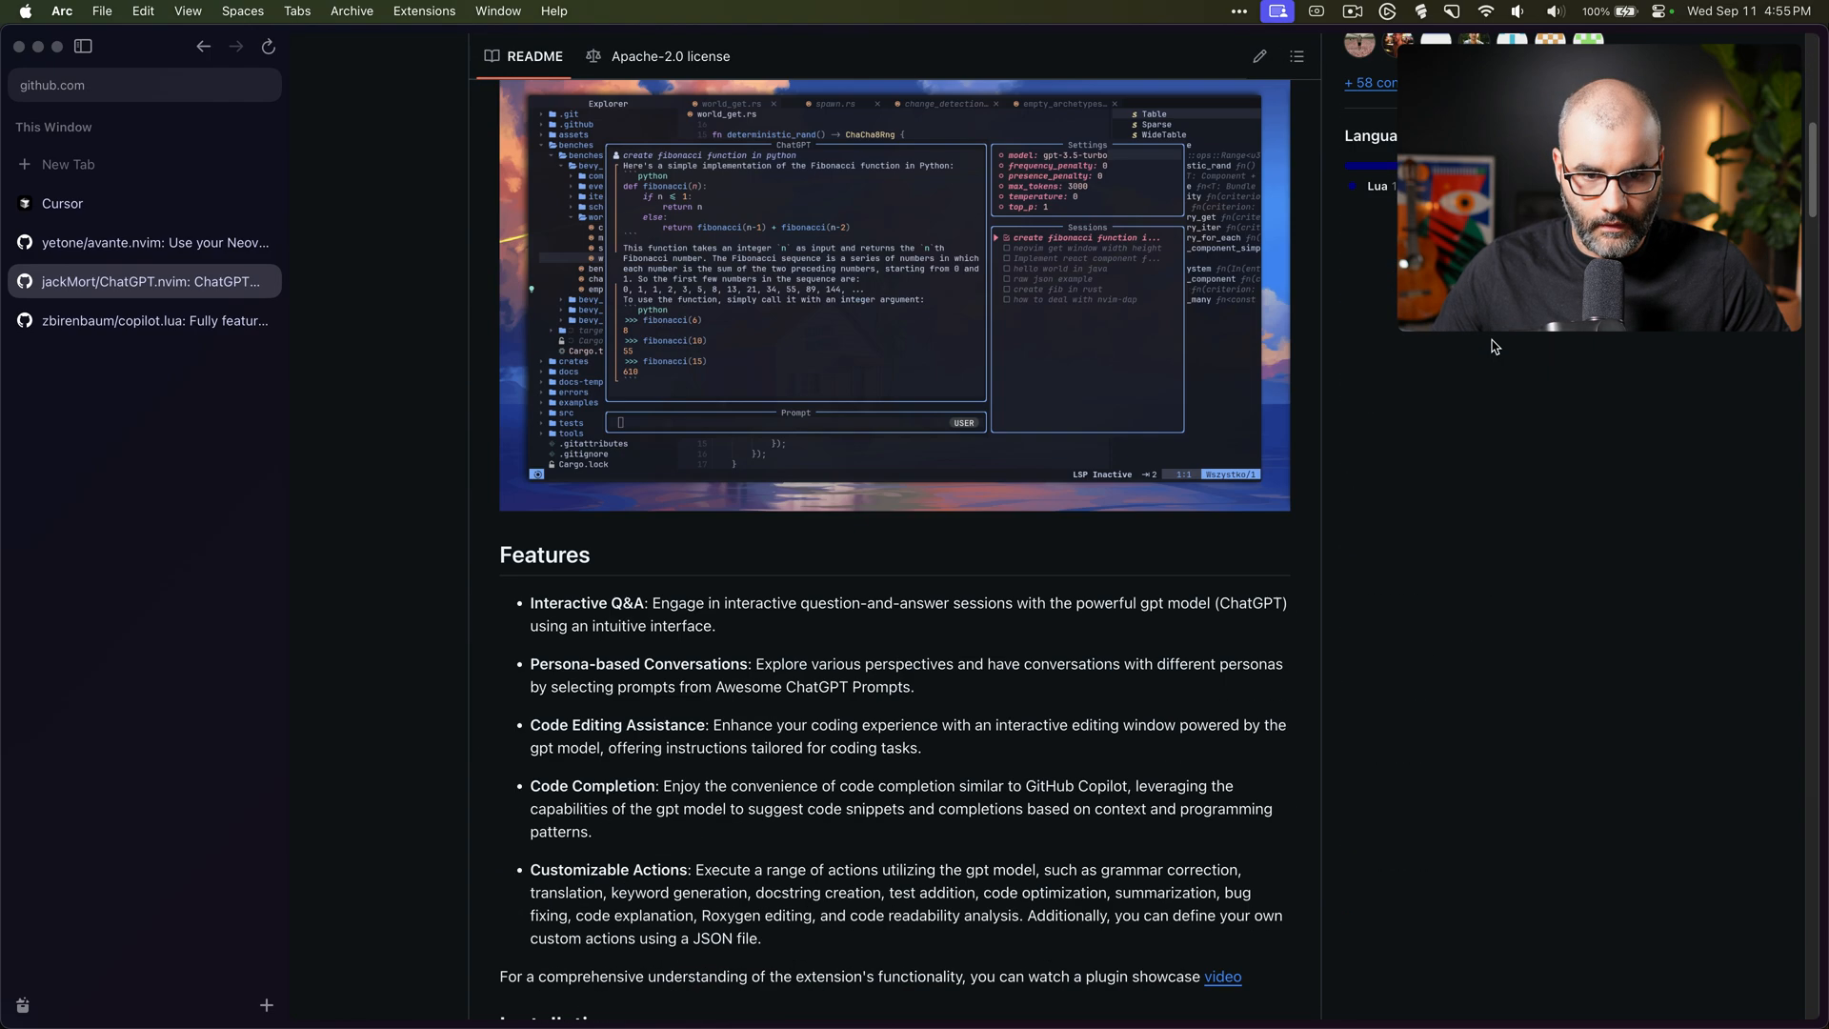
{"action": "scroll", "scroll_direction": "down", "scroll_amount": 3}
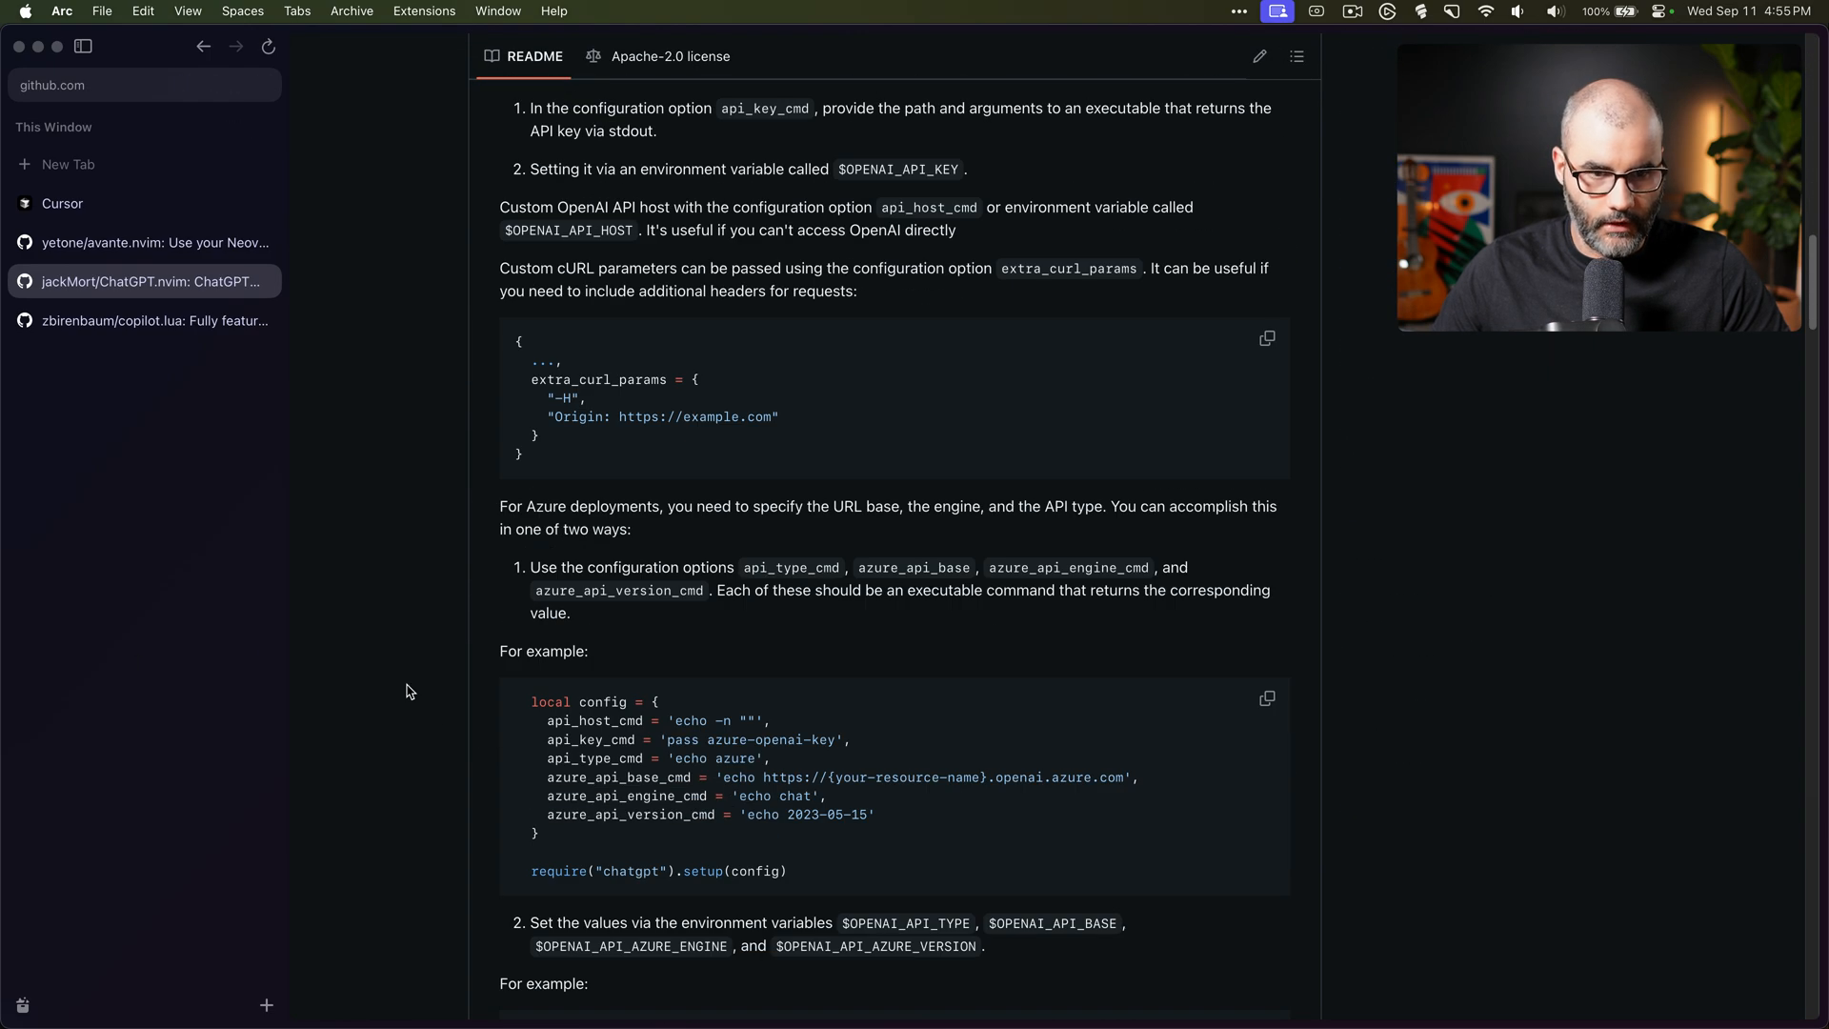
{"action": "left_click", "coordinate": [152, 320]}
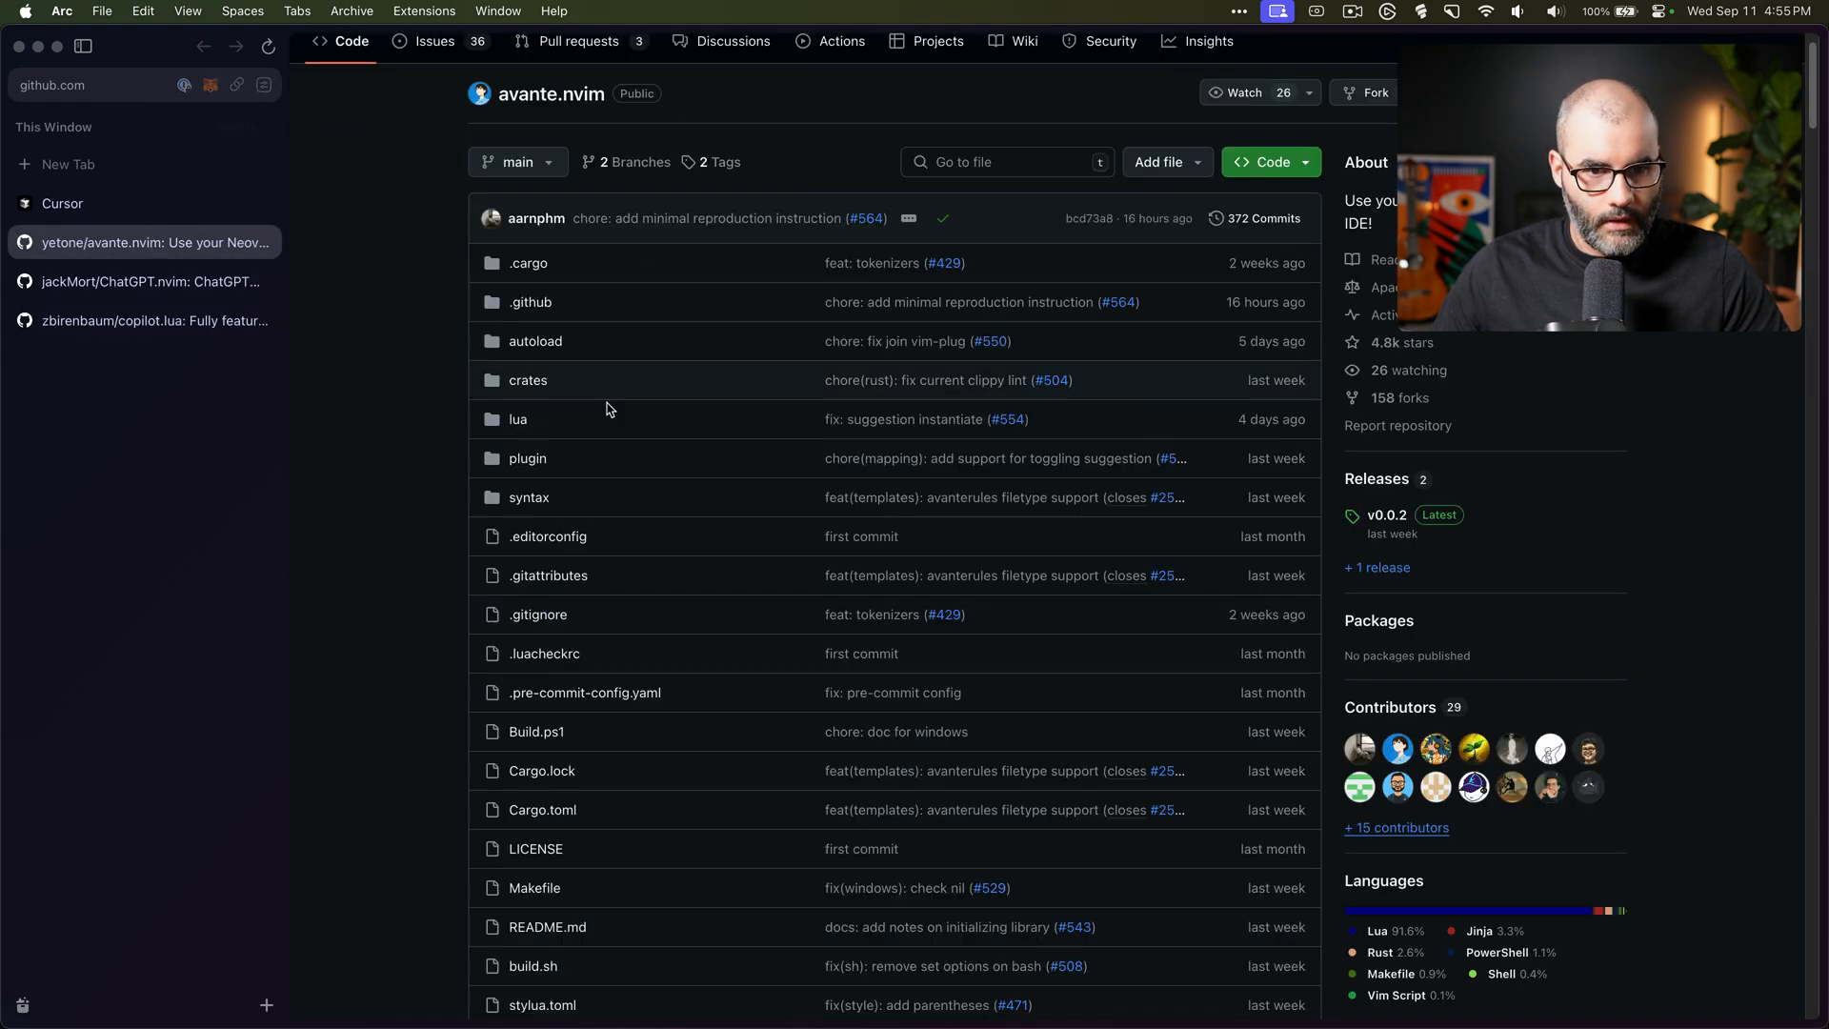
{"action": "scroll", "scroll_direction": "down", "scroll_amount": 3}
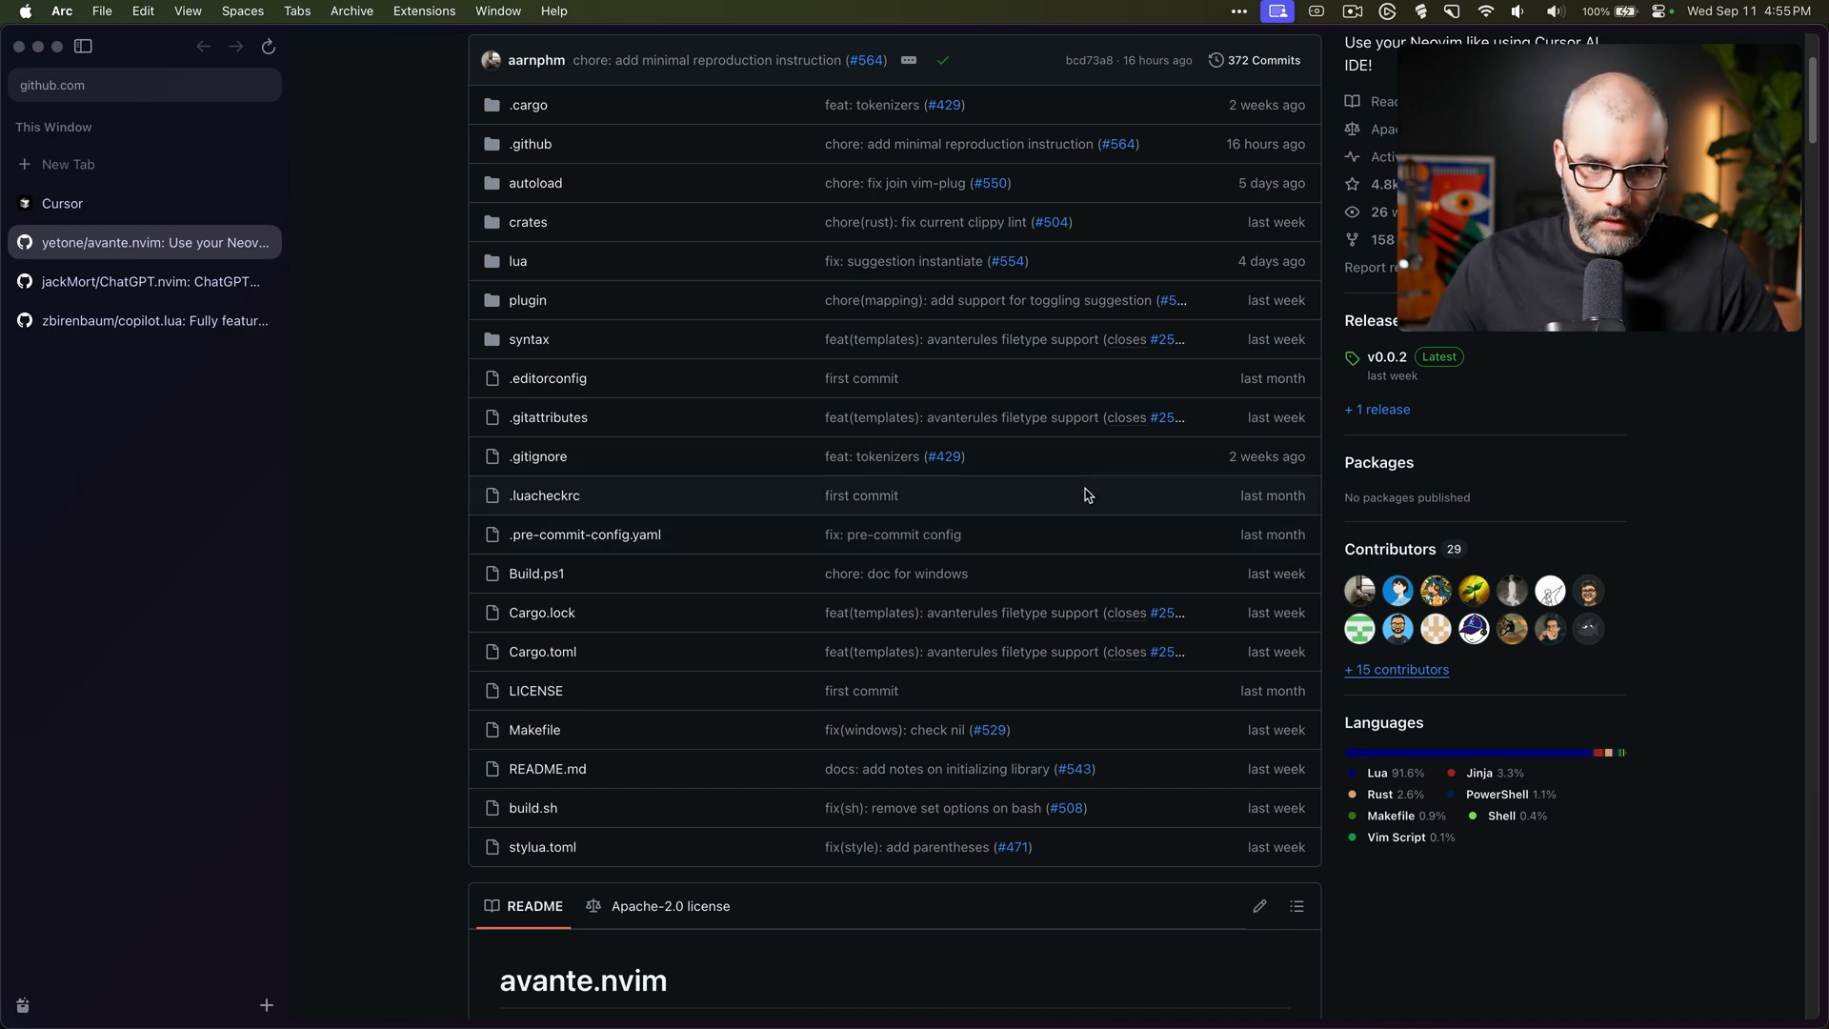
{"action": "scroll", "scroll_direction": "down", "scroll_amount": 3}
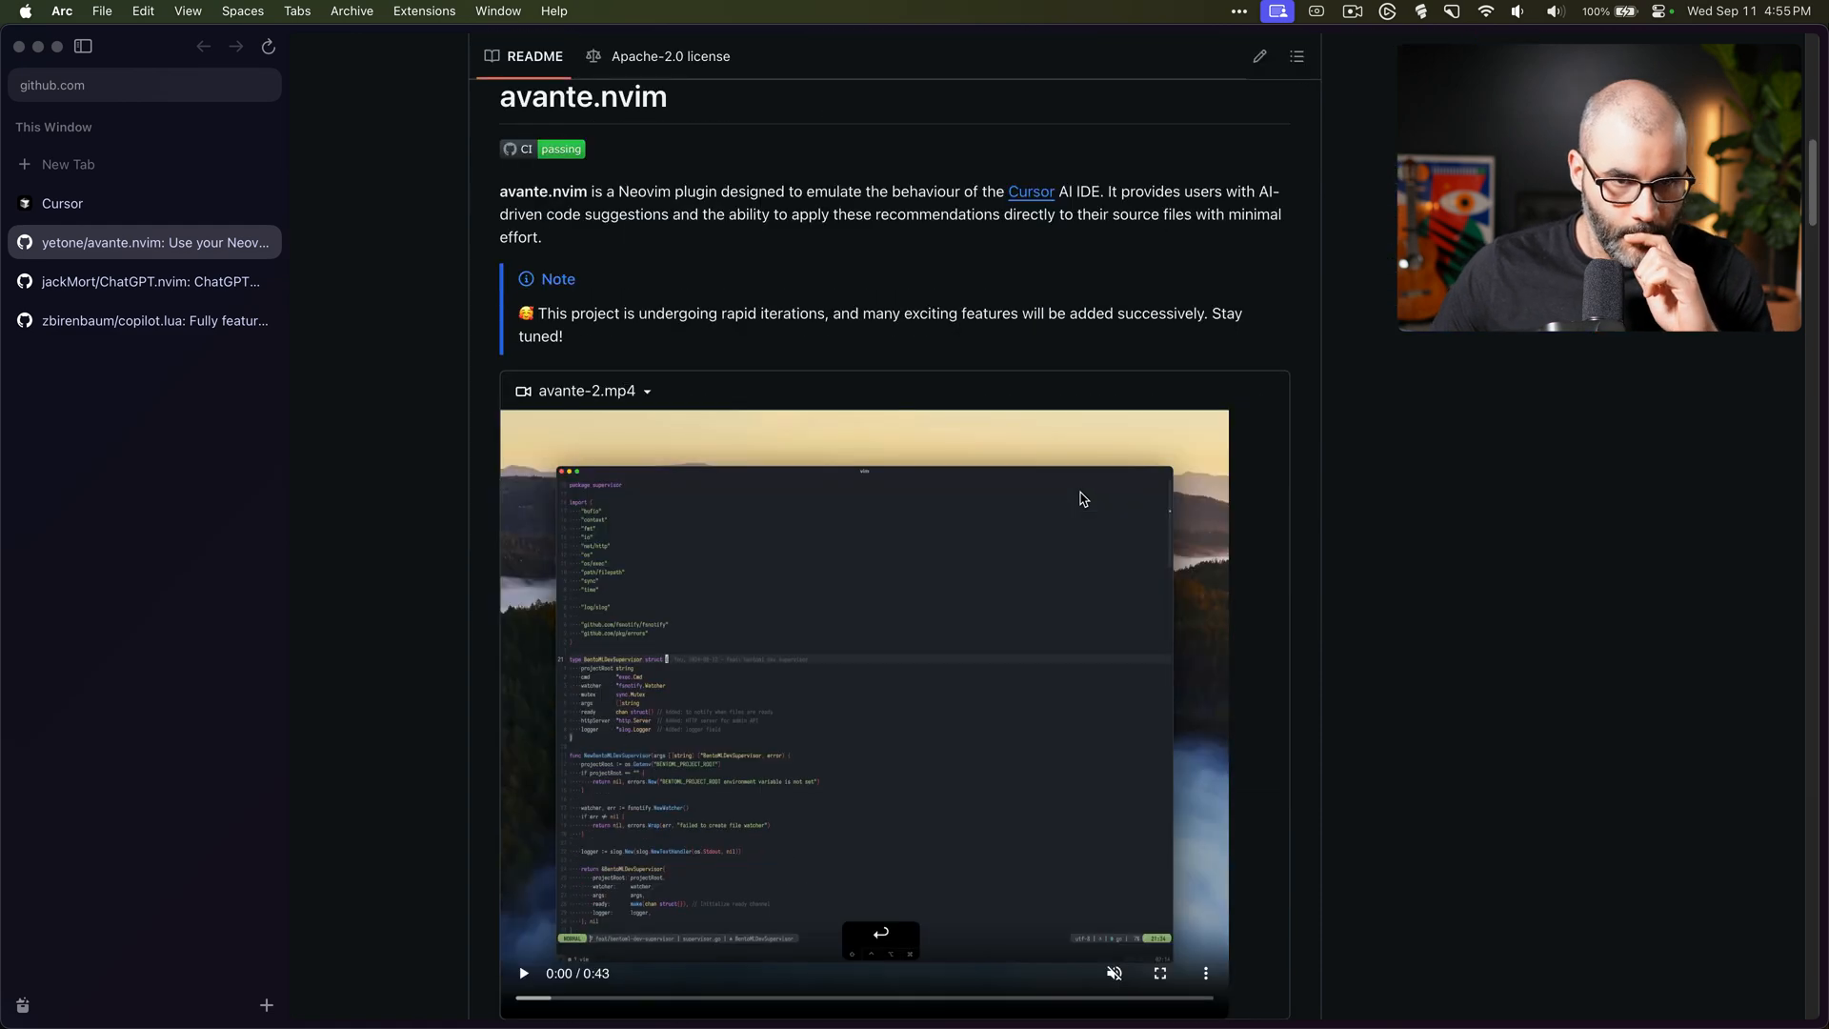
{"action": "scroll", "scroll_direction": "down", "scroll_amount": 3}
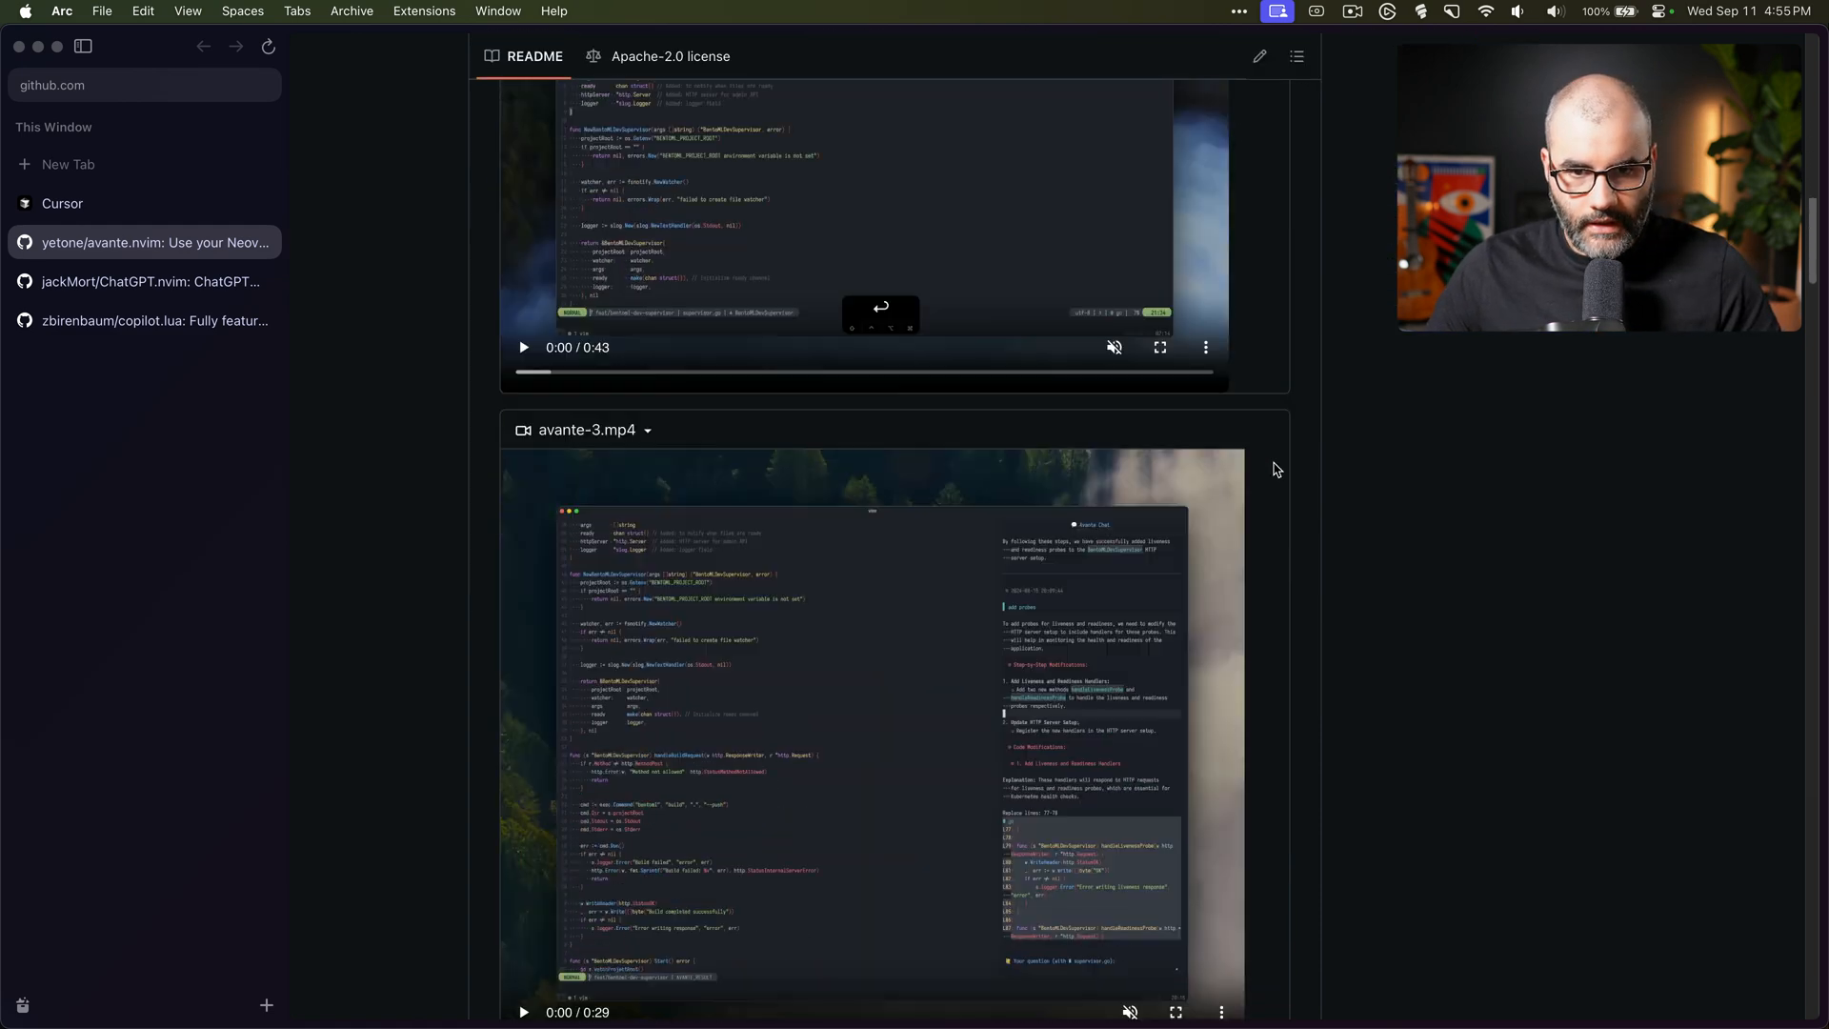
{"action": "scroll", "scroll_direction": "down", "scroll_amount": 3}
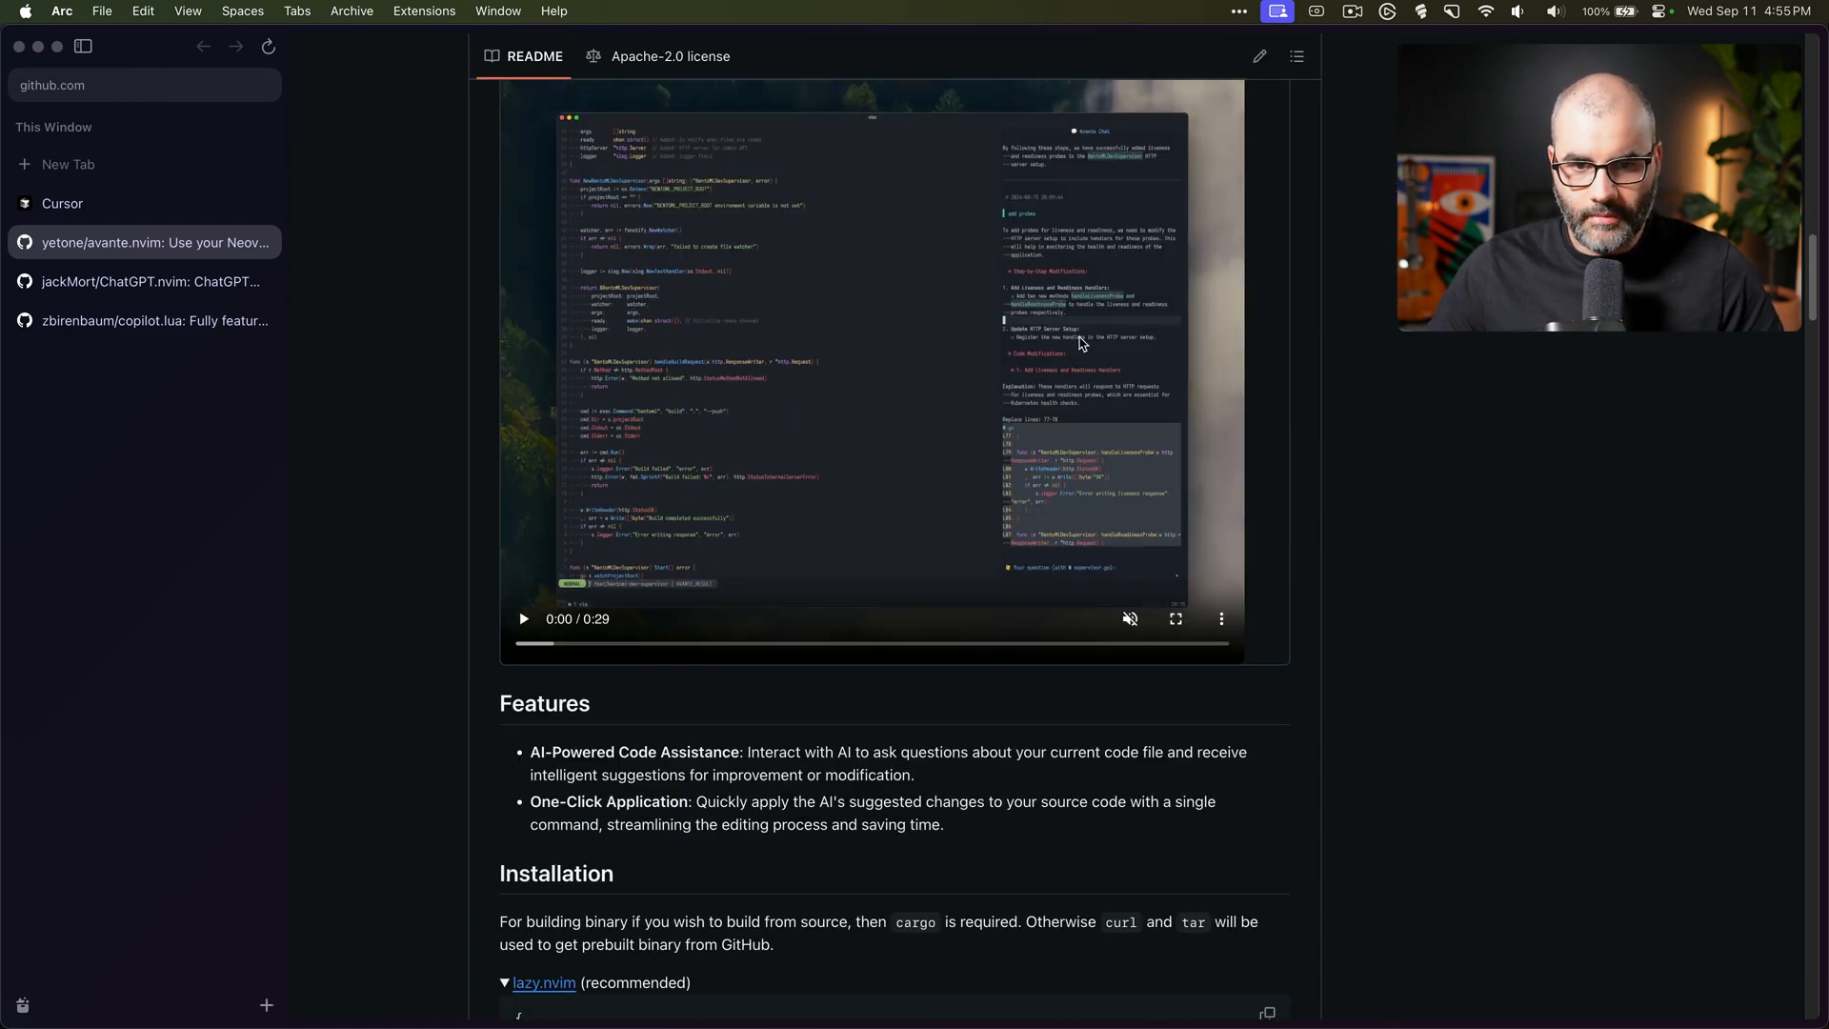
{"action": "mouse_move", "coordinate": [1444, 468]}
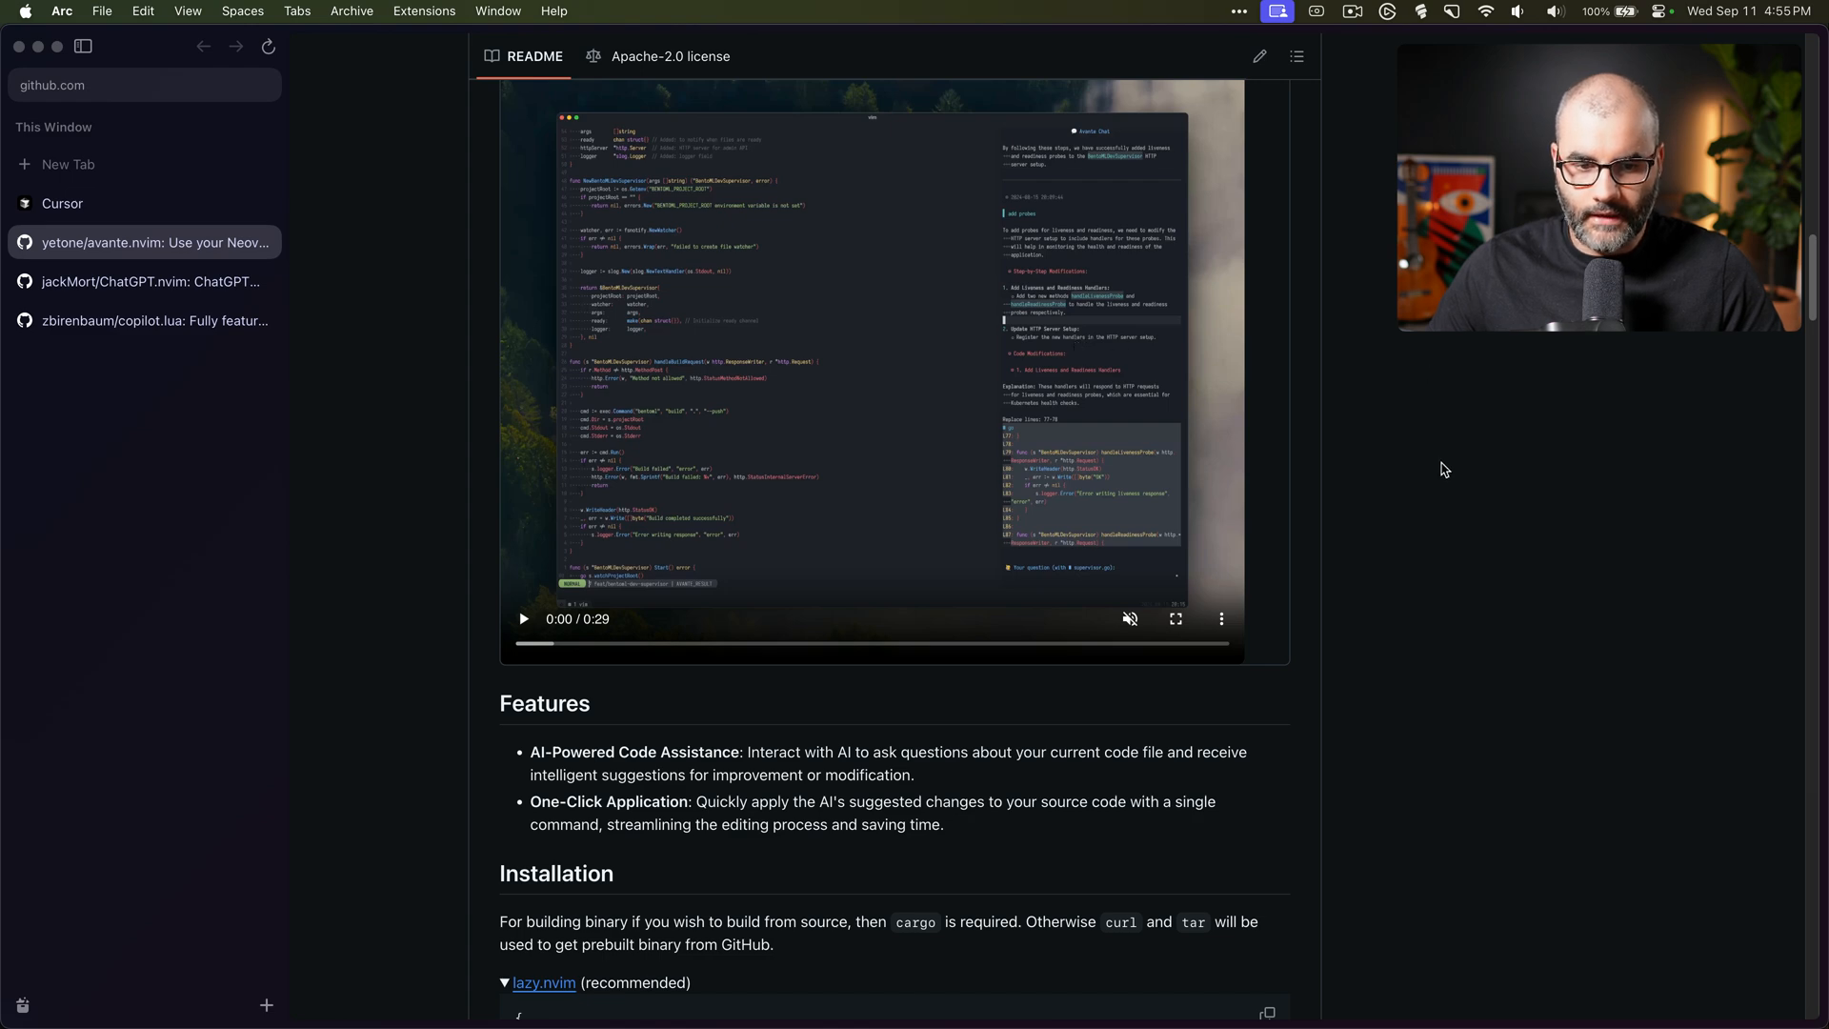
{"action": "scroll", "scroll_direction": "down", "scroll_amount": 3}
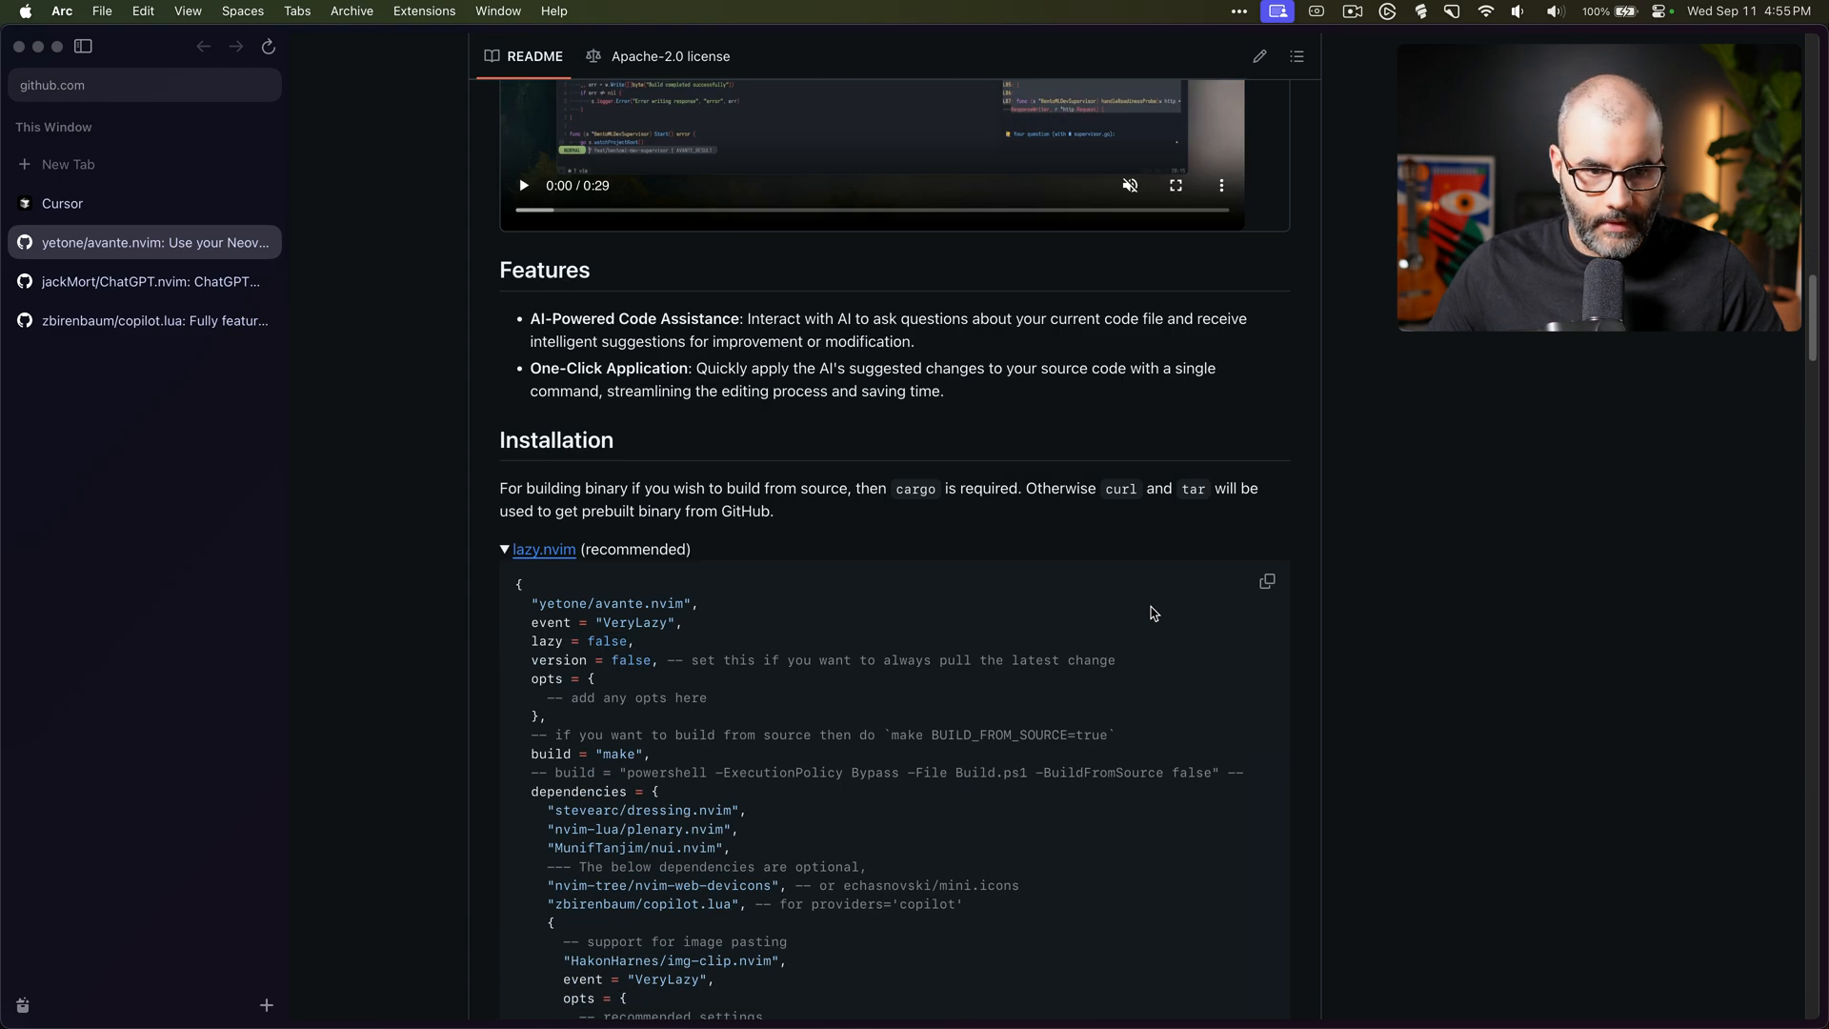
{"action": "scroll", "scroll_direction": "down", "scroll_amount": 3}
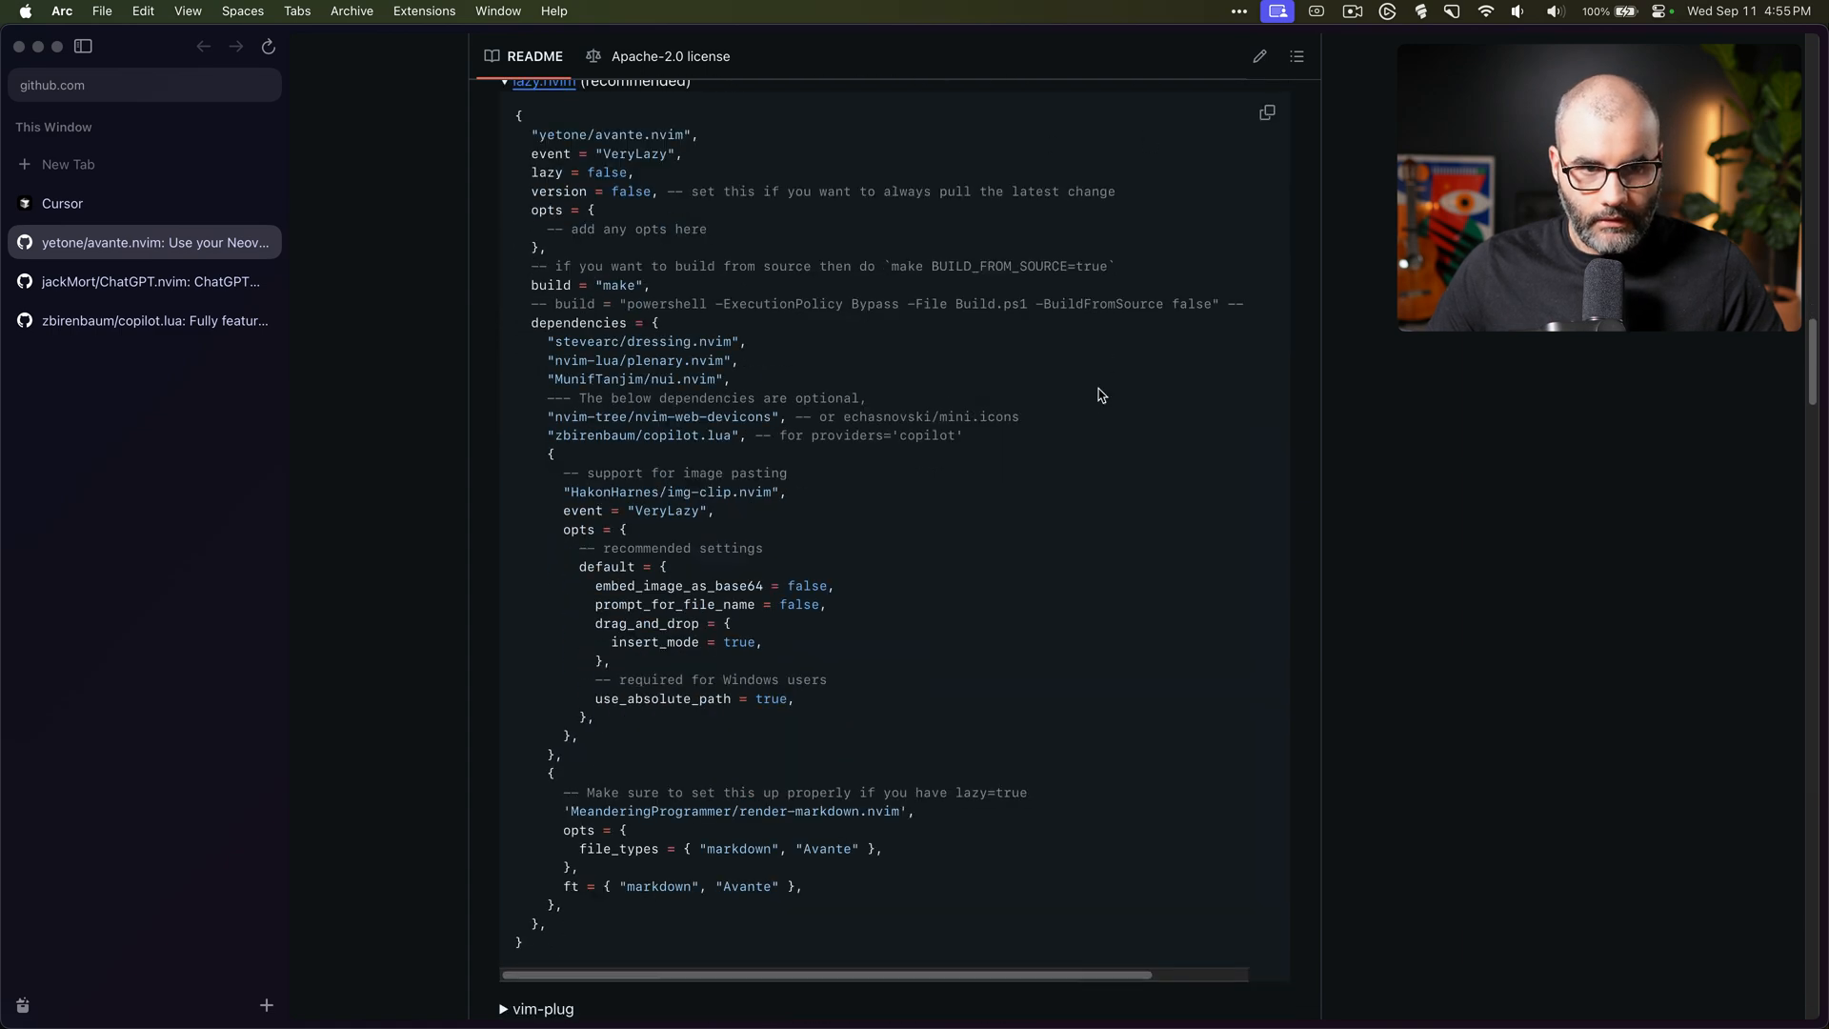
{"action": "scroll", "scroll_direction": "down", "scroll_amount": 3}
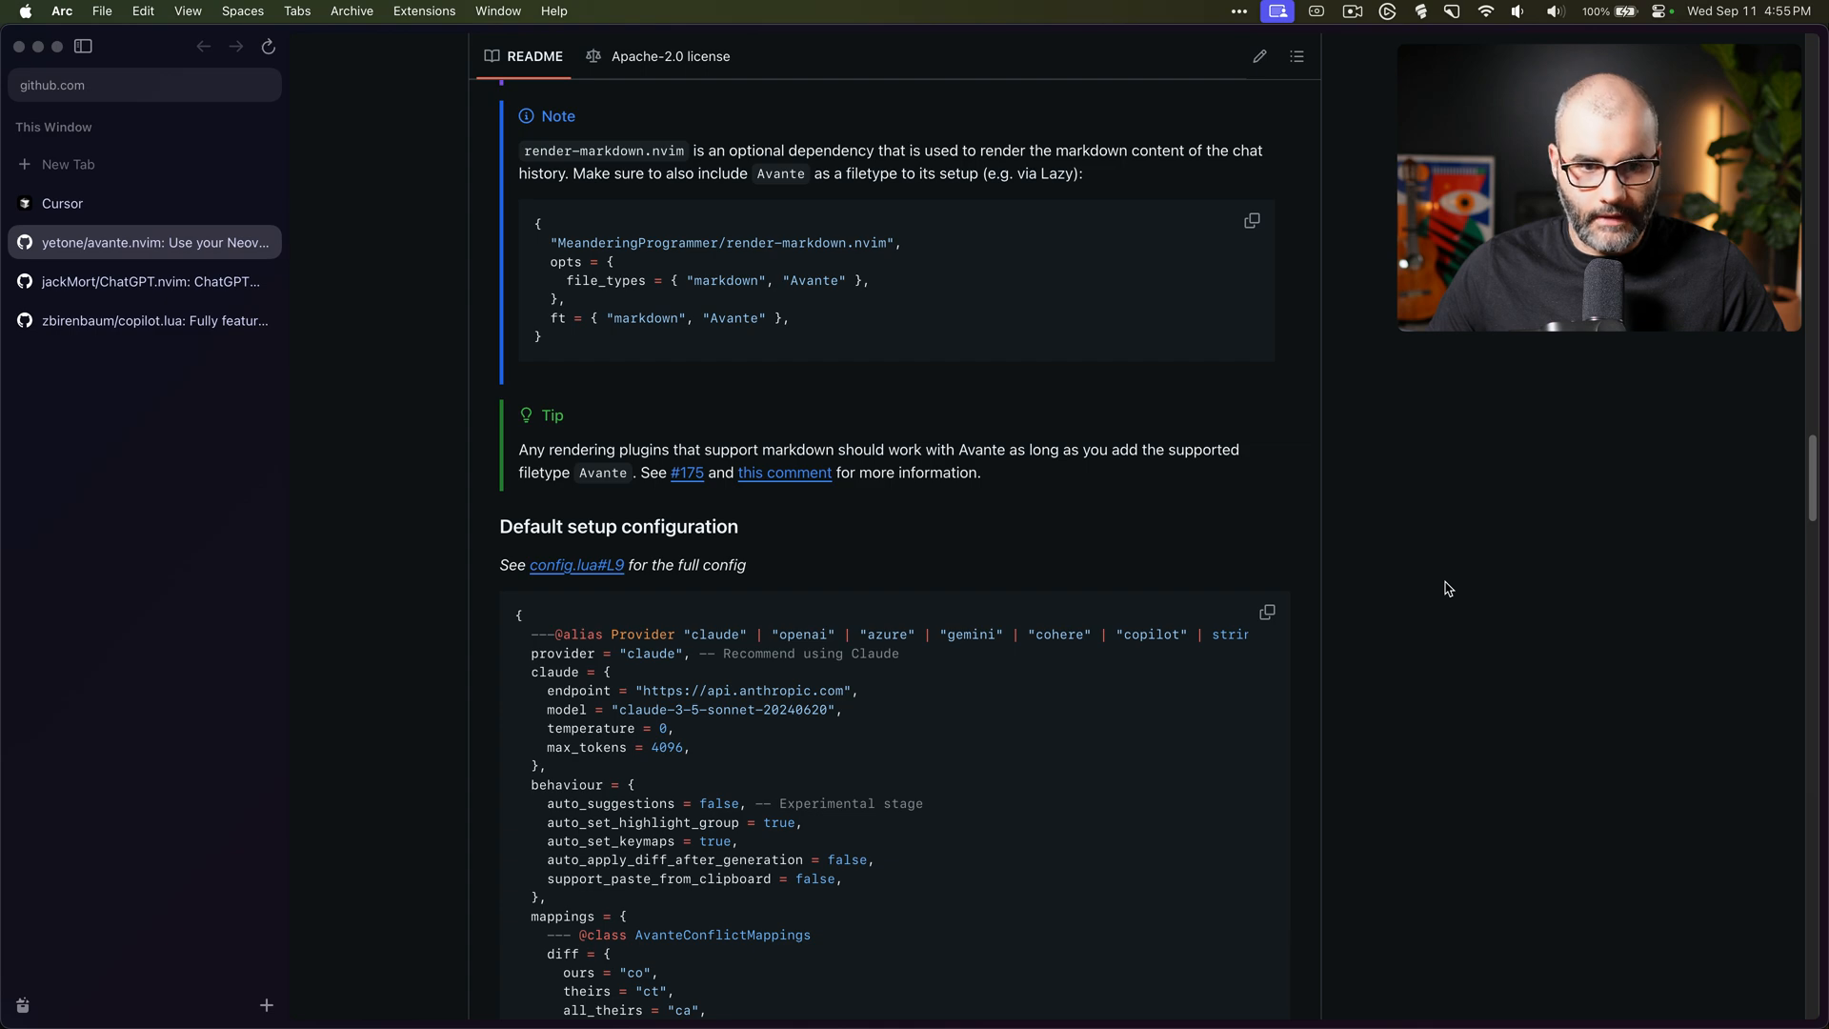
{"action": "scroll", "scroll_direction": "down", "scroll_amount": 3}
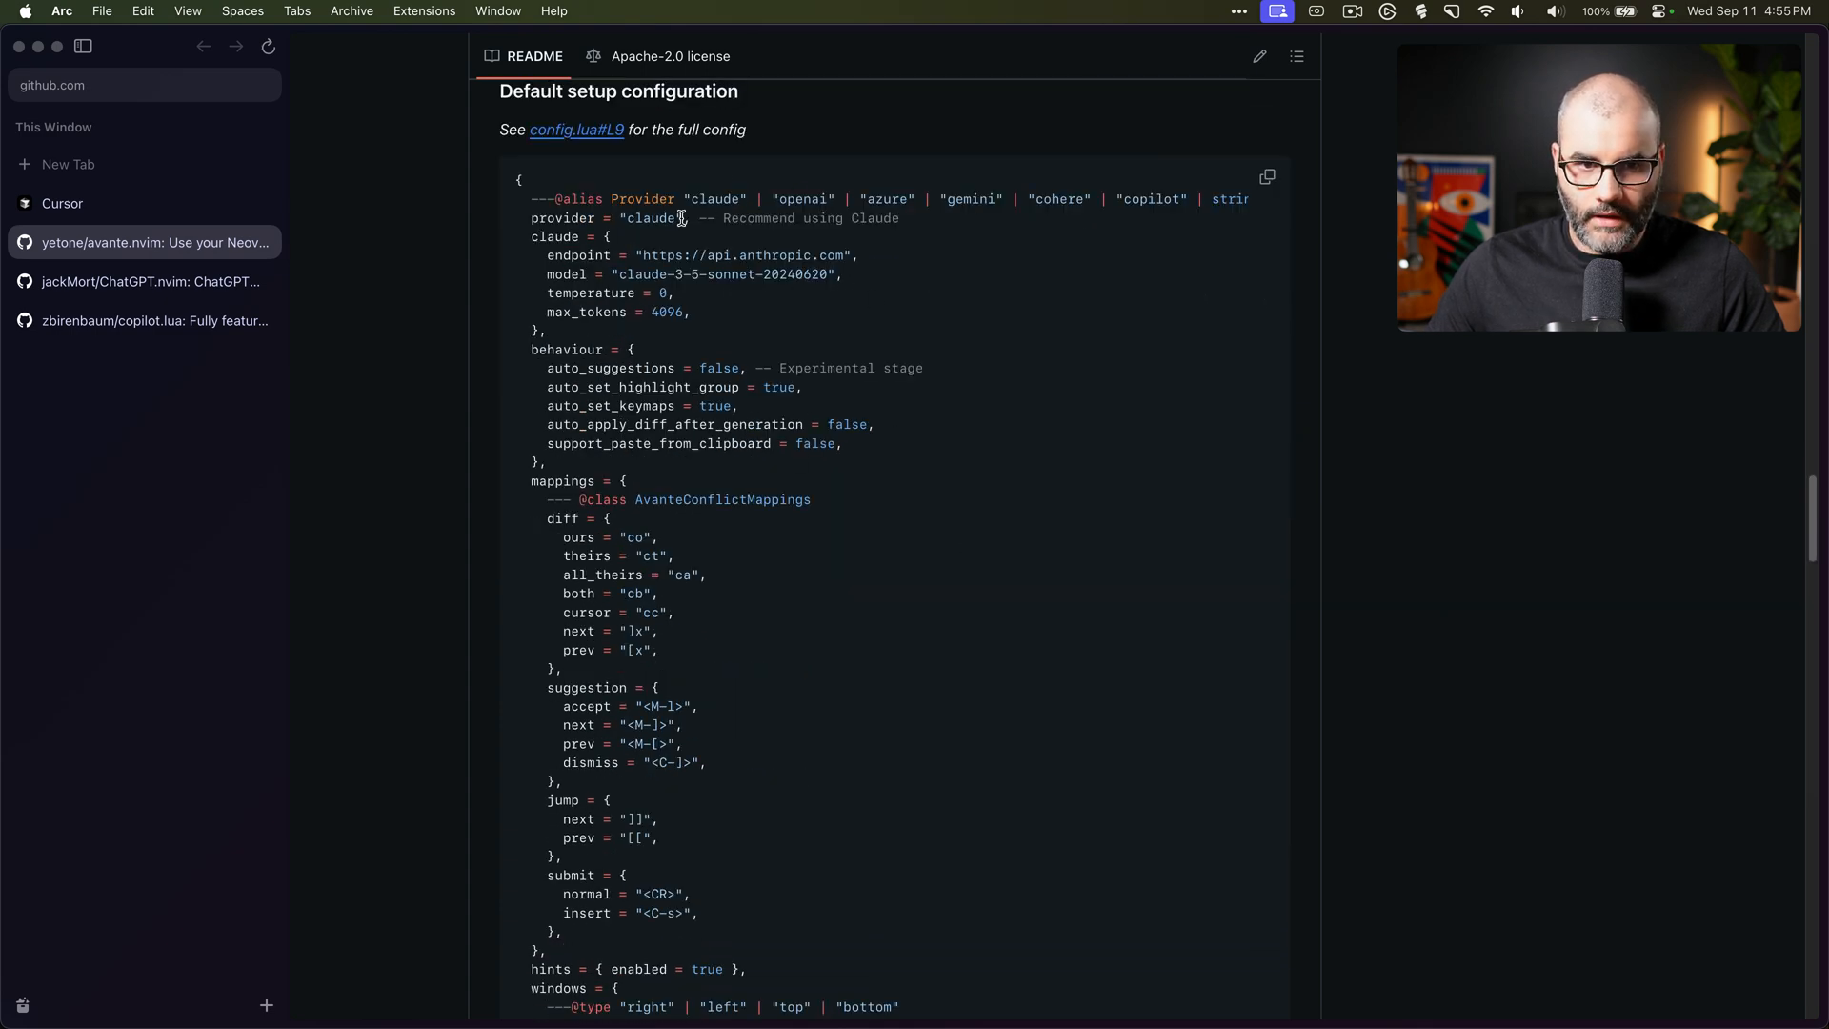
{"action": "double_click", "coordinate": [652, 218]}
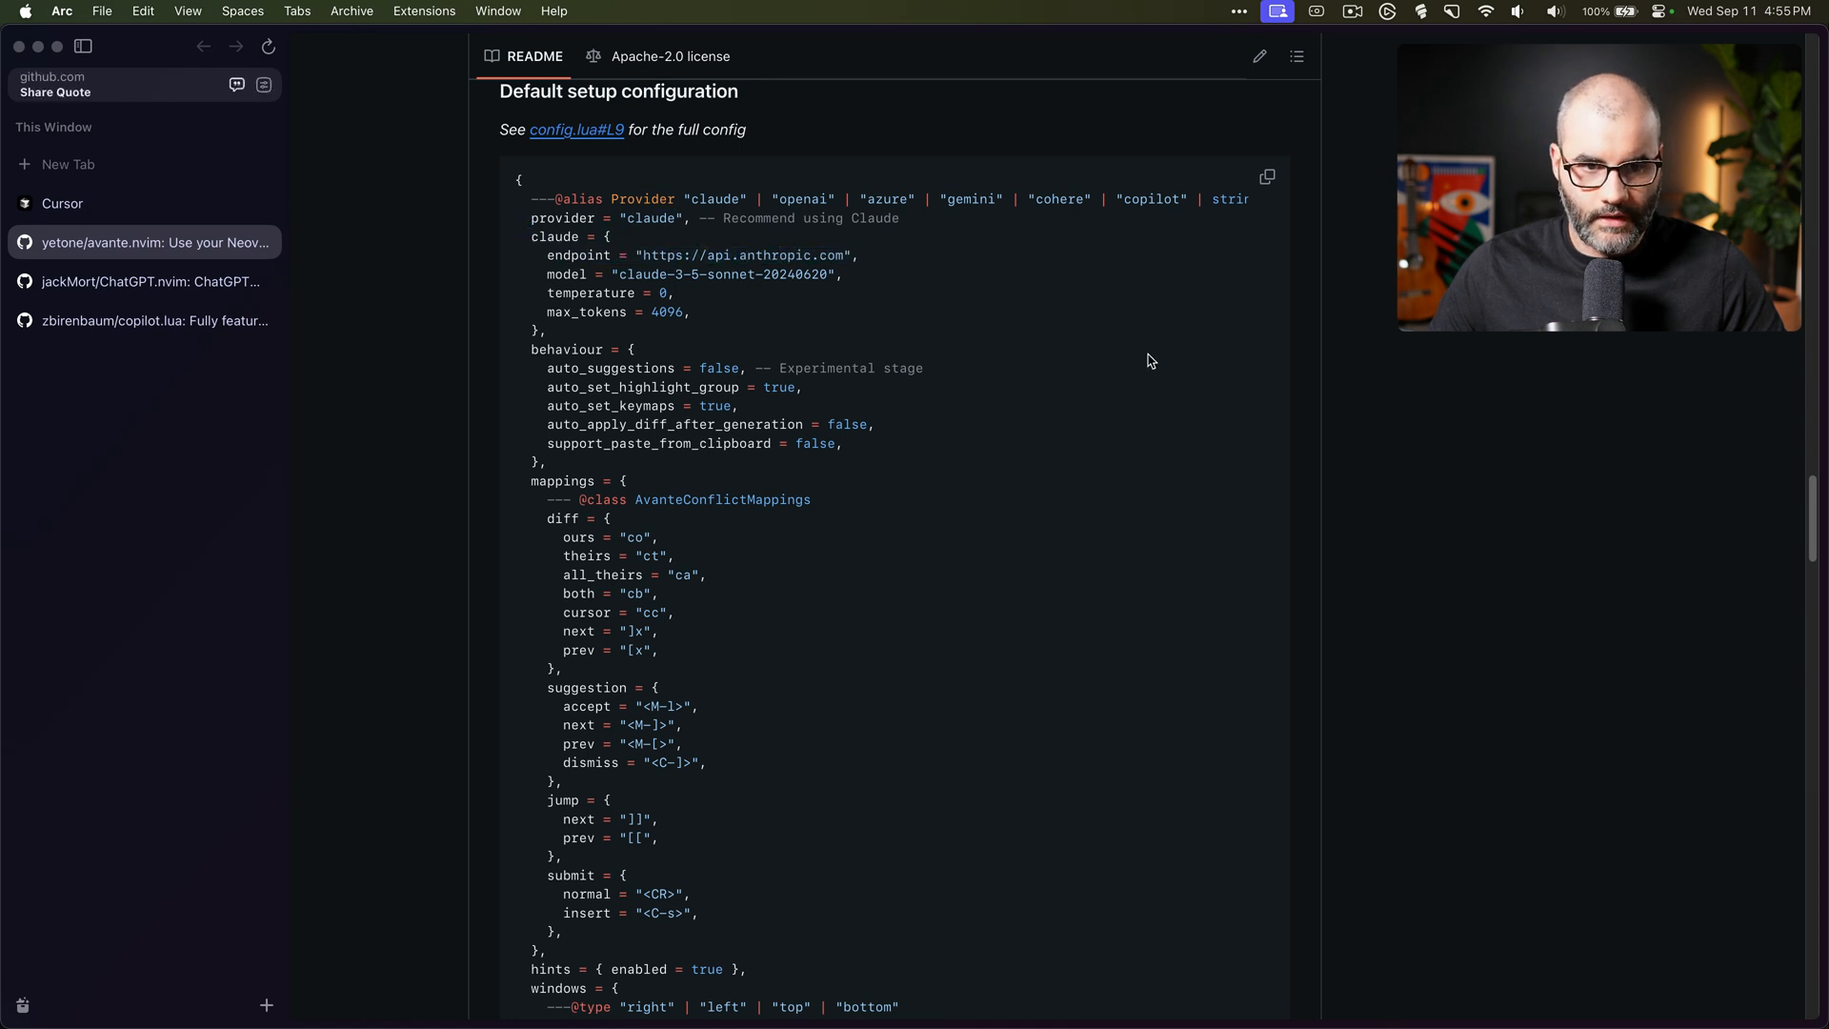
{"action": "scroll", "scroll_direction": "down", "scroll_amount": 3}
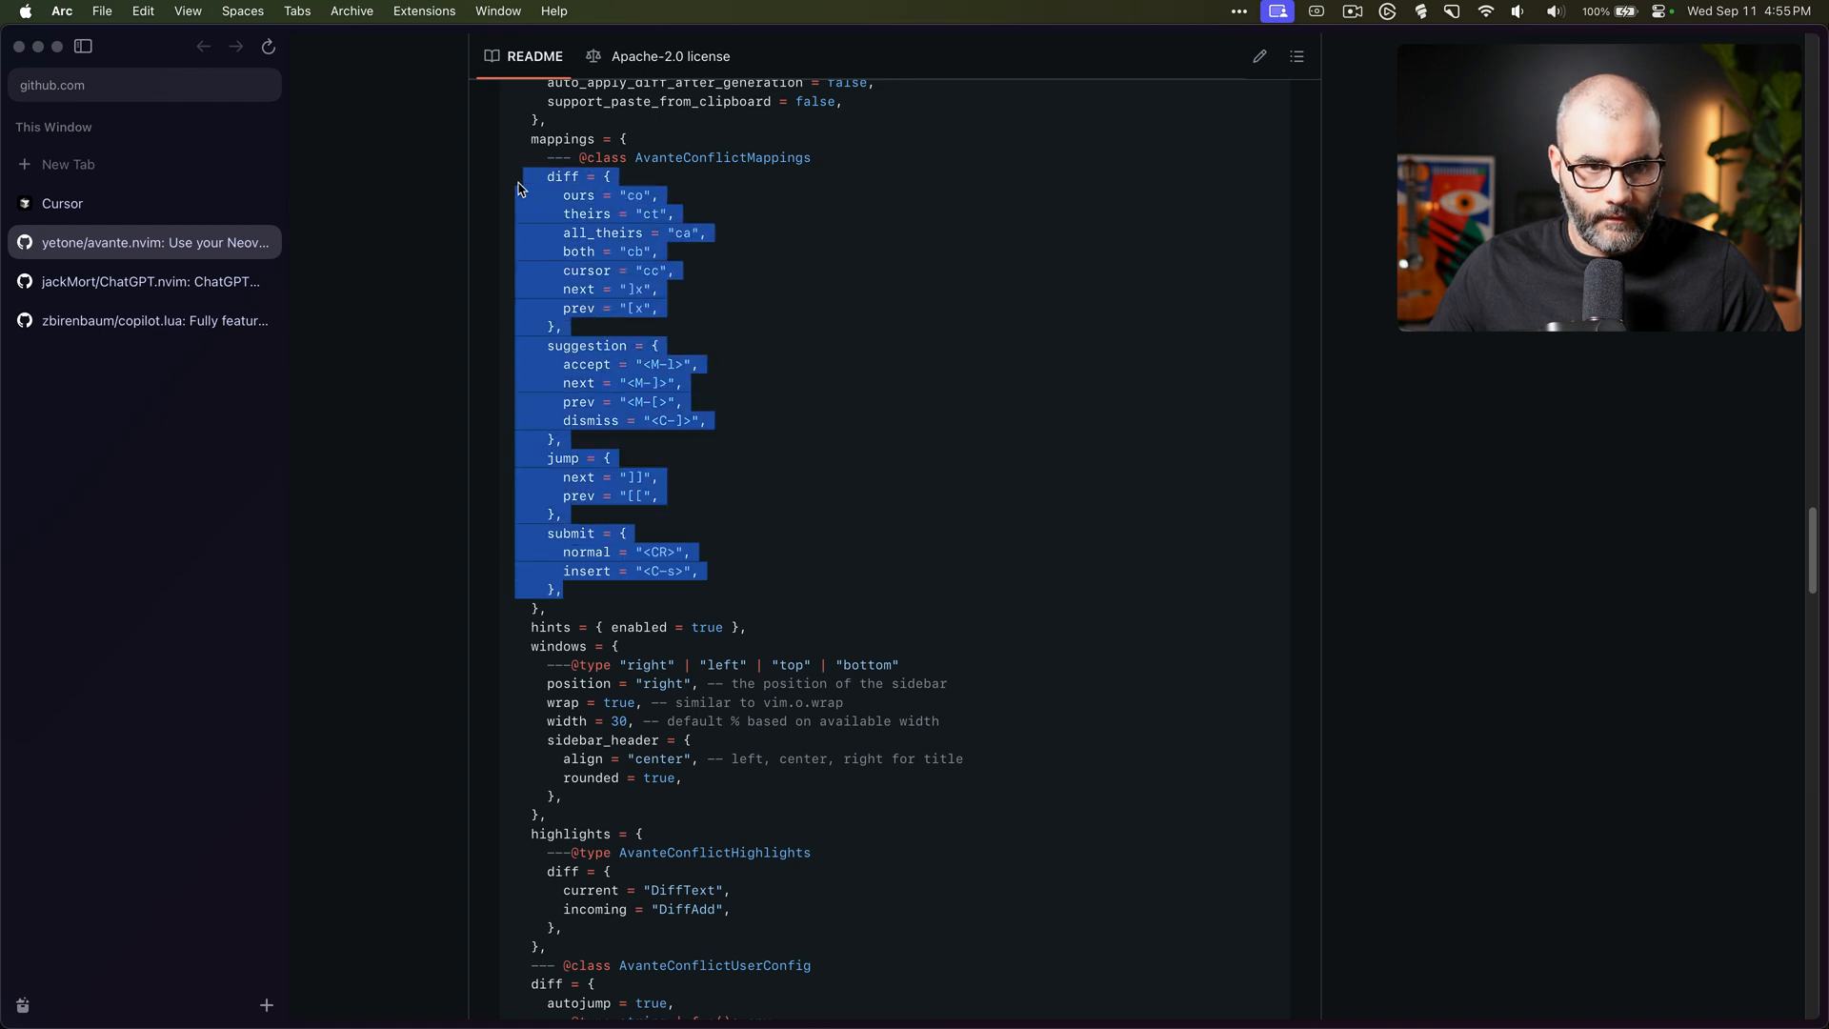
{"action": "left_click", "coordinate": [1020, 293]}
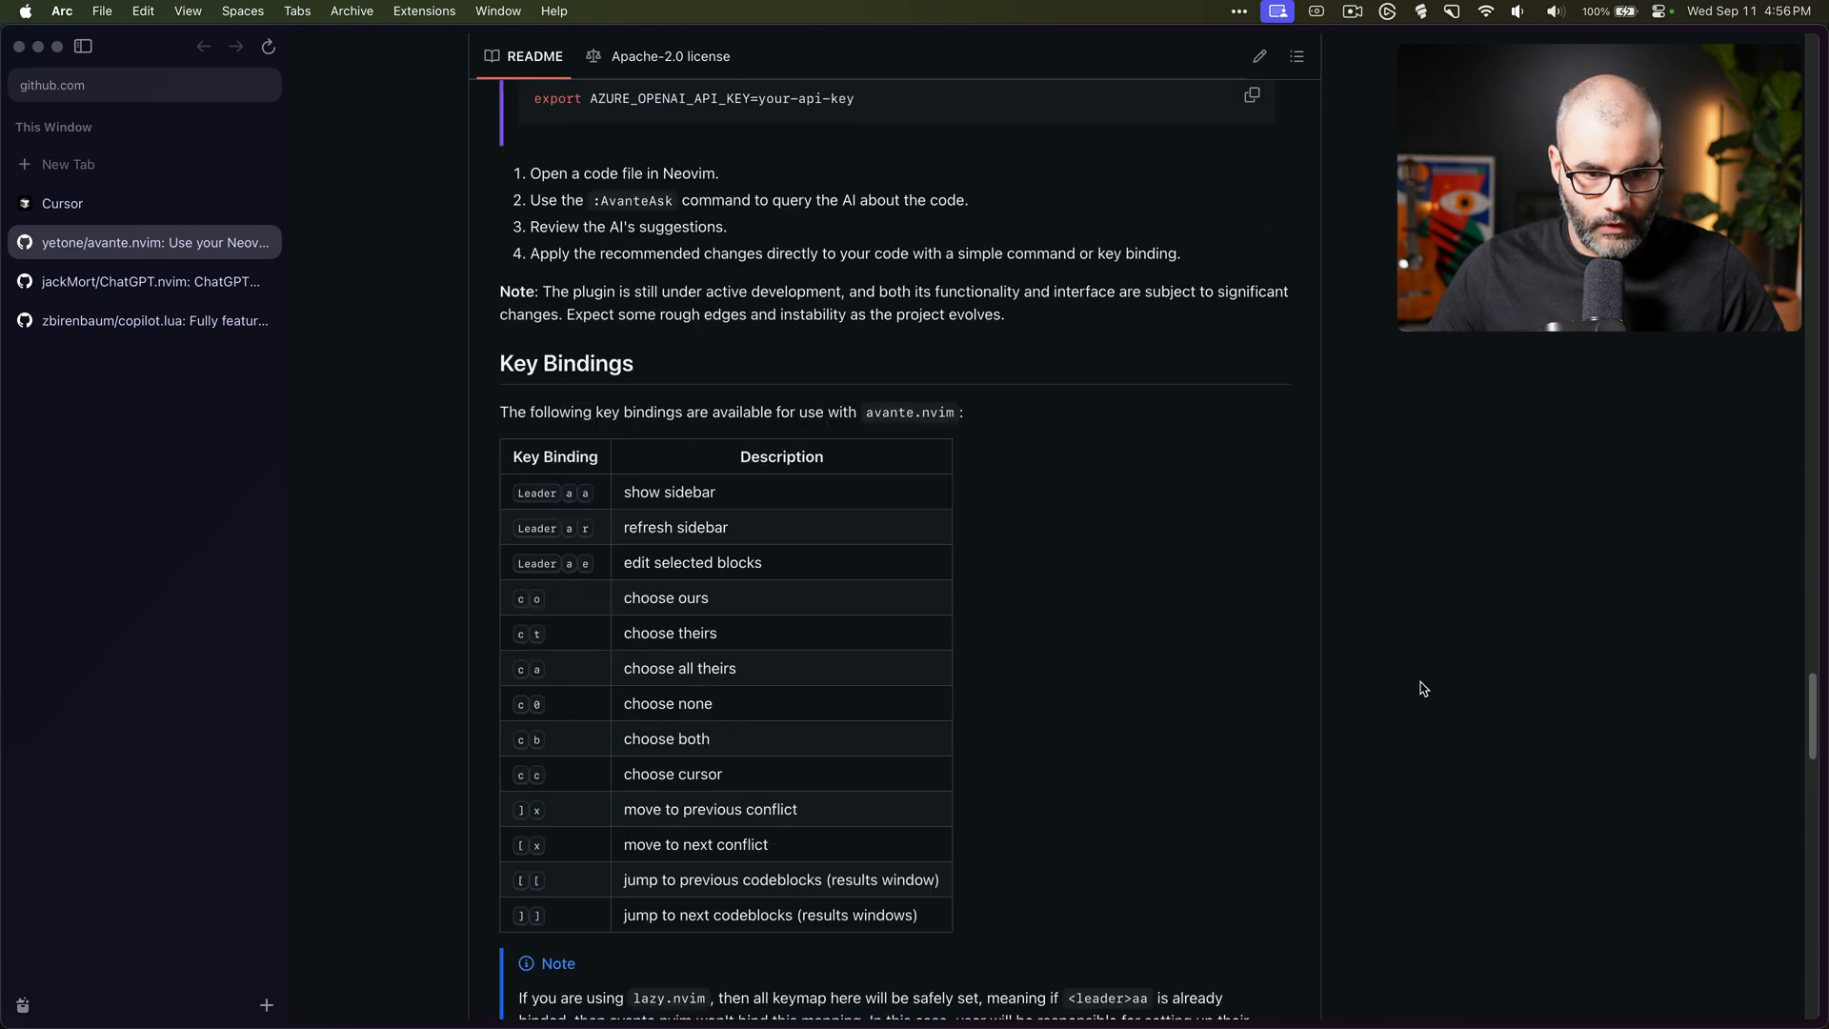
{"action": "scroll", "scroll_direction": "down", "scroll_amount": 3}
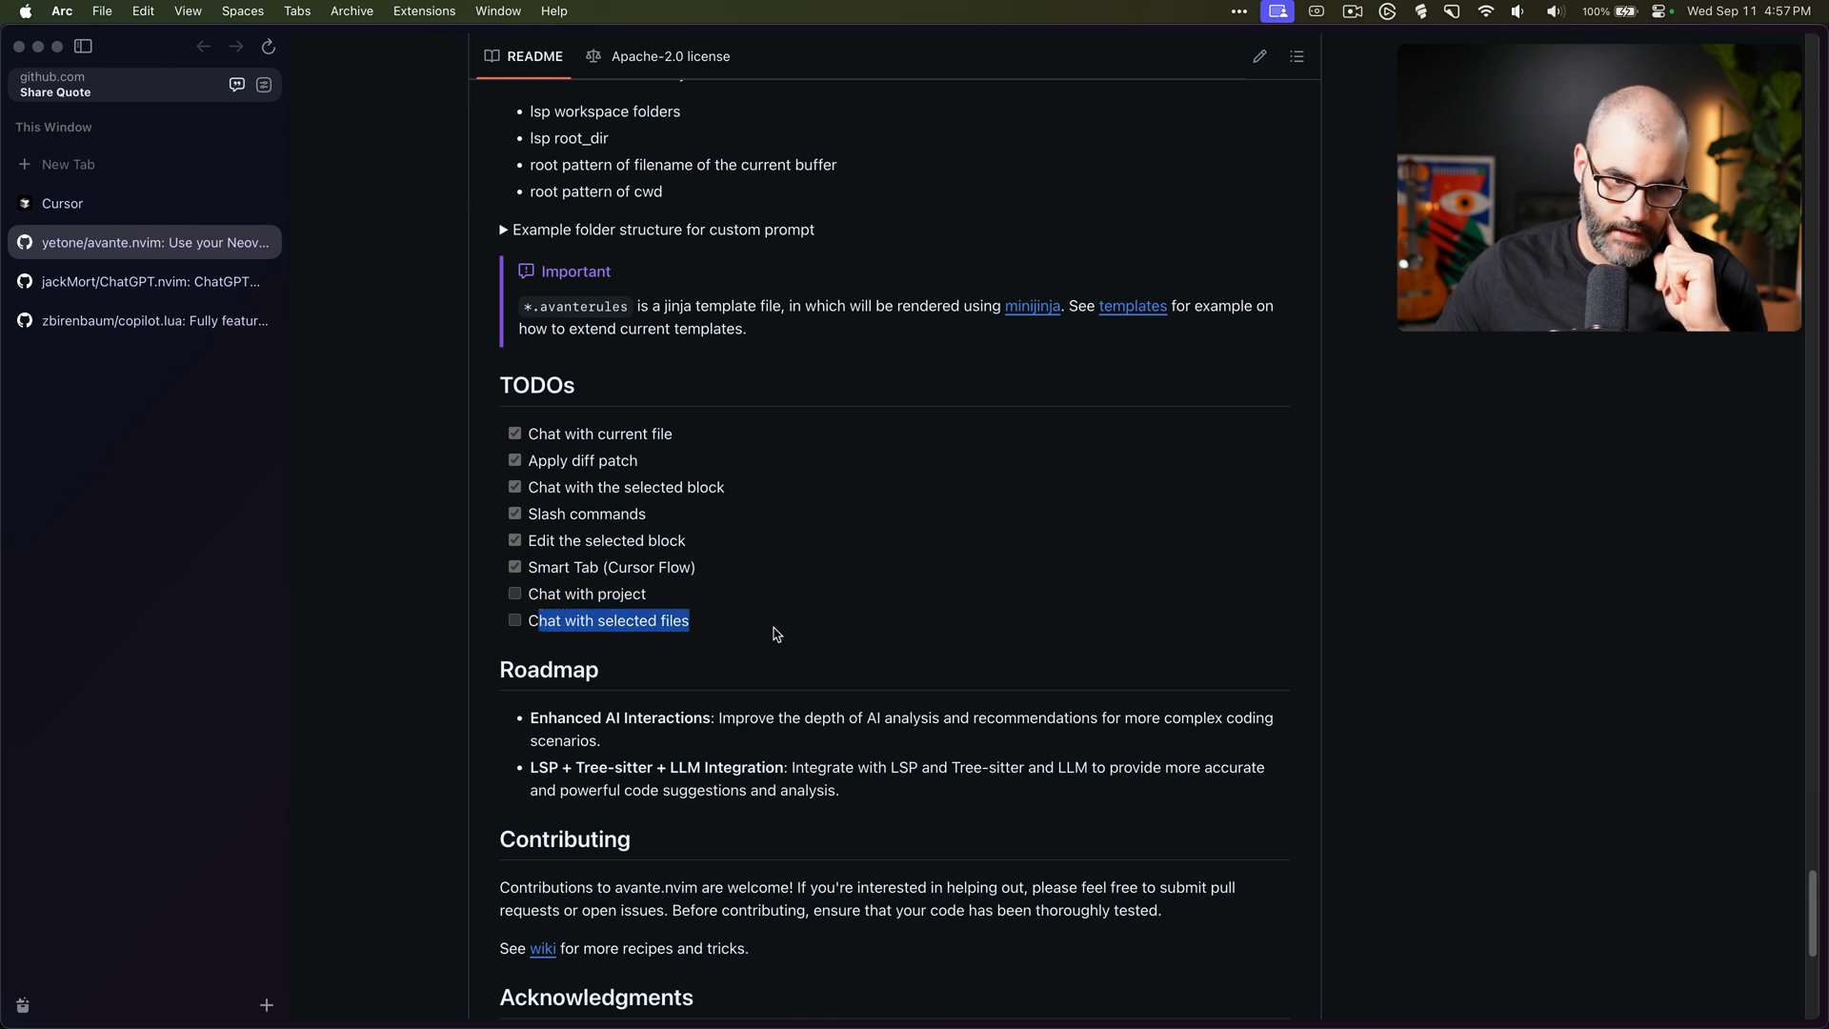
{"action": "mouse_move", "coordinate": [758, 661]}
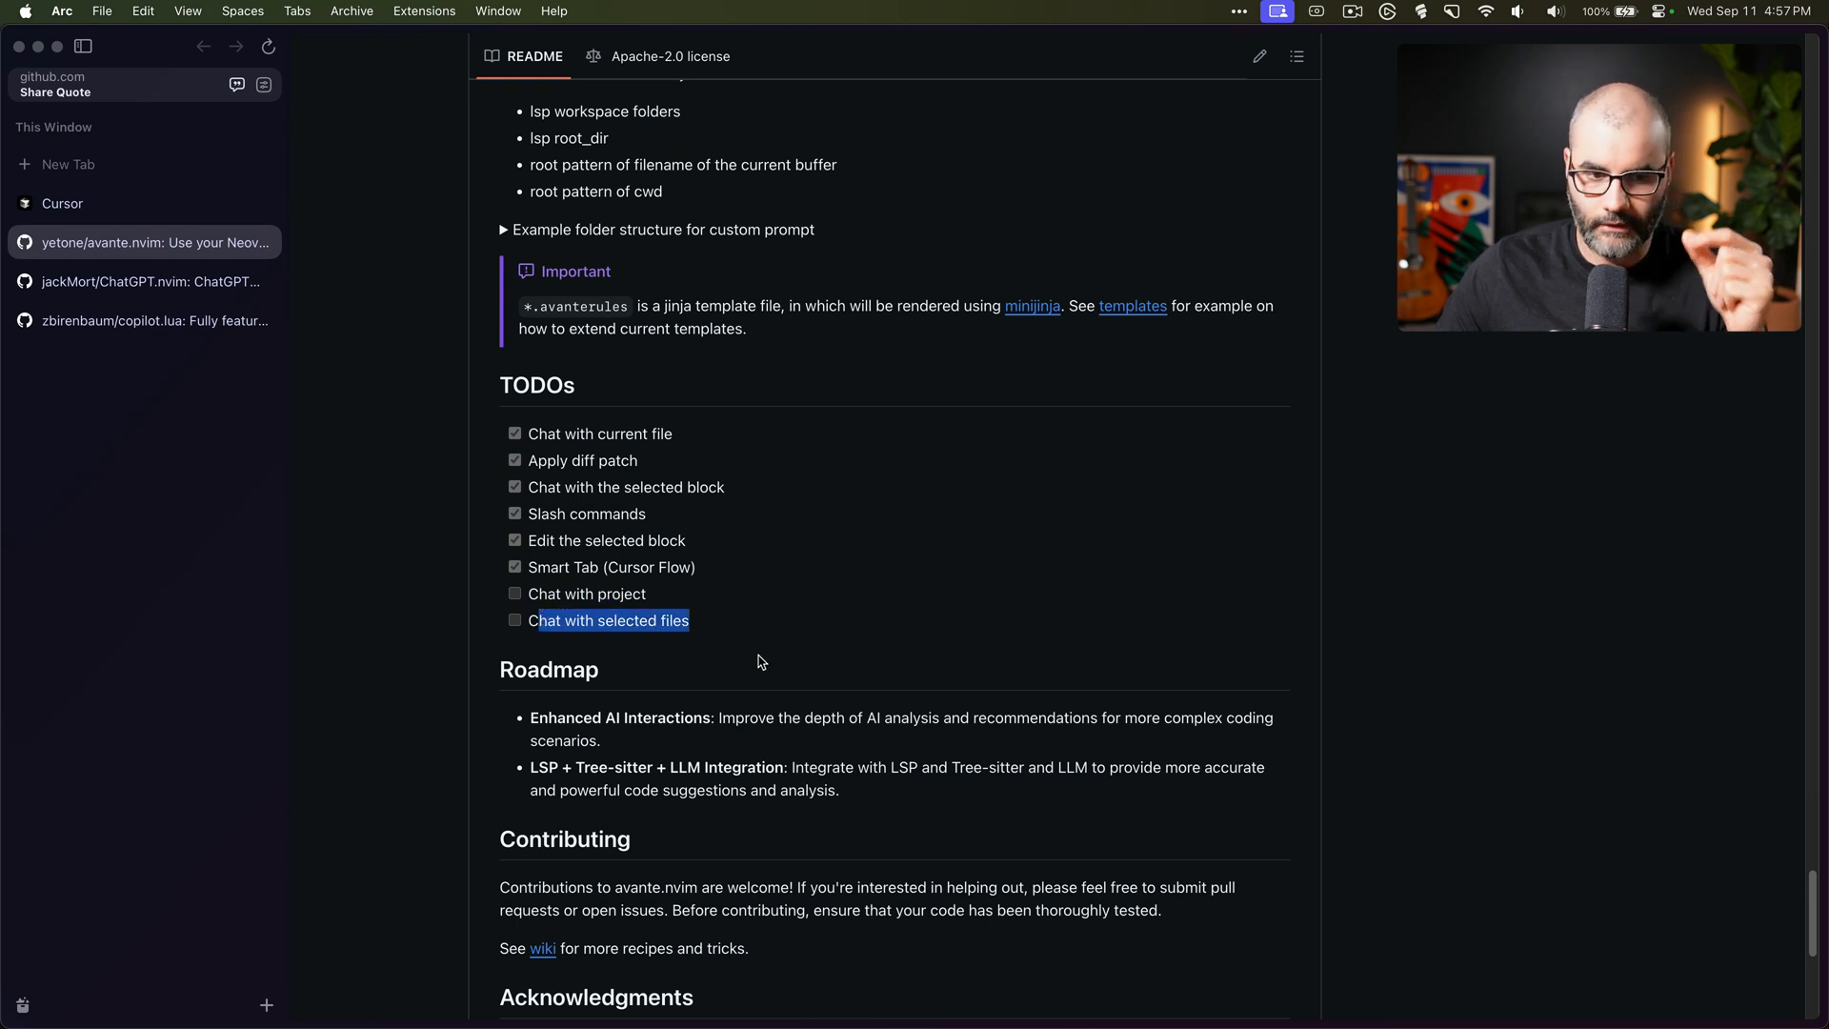
{"action": "scroll", "scroll_direction": "down", "scroll_amount": 3}
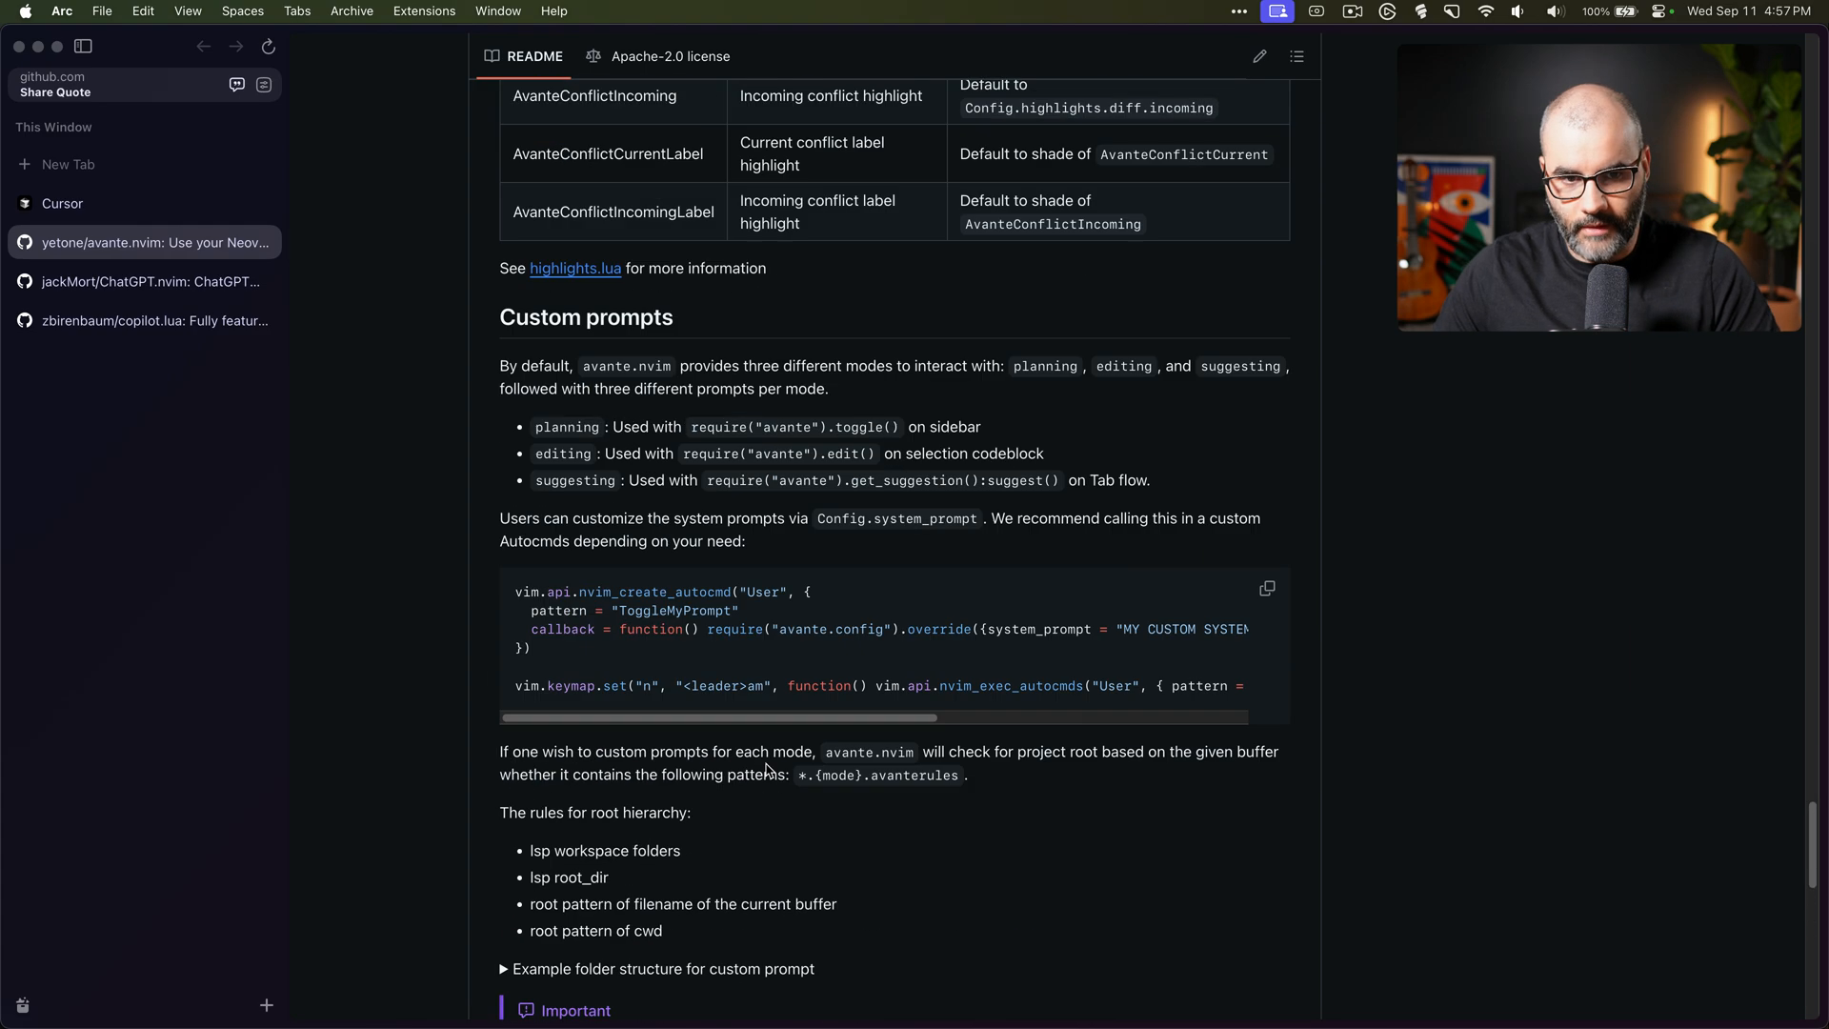
{"action": "scroll", "scroll_direction": "down", "scroll_amount": 3}
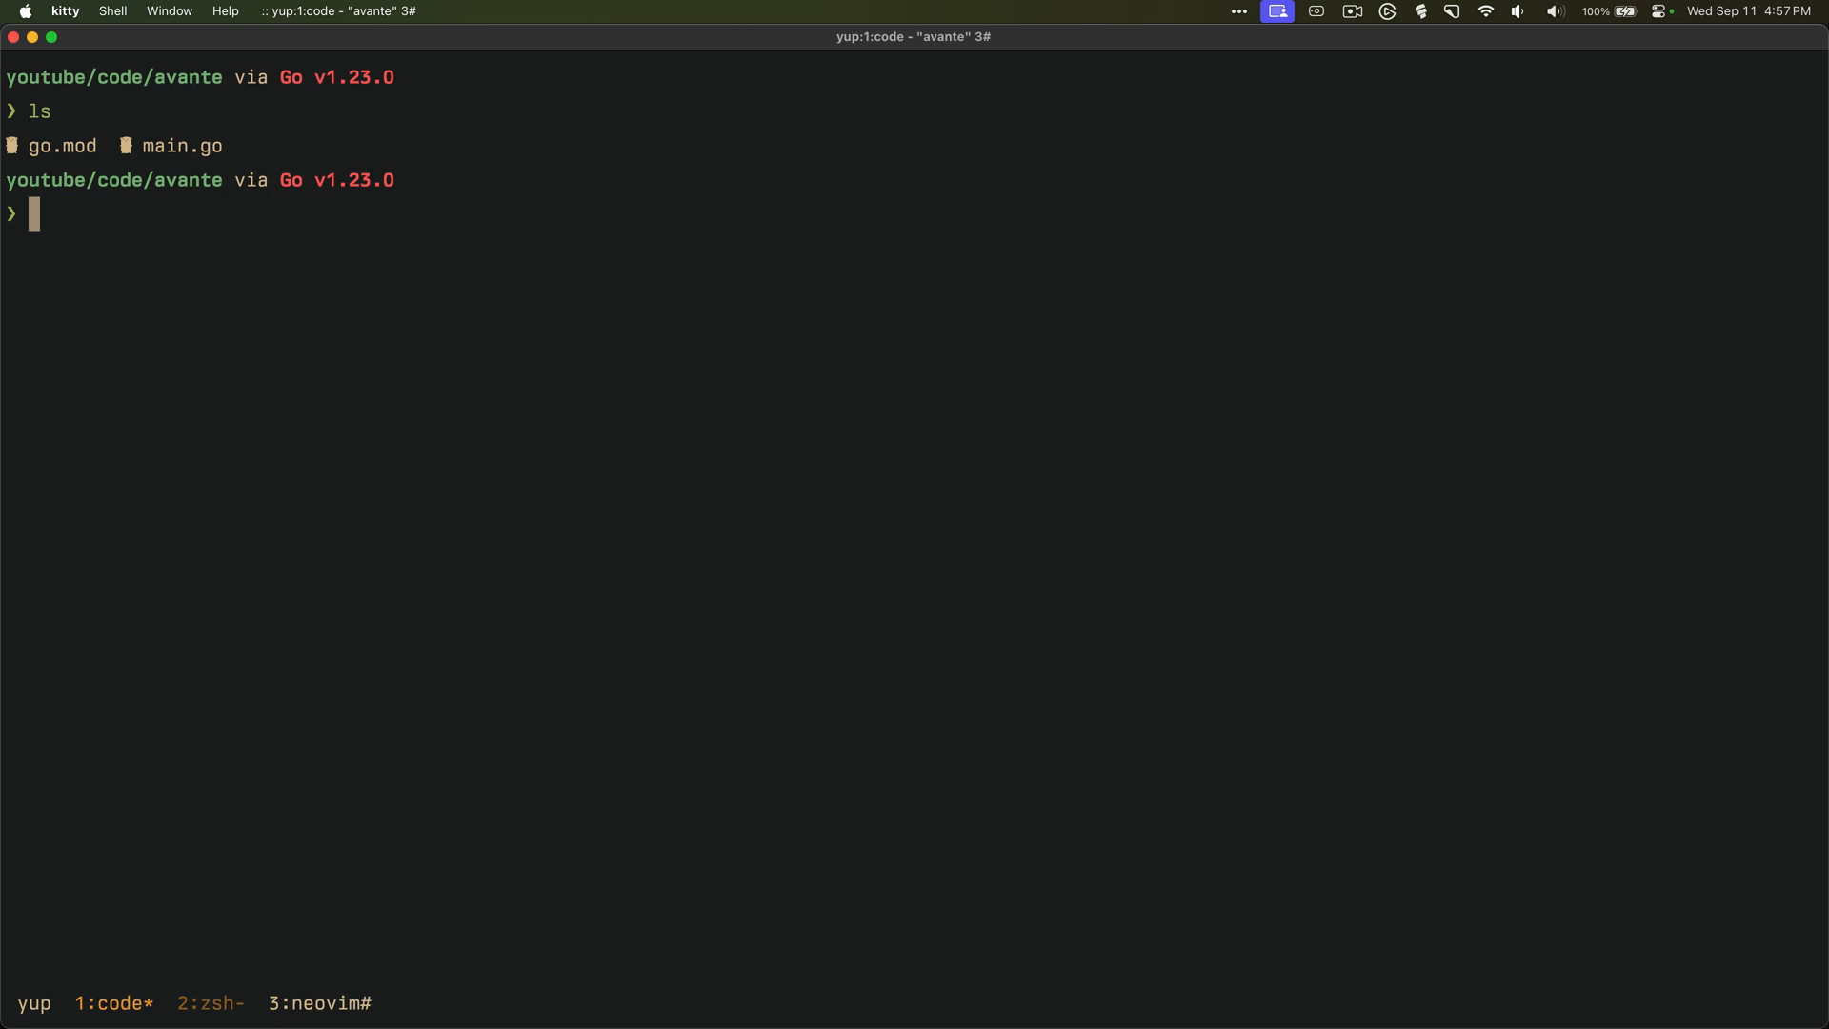
Launch vim on main.go and show the Avante chat sidebar via the Leader a a mapping
{"action": "type", "text": "vim"}
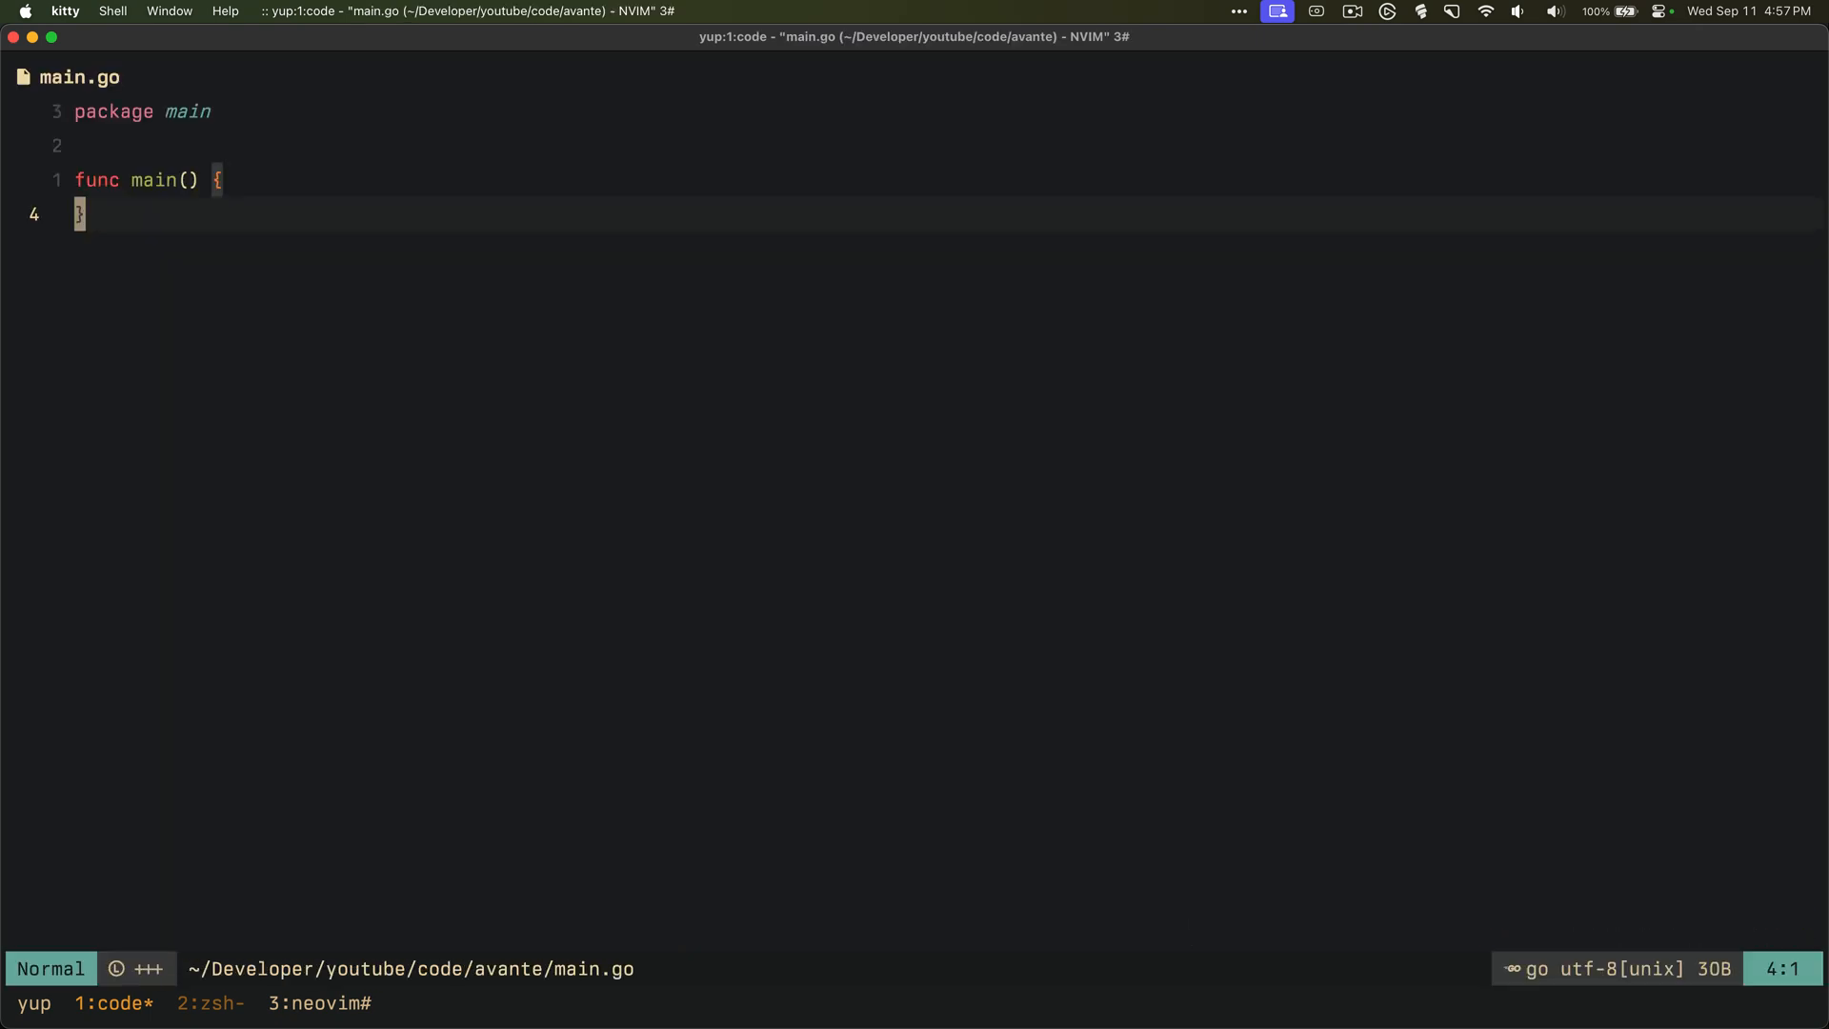
{"action": "key", "text": "space"}
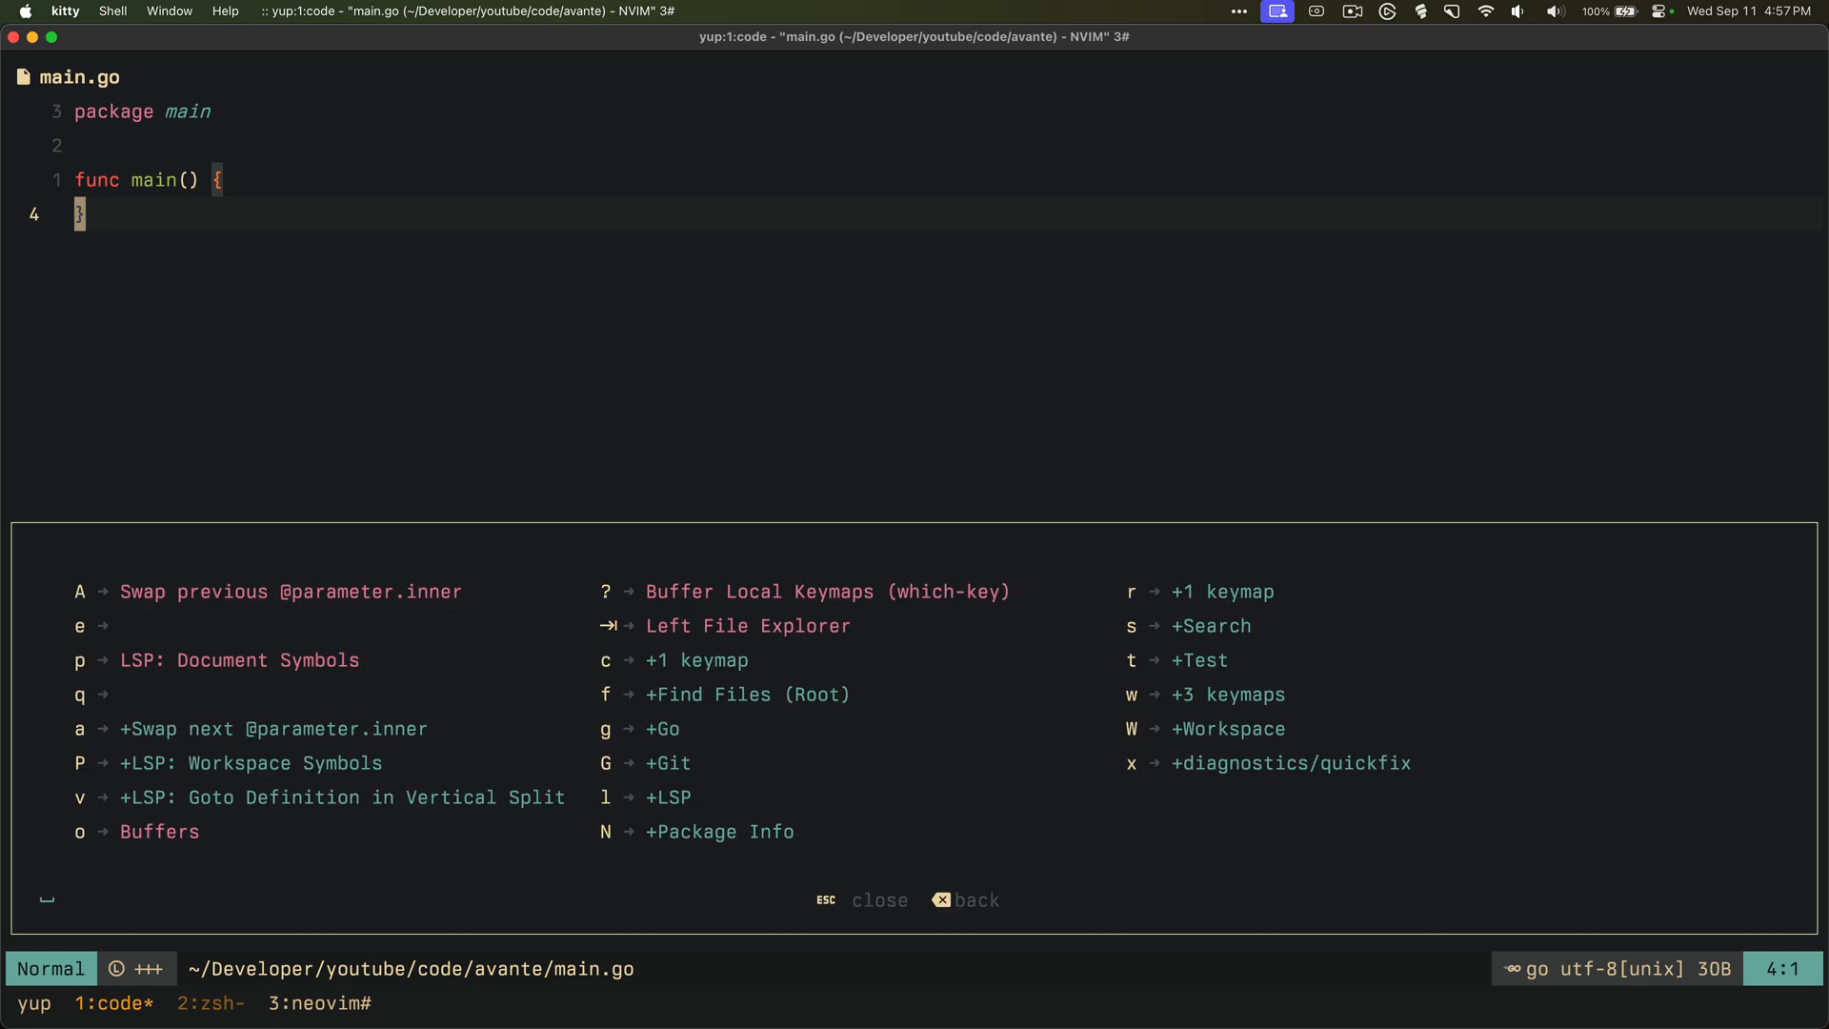
{"action": "key", "text": "a"}
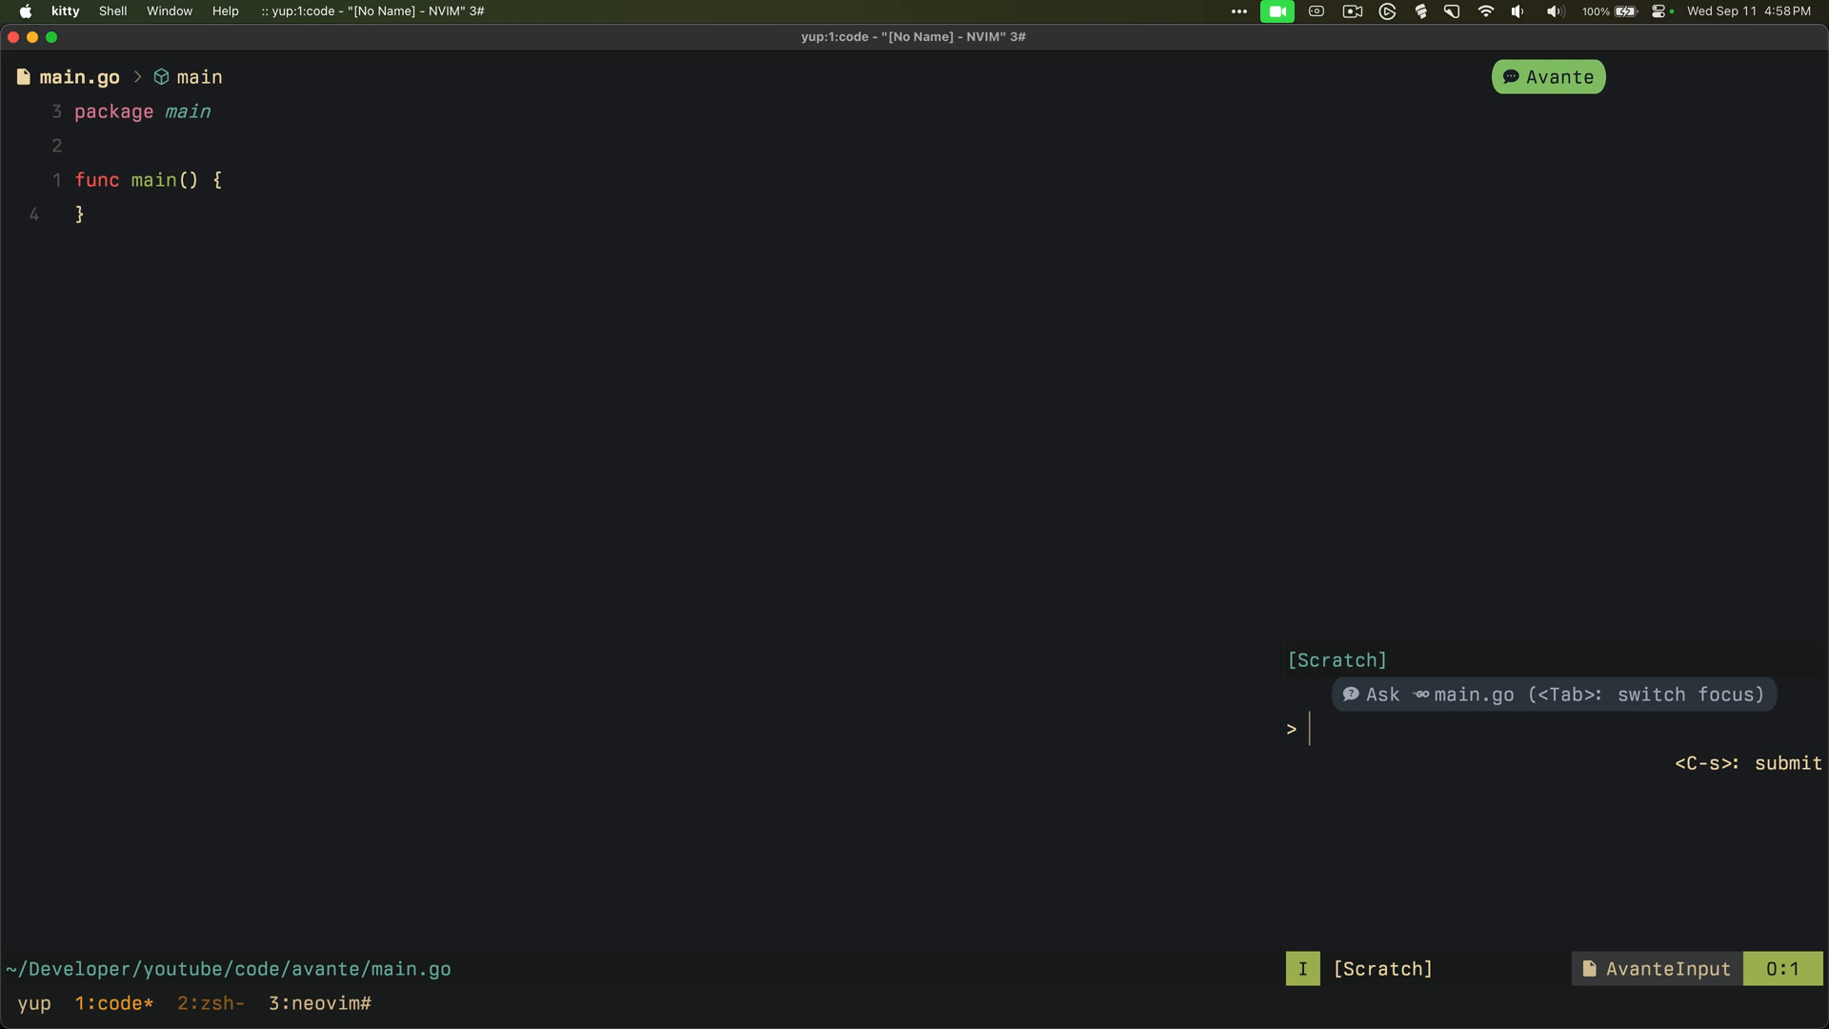
Ask Avante to 'upload a file and store in on disk' and get its endpoint suggestion
{"action": "type", "text": "cr"}
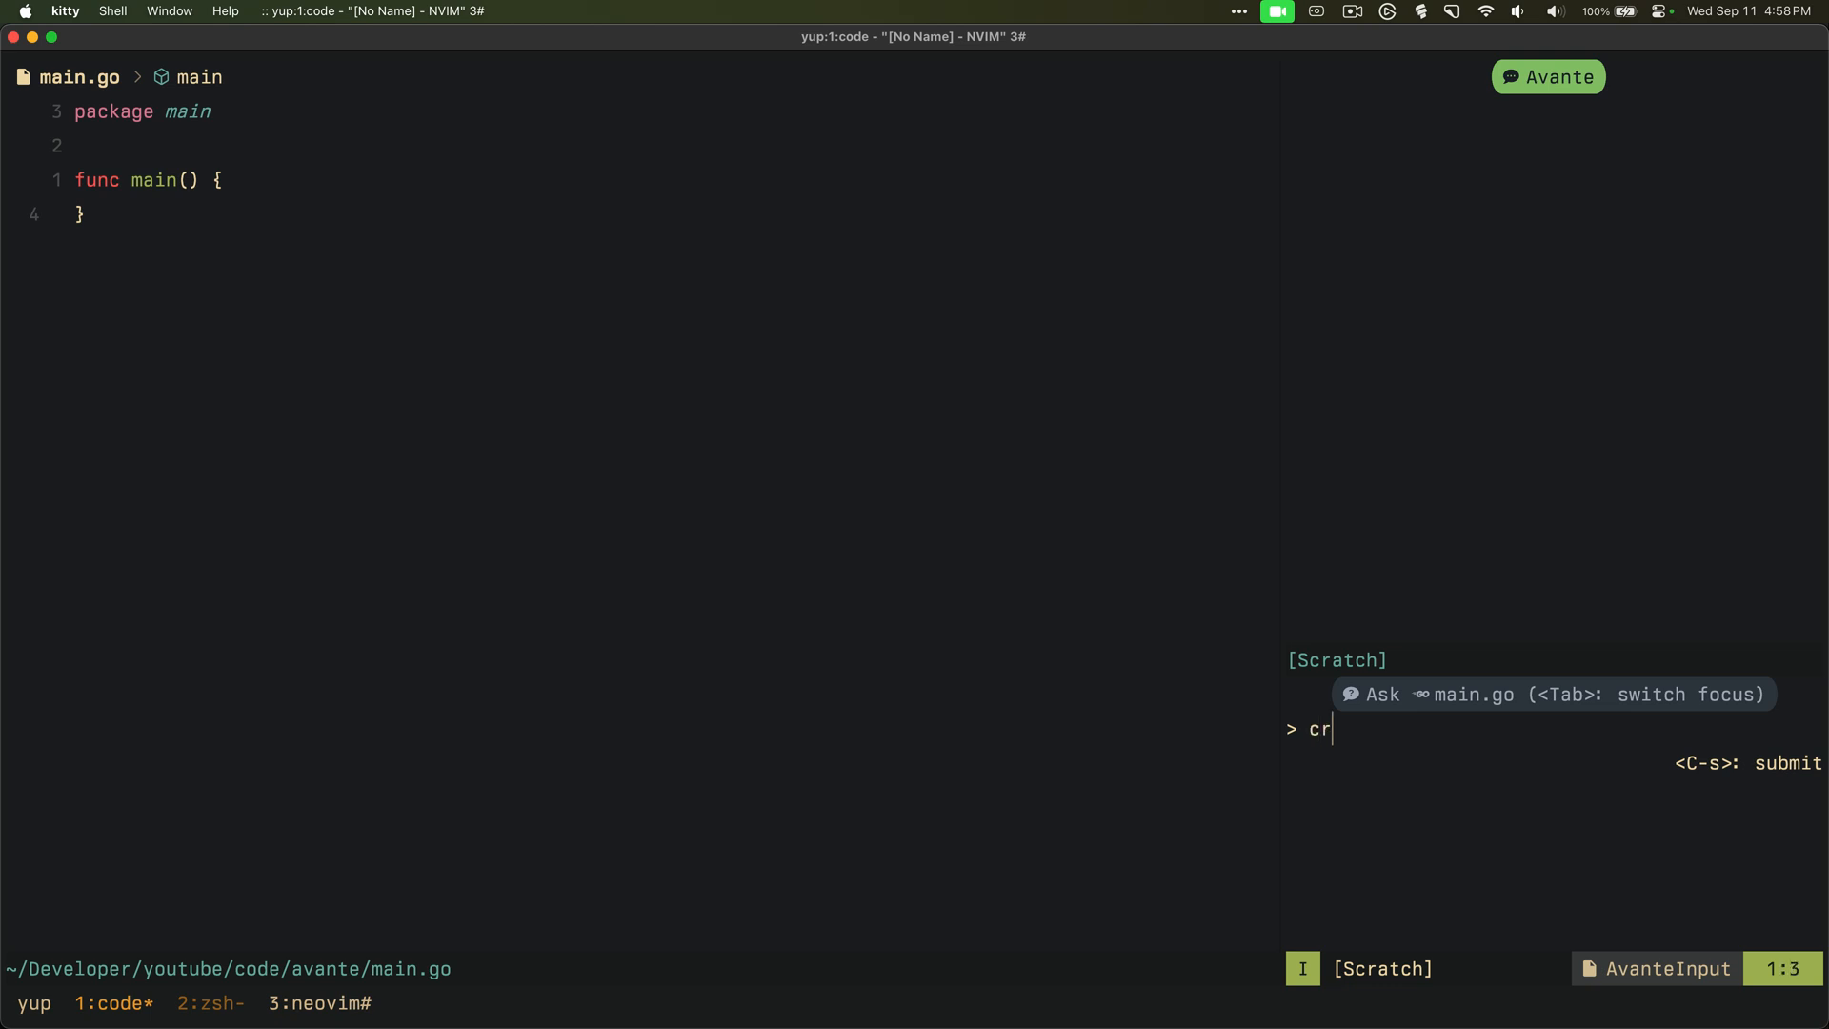
{"action": "type", "text": "upload a file and store in on disk."}
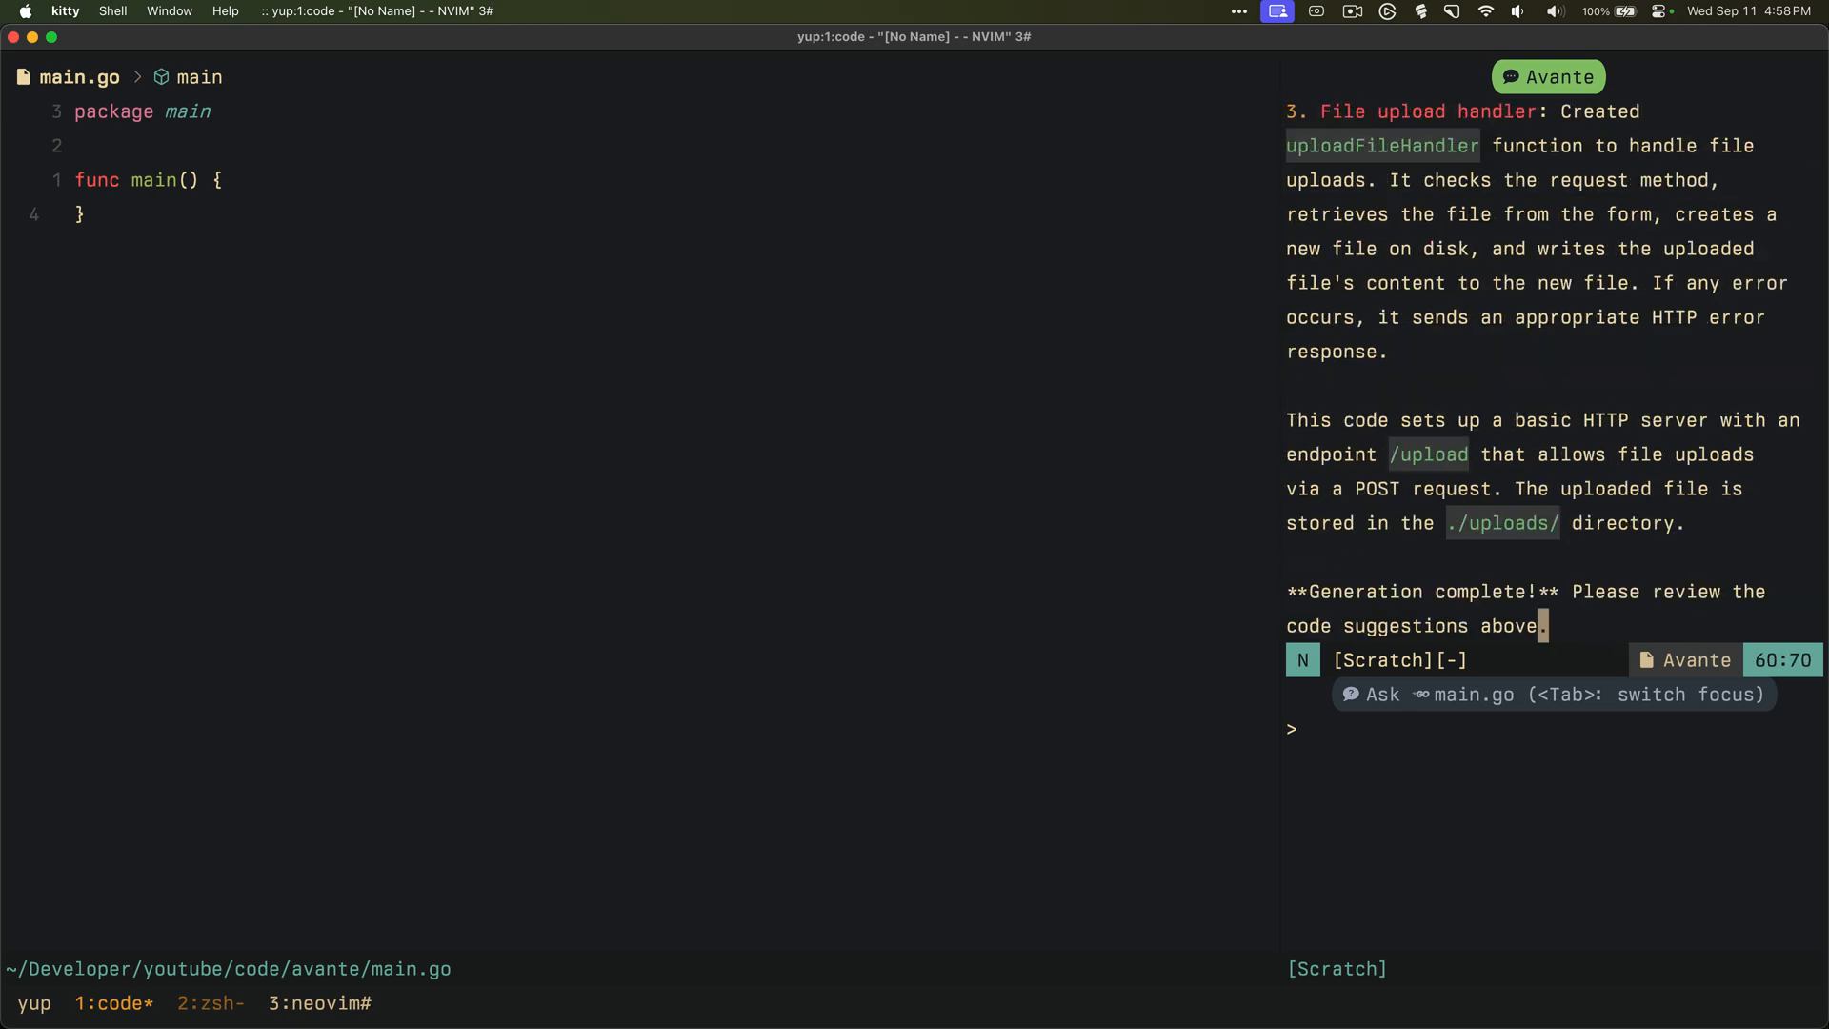
{"action": "mouse_move", "coordinate": [1560, 438]}
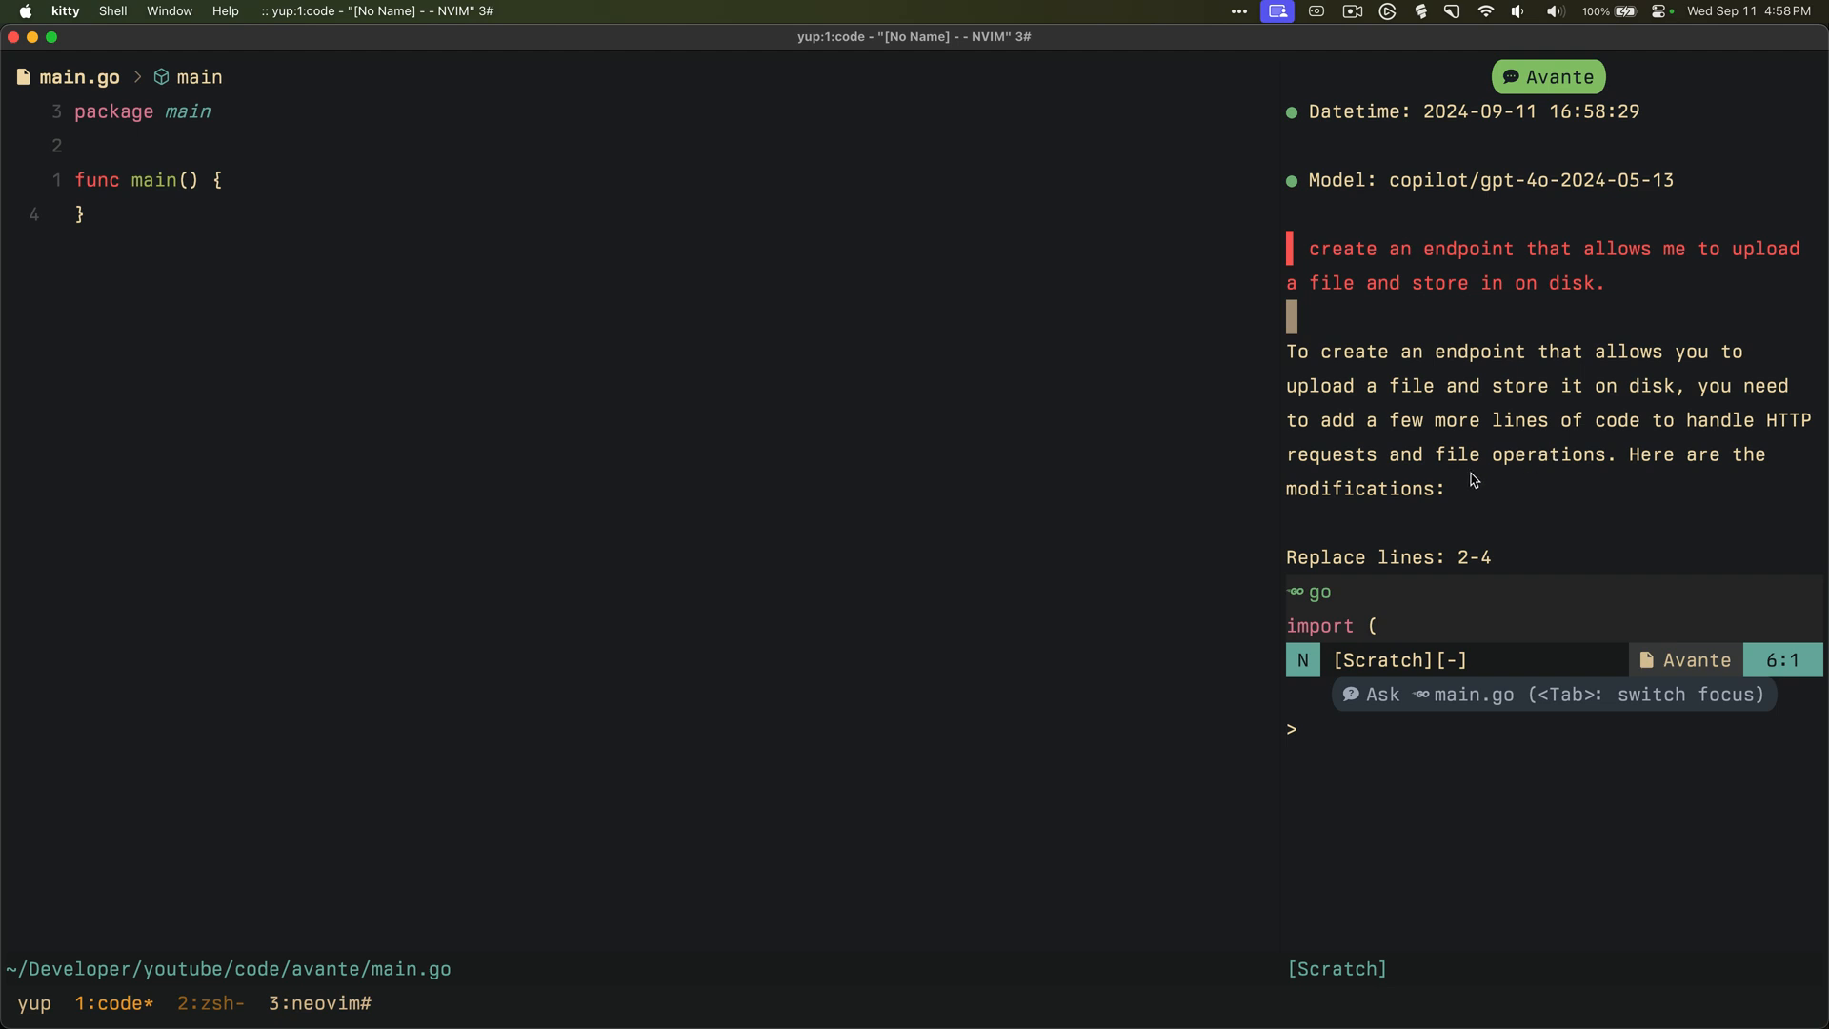
{"action": "mouse_move", "coordinate": [1512, 425]}
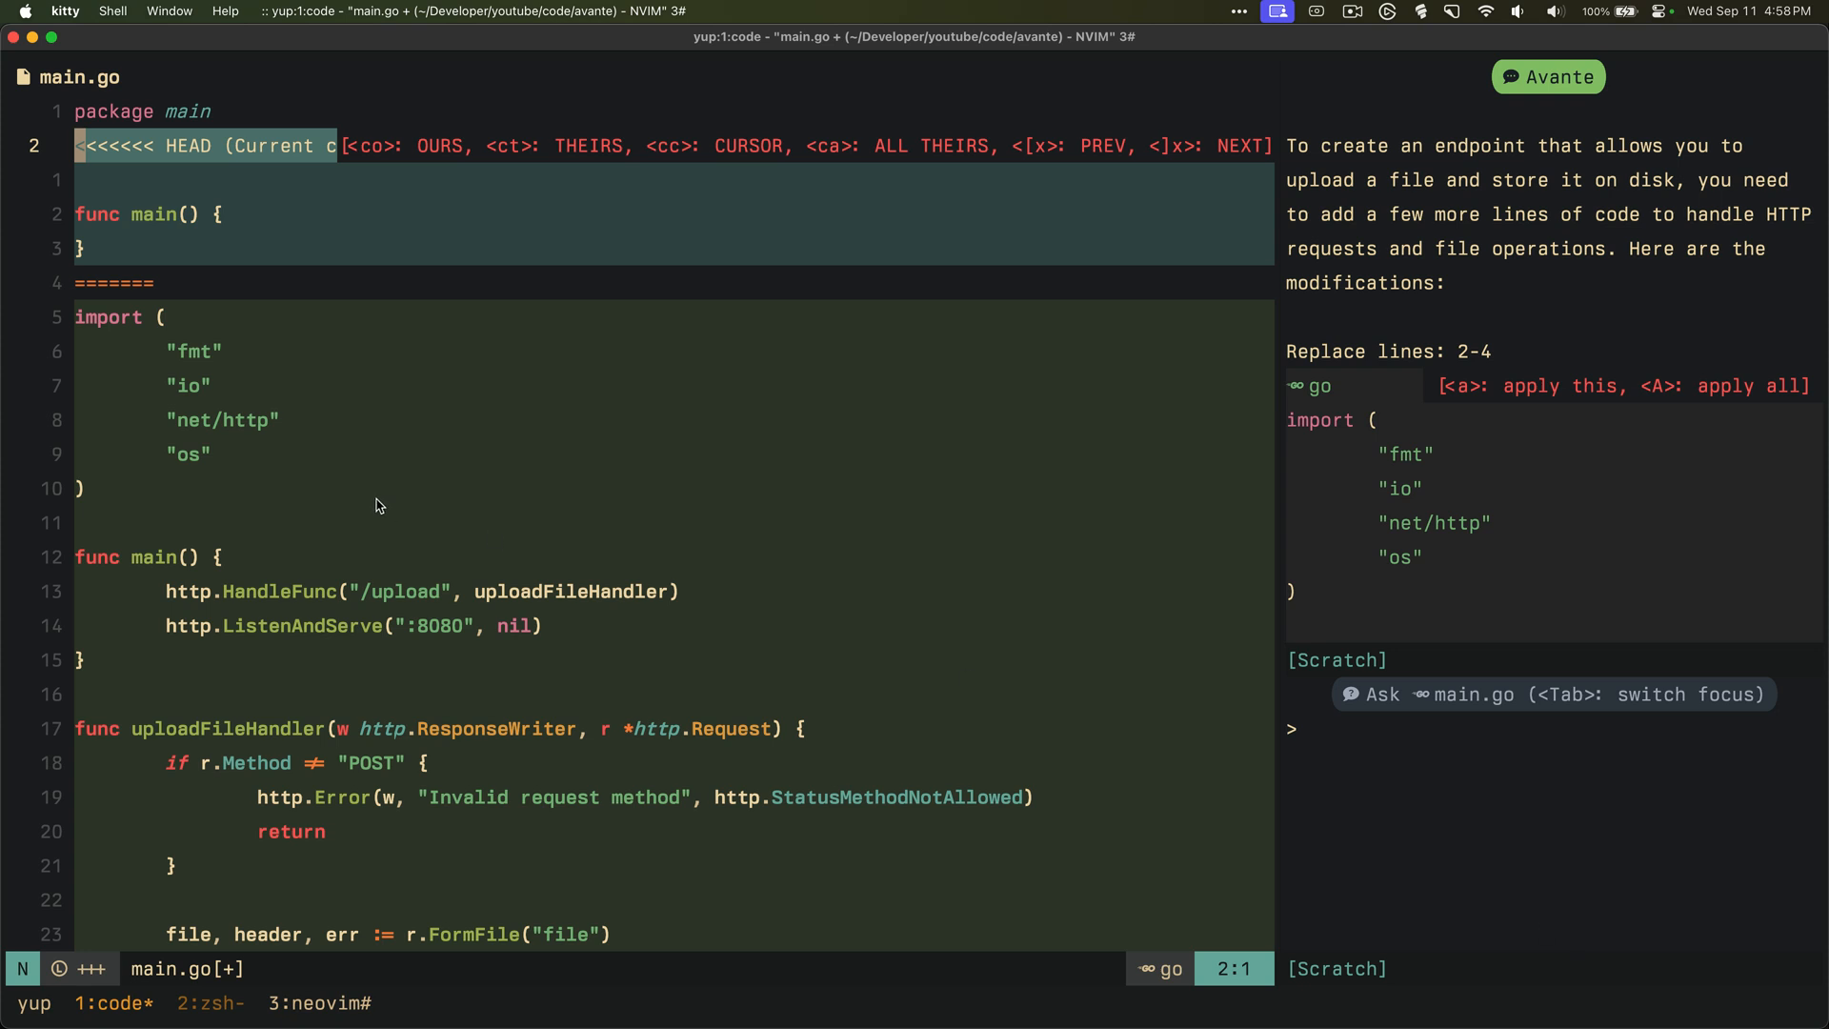
{"action": "mouse_move", "coordinate": [455, 396]}
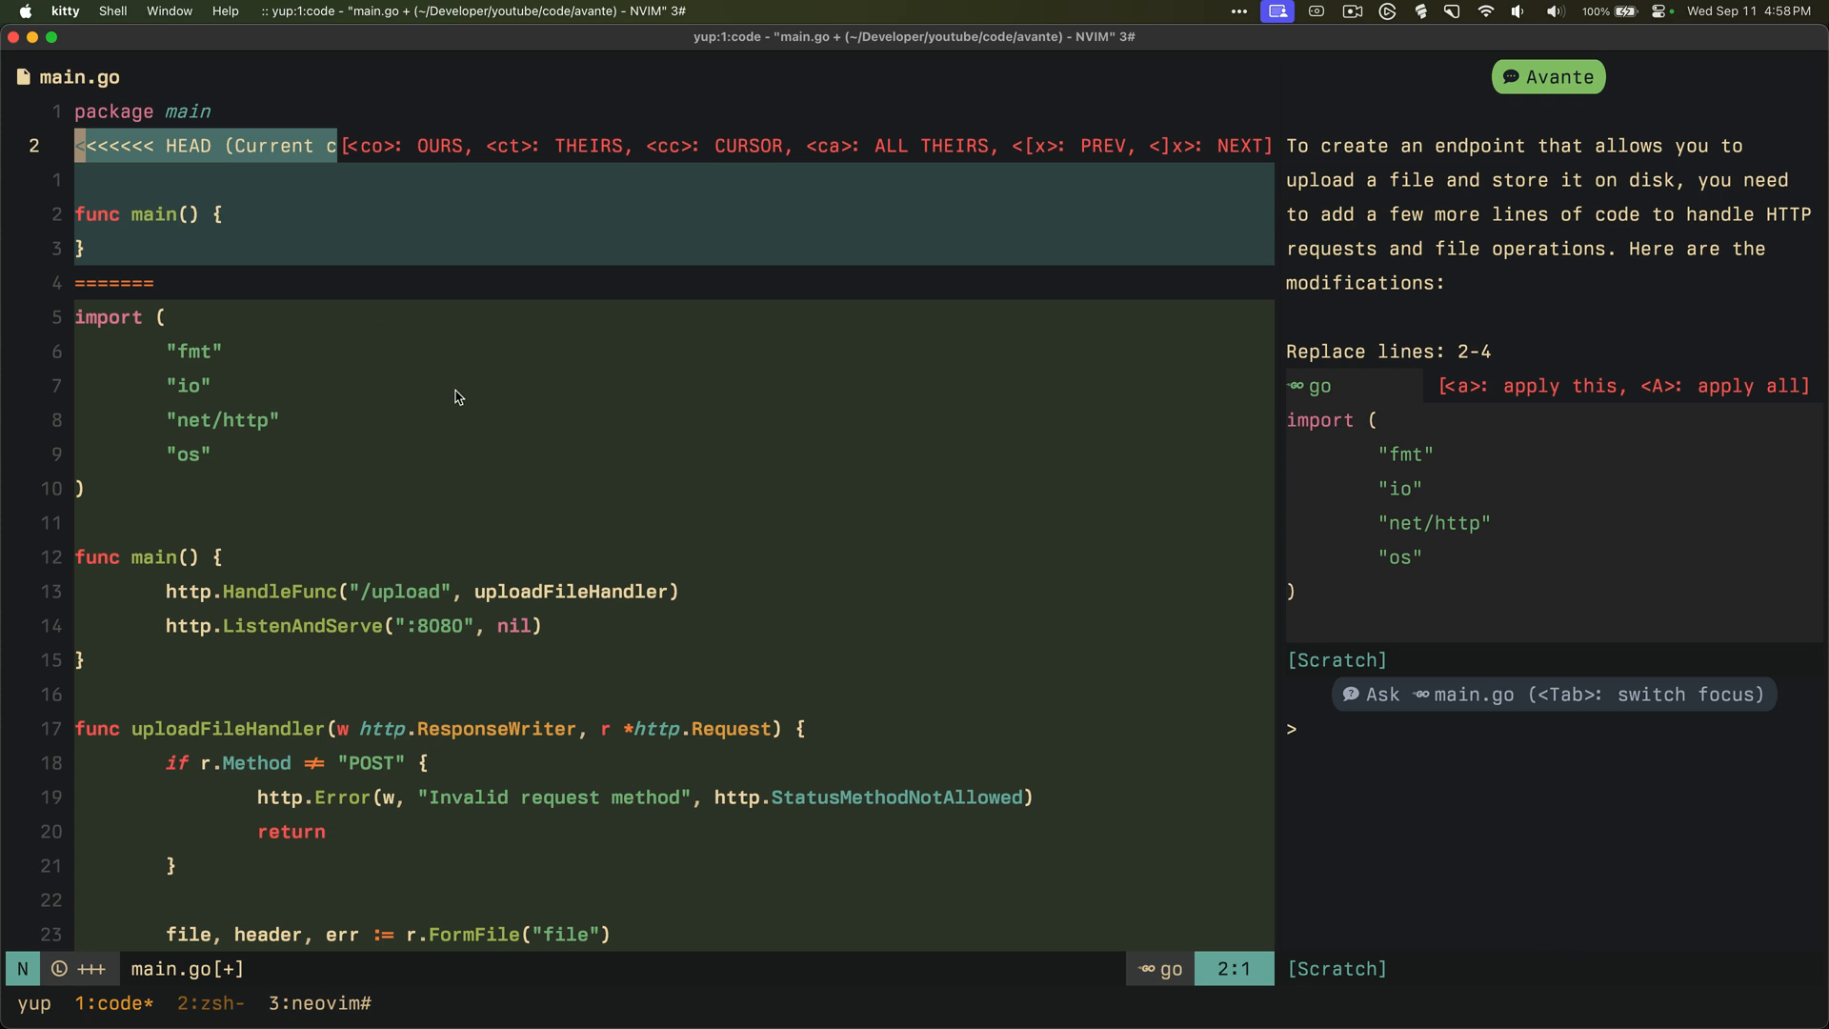
{"action": "mouse_move", "coordinate": [301, 476]}
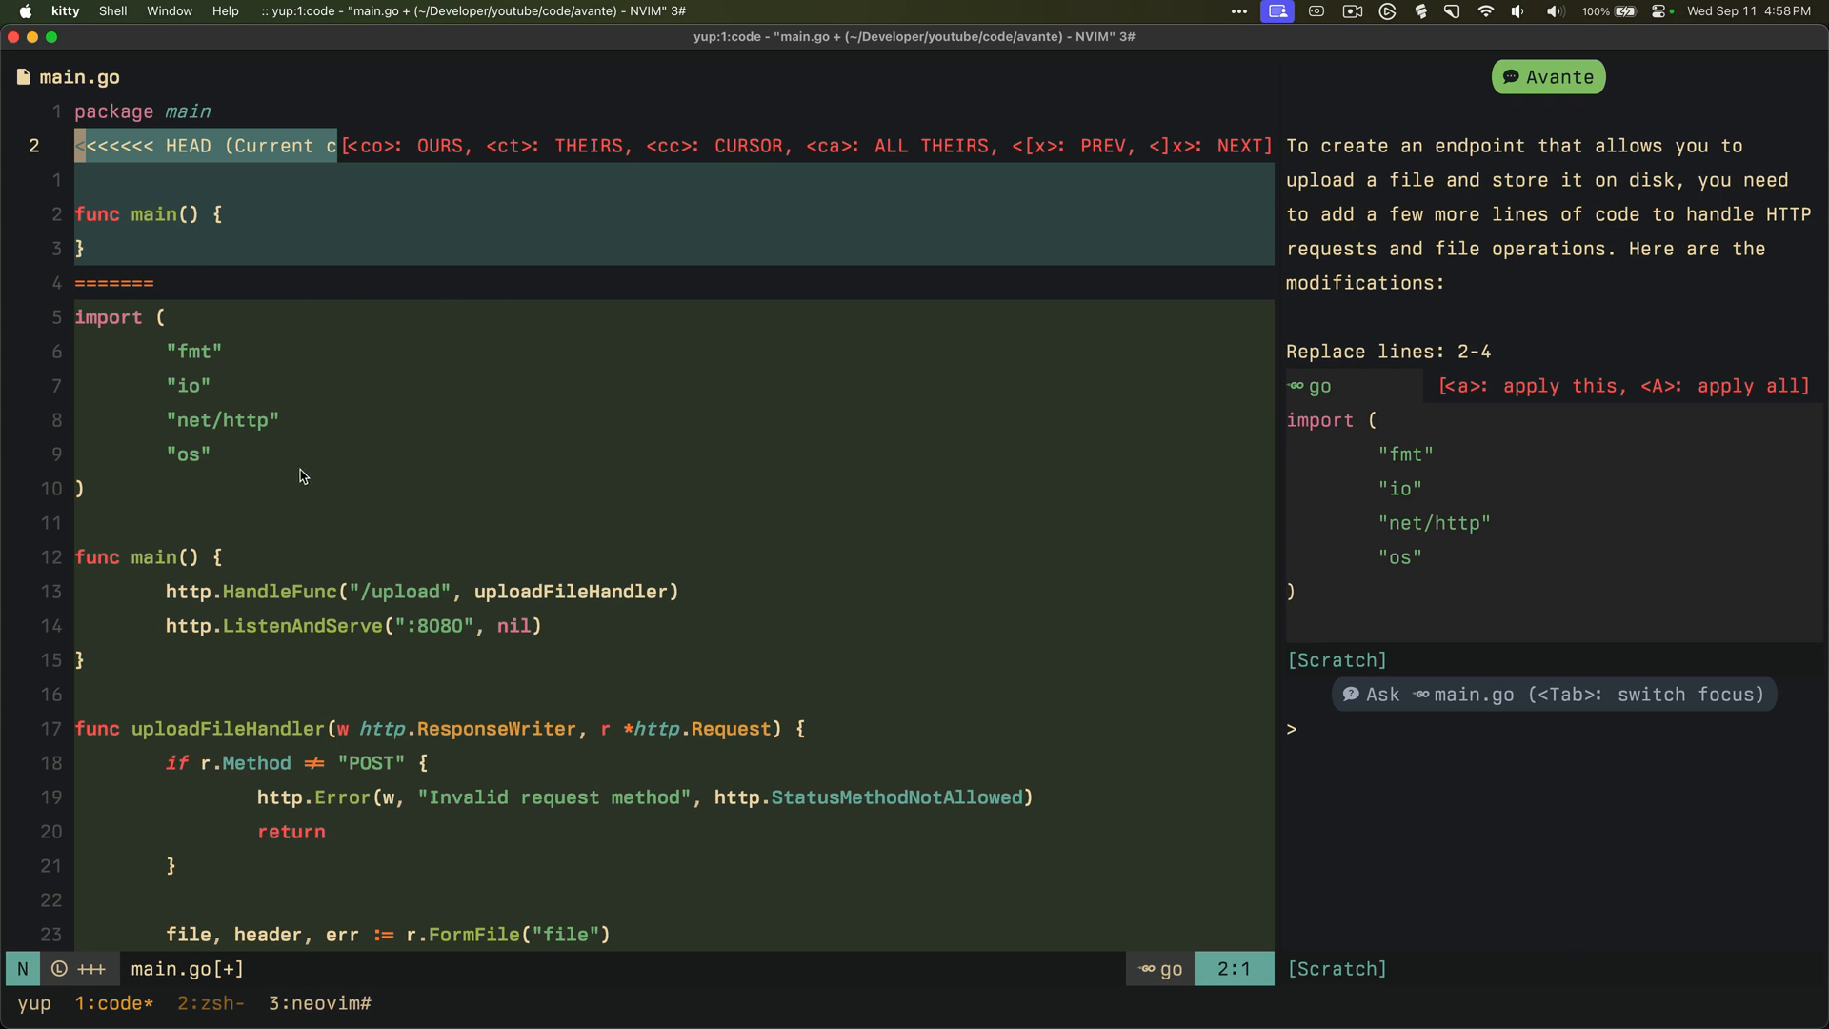
{"action": "mouse_move", "coordinate": [469, 539]}
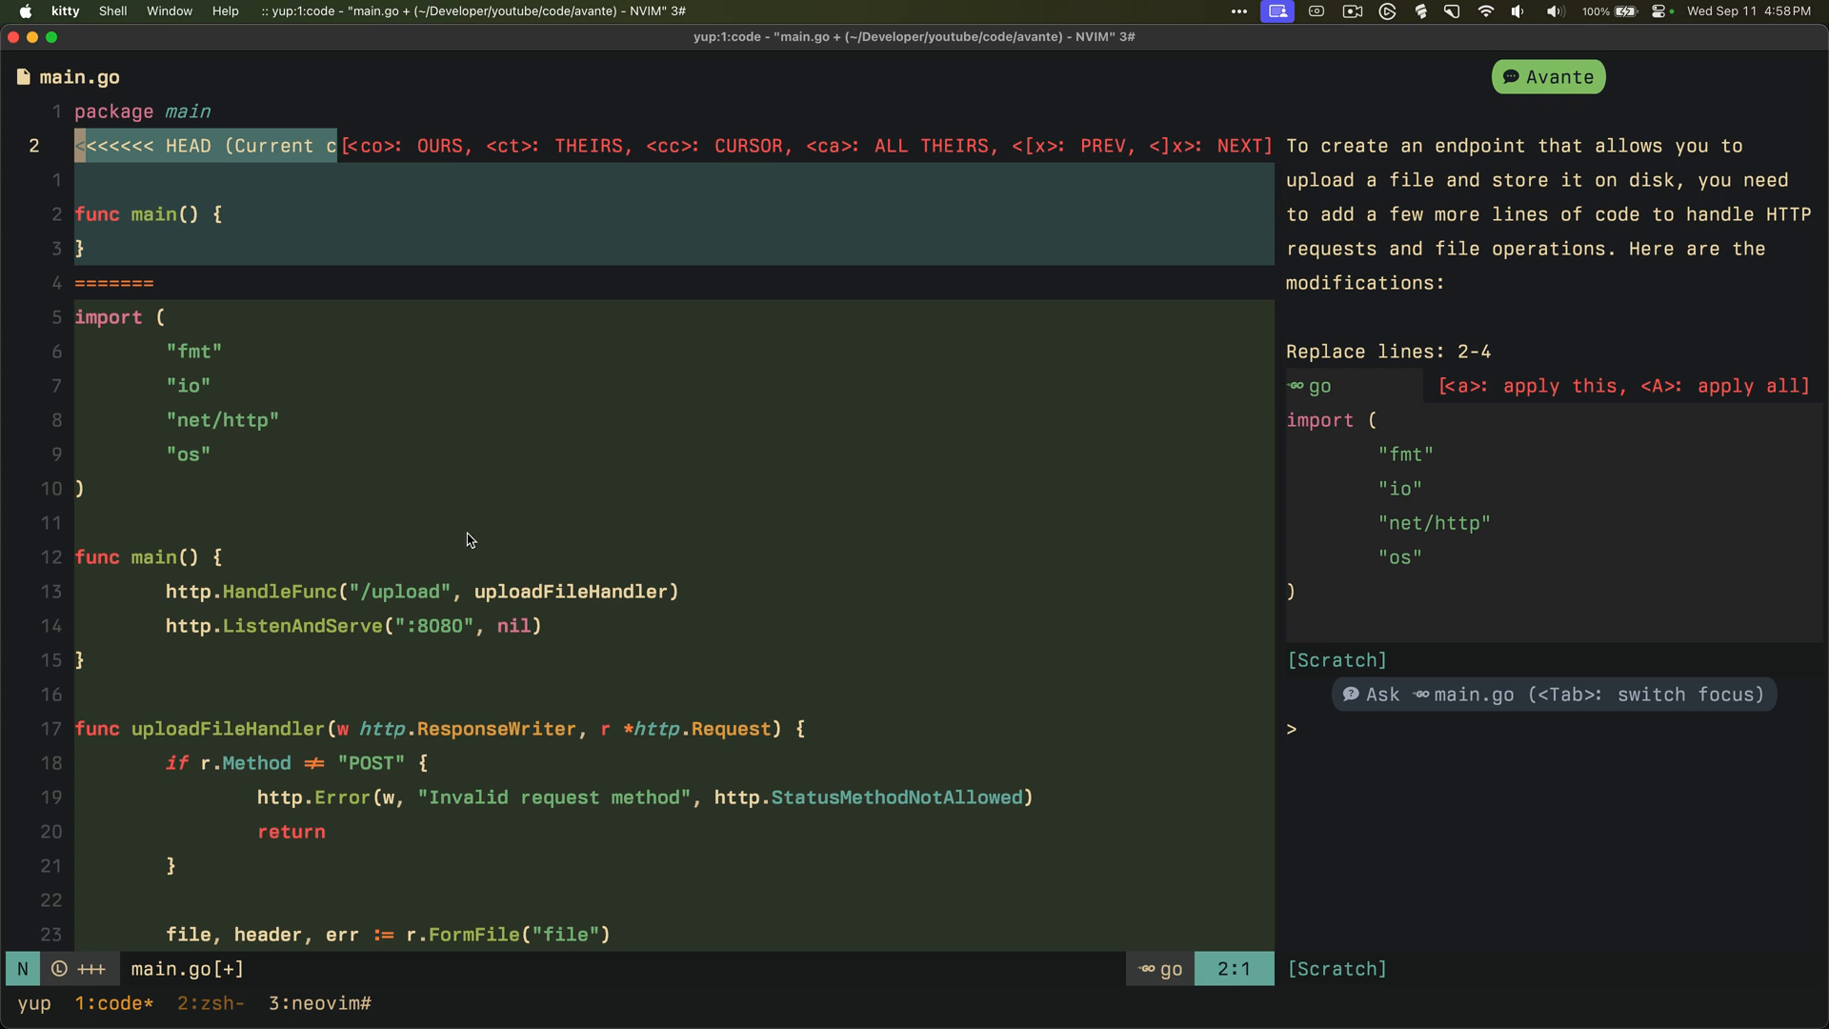
{"action": "mouse_move", "coordinate": [374, 158]}
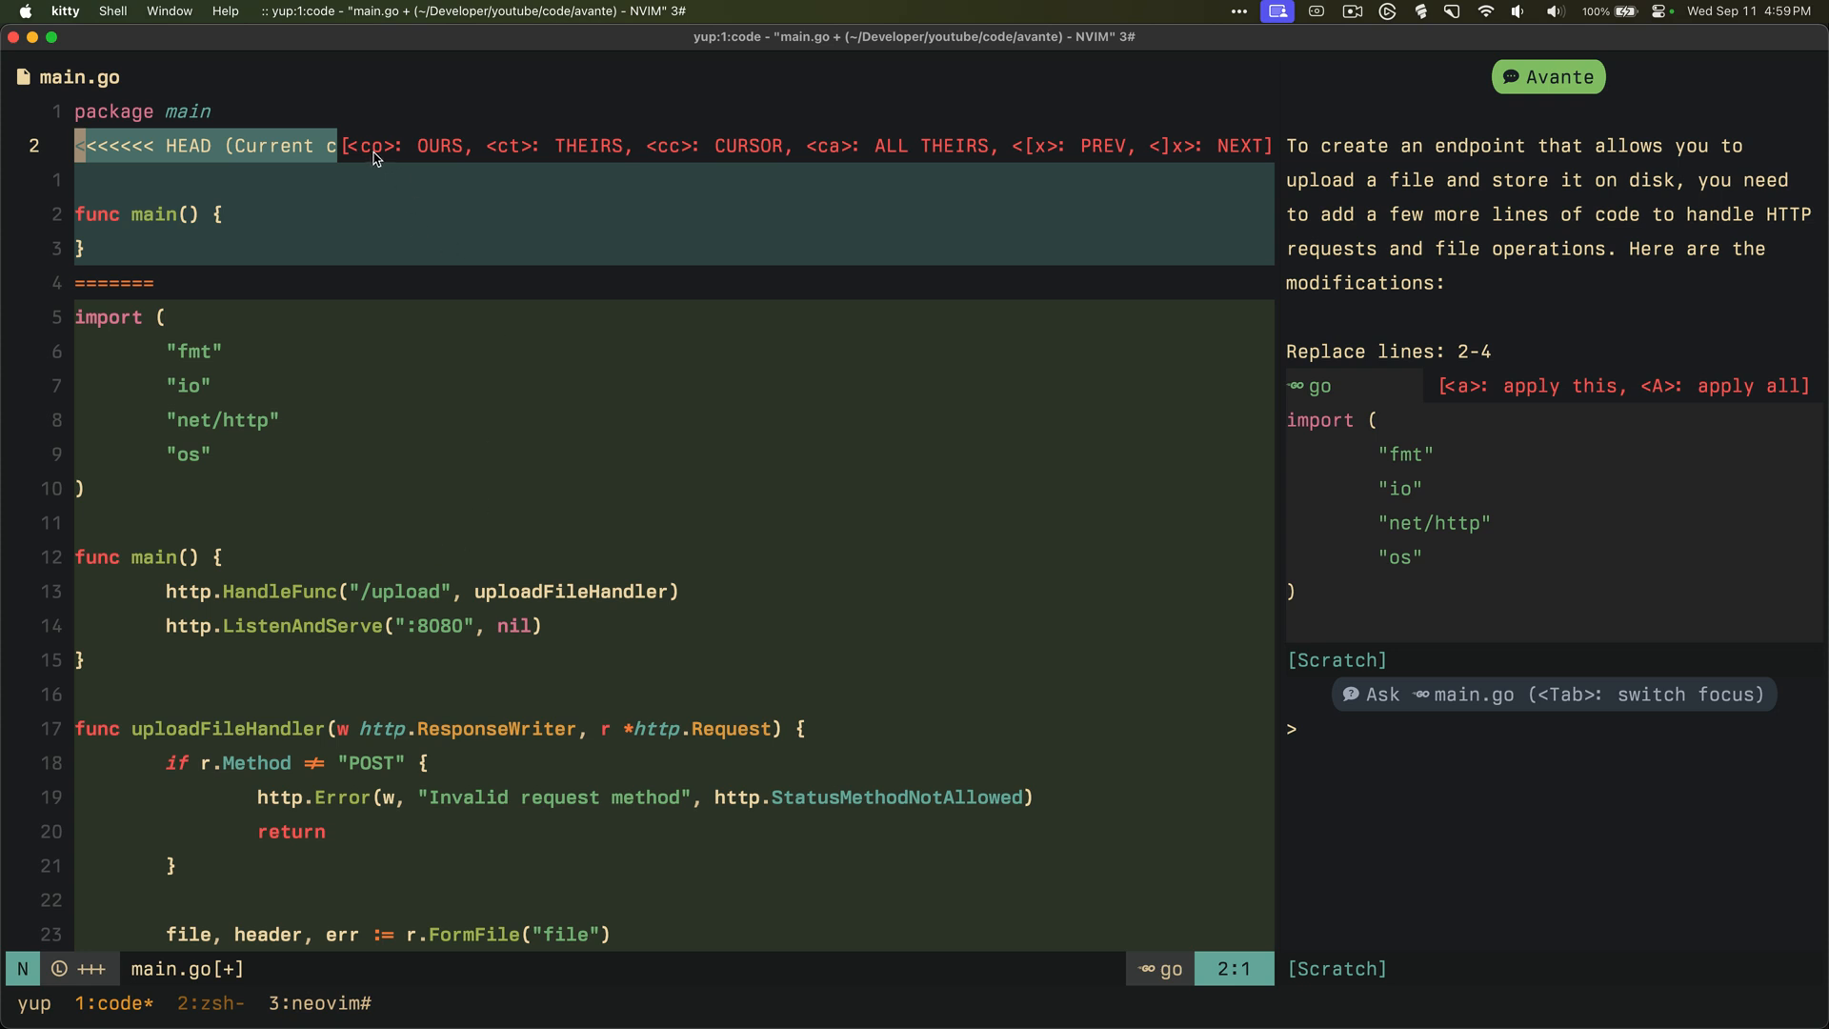
{"action": "mouse_move", "coordinate": [503, 160]}
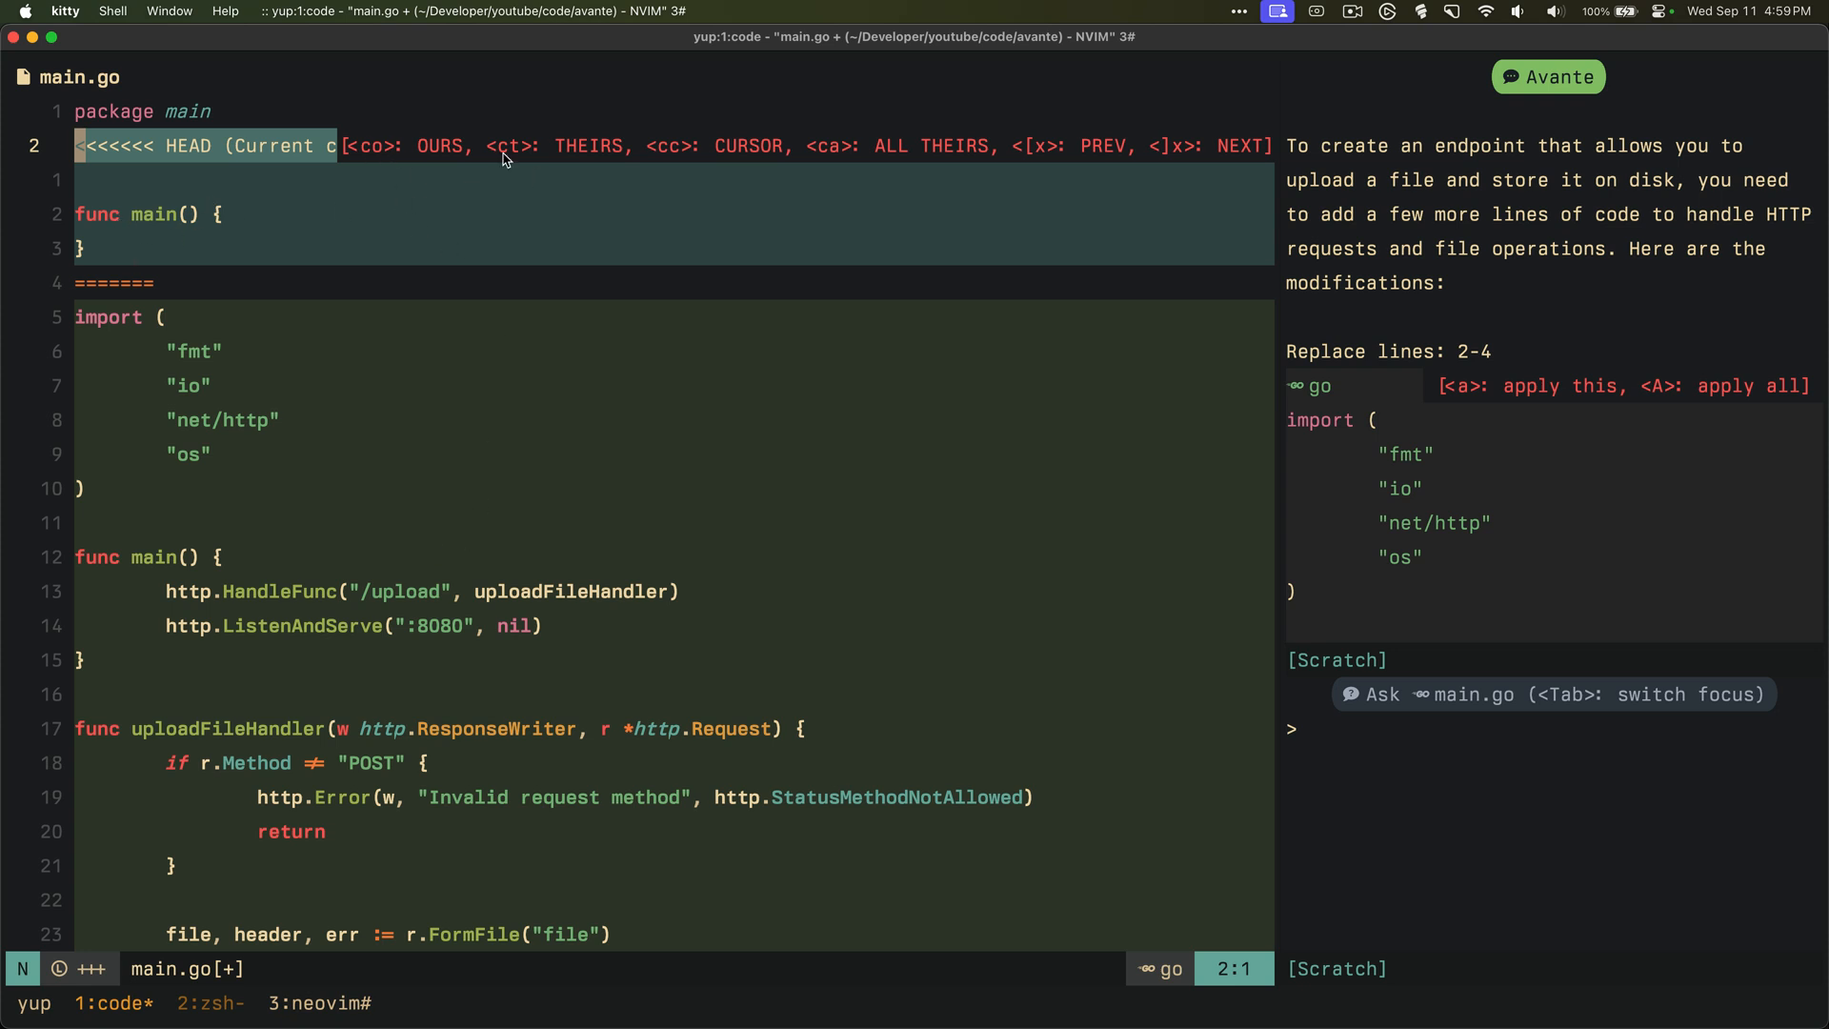
{"action": "mouse_move", "coordinate": [453, 665]}
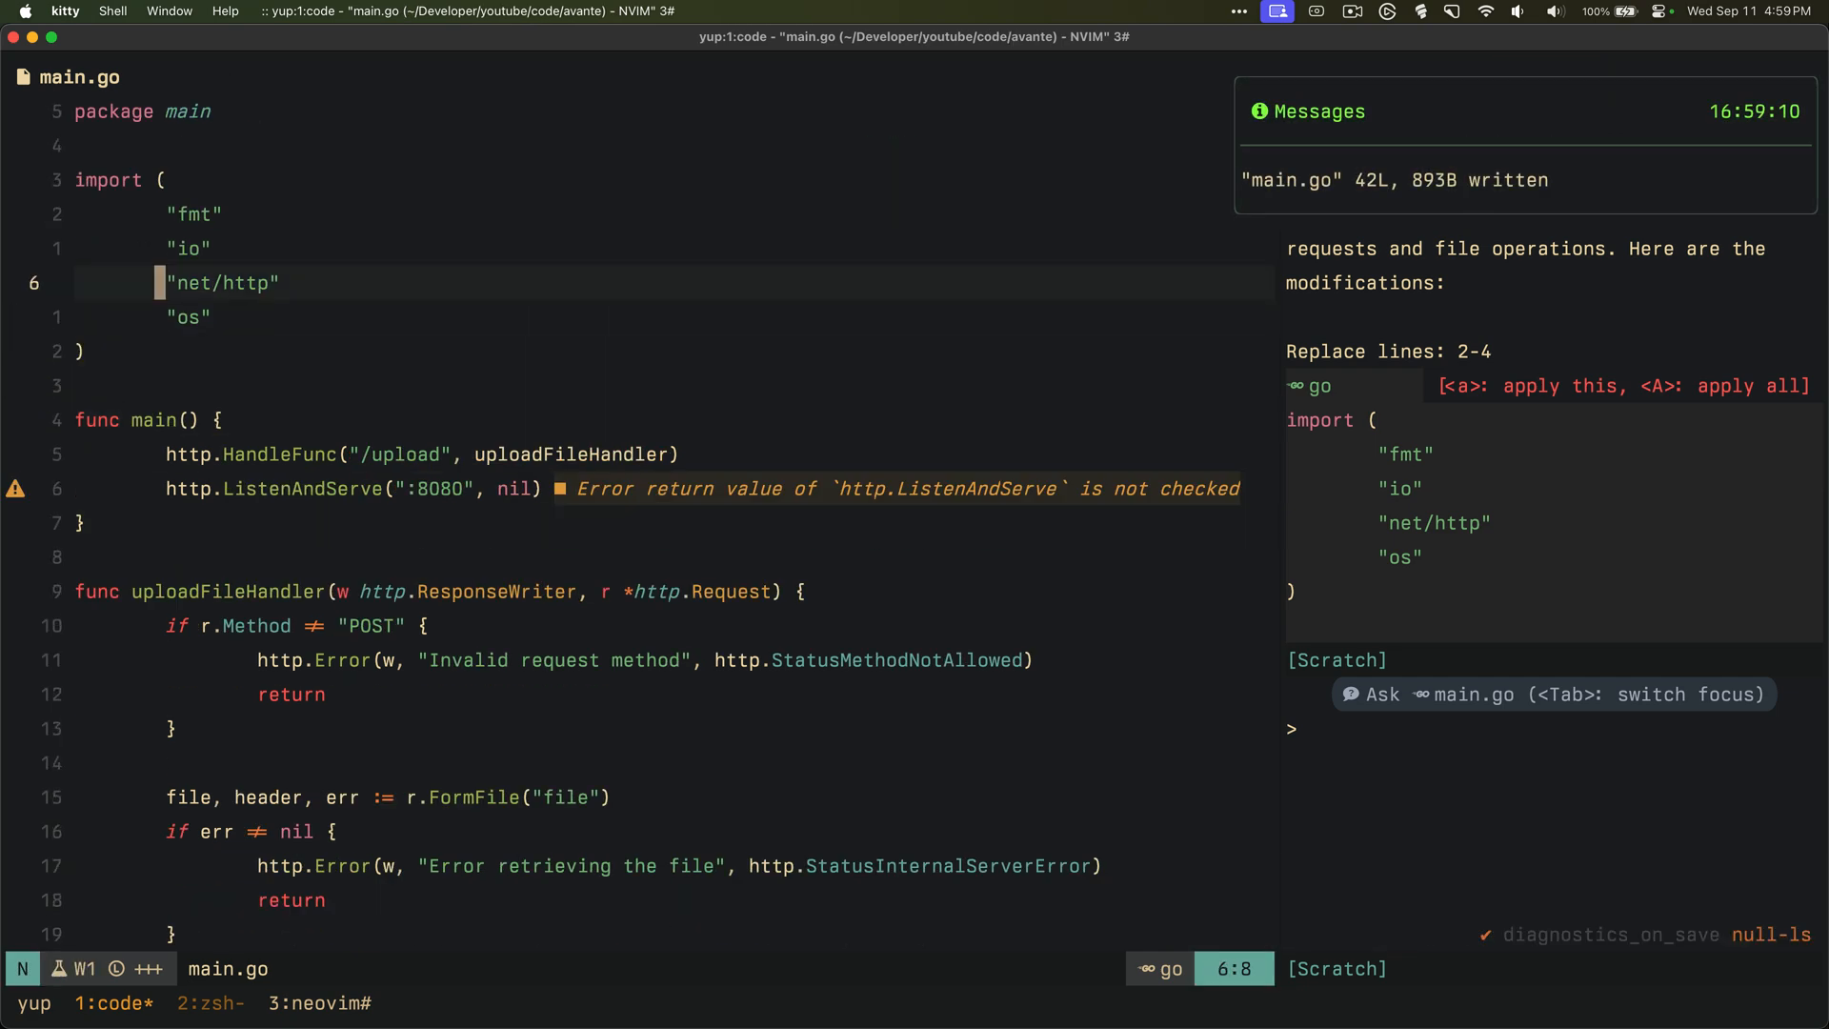
Write main.go to disk with the new file-upload handler code
{"action": "scroll", "scroll_direction": "down", "scroll_amount": 3}
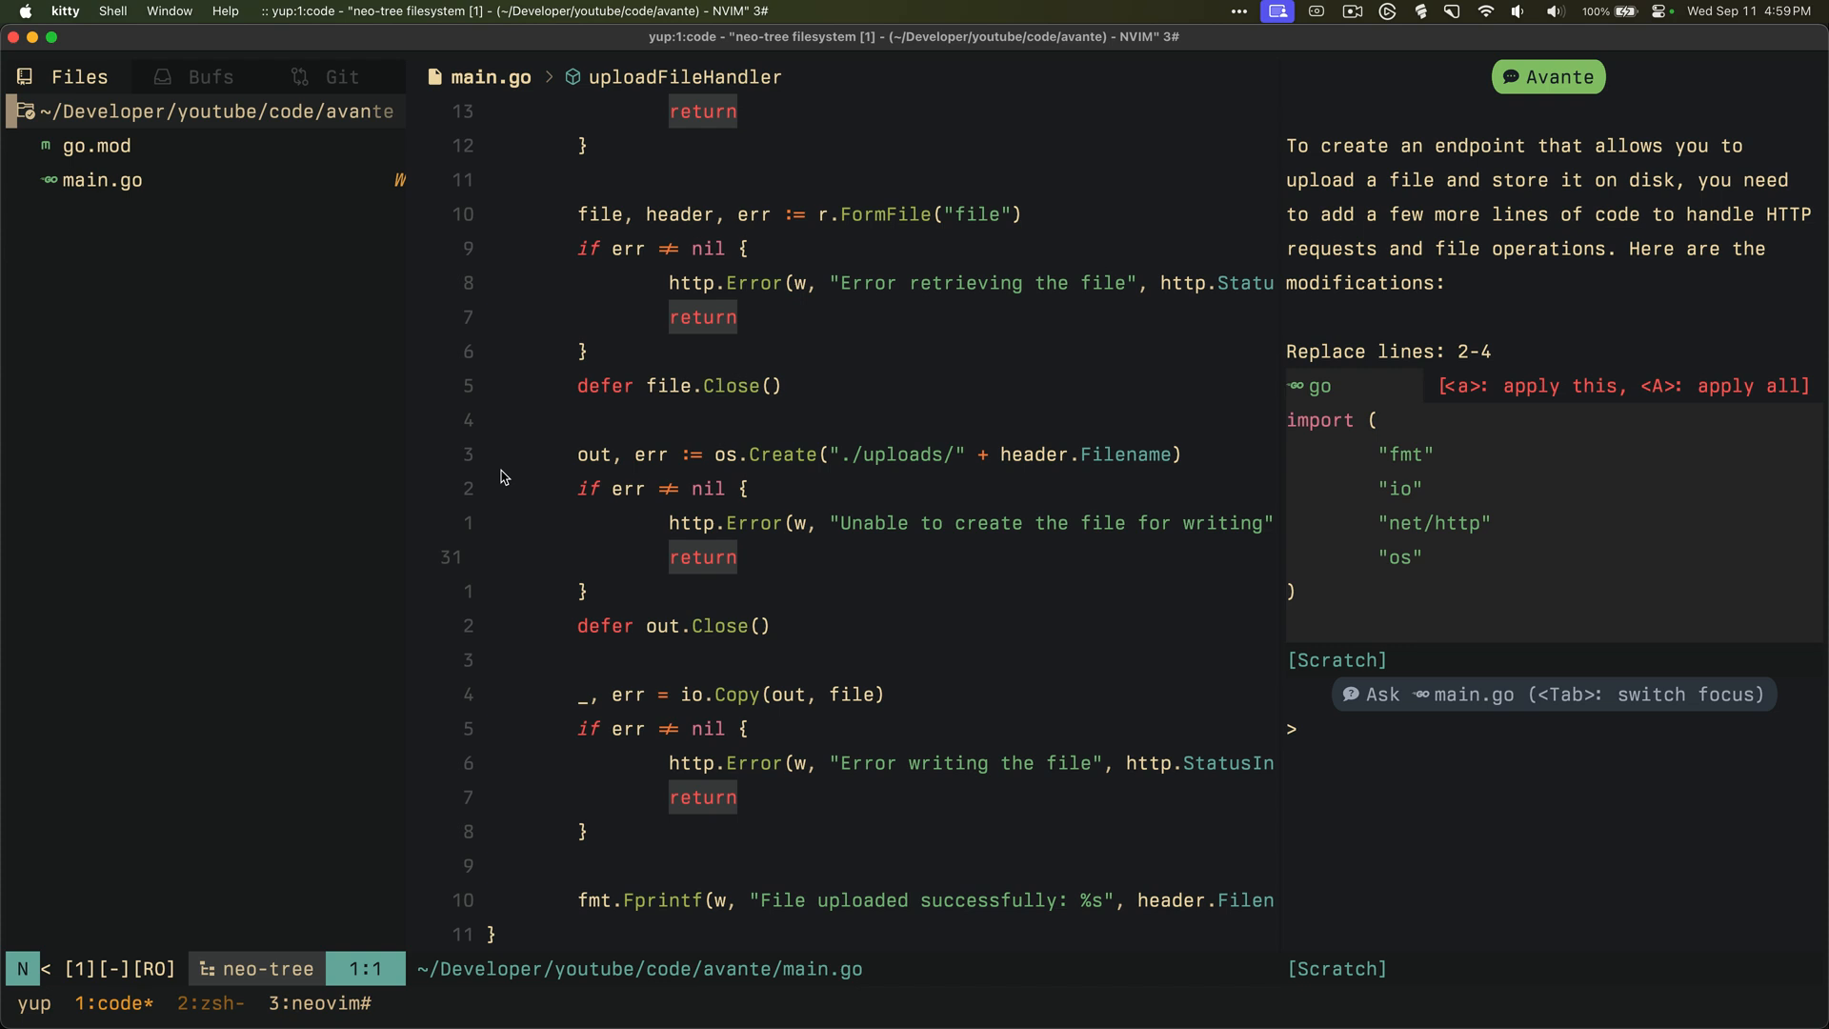
{"action": "key", "text": "a"}
{"action": "type", "text": "w"}
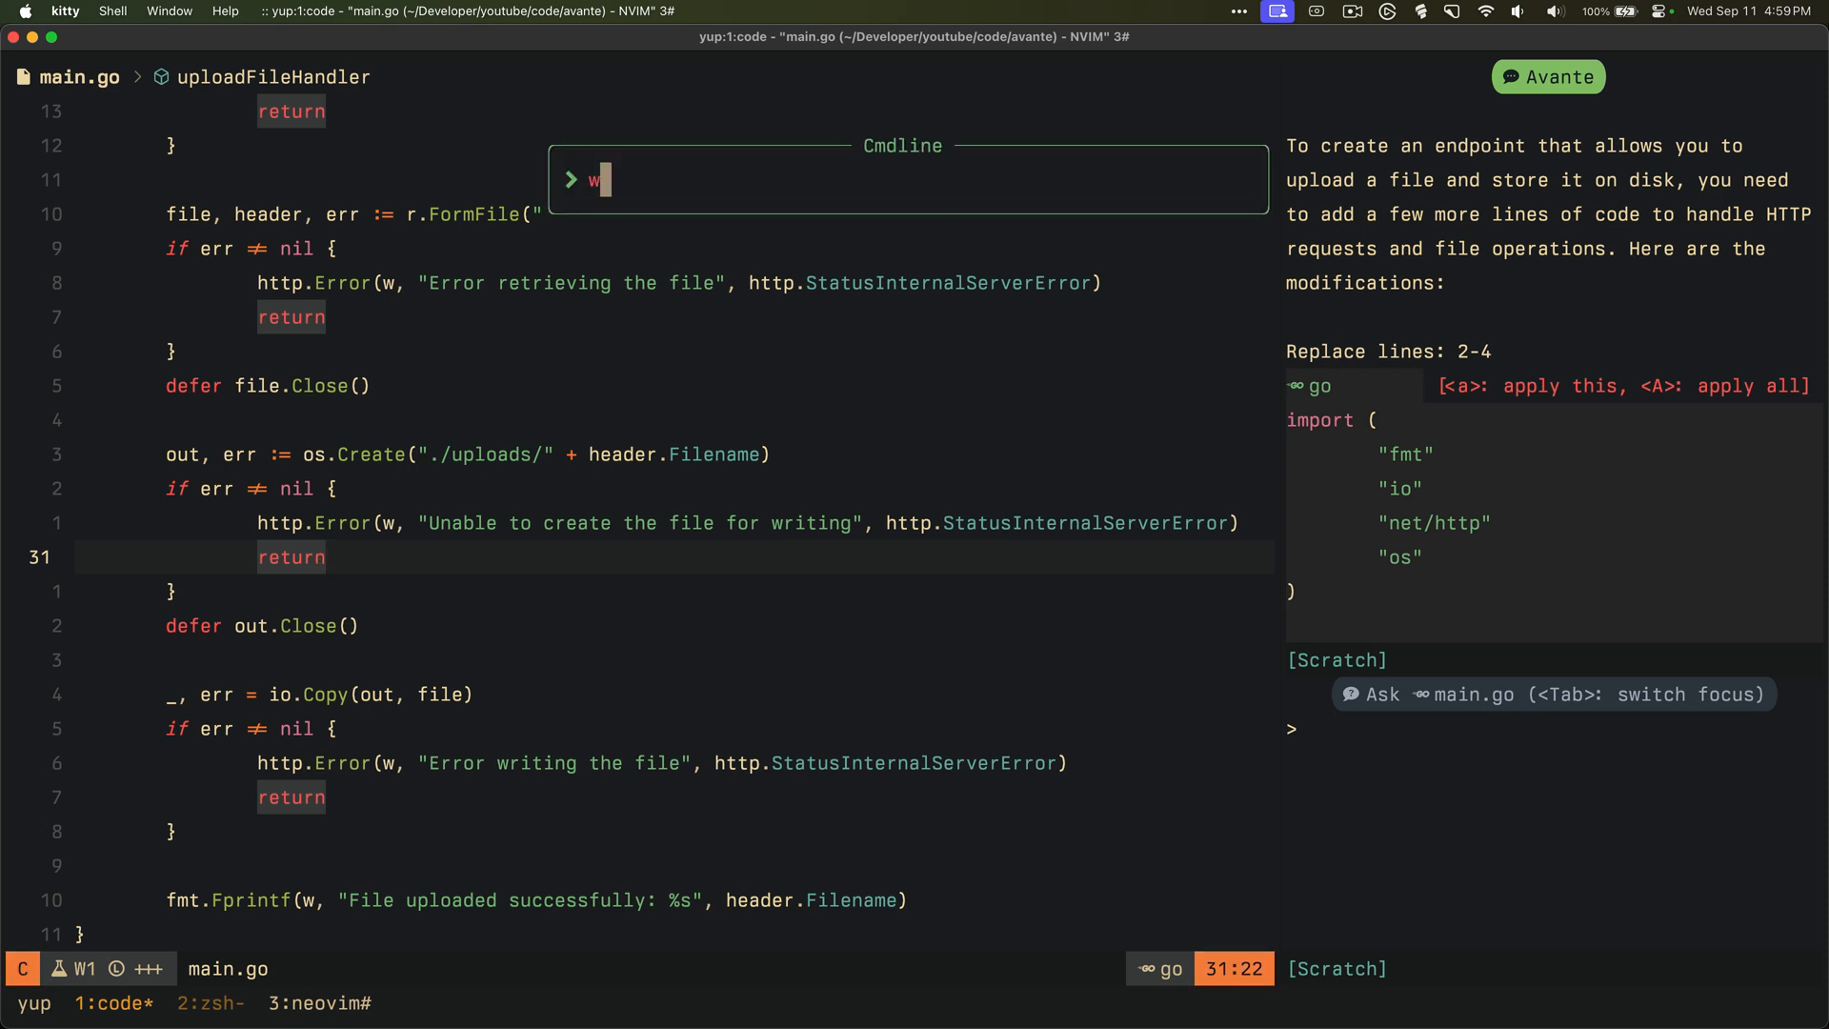
{"action": "key", "text": "Return"}
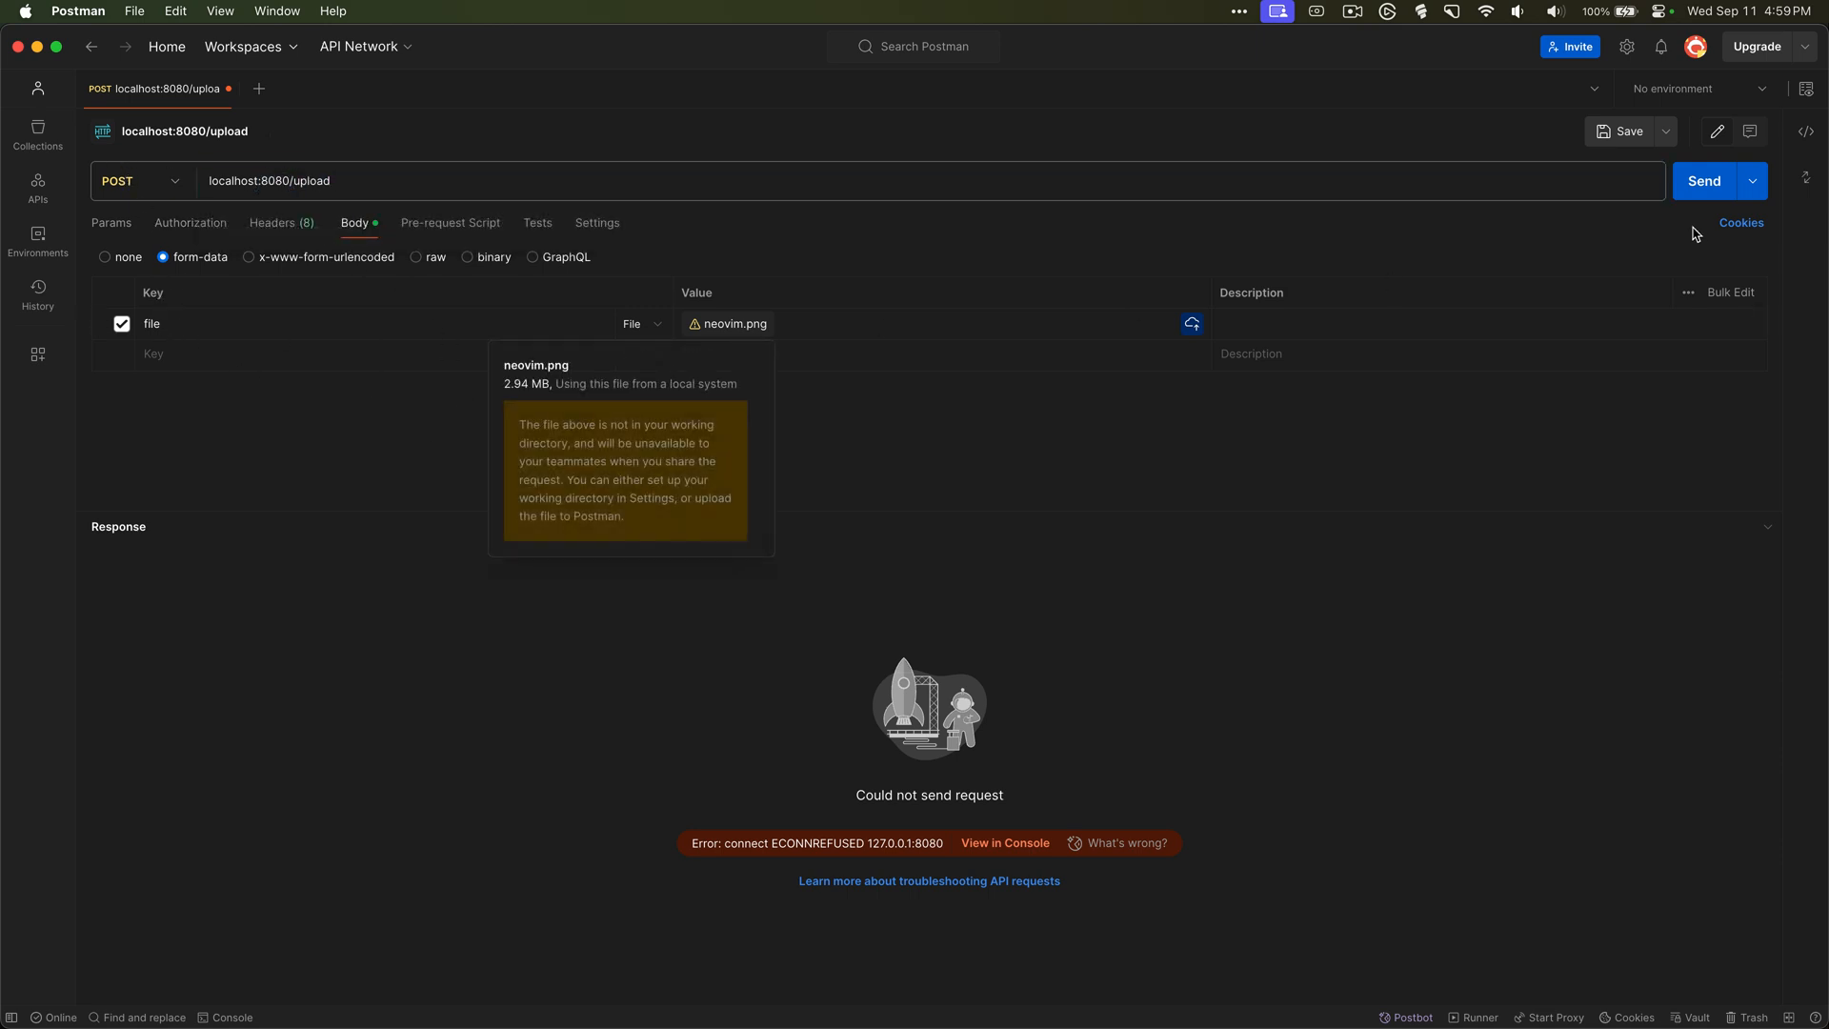
Send the form-data POST with neovim.png to localhost:8080/upload from Postman
{"action": "key", "text": "cmd+tab"}
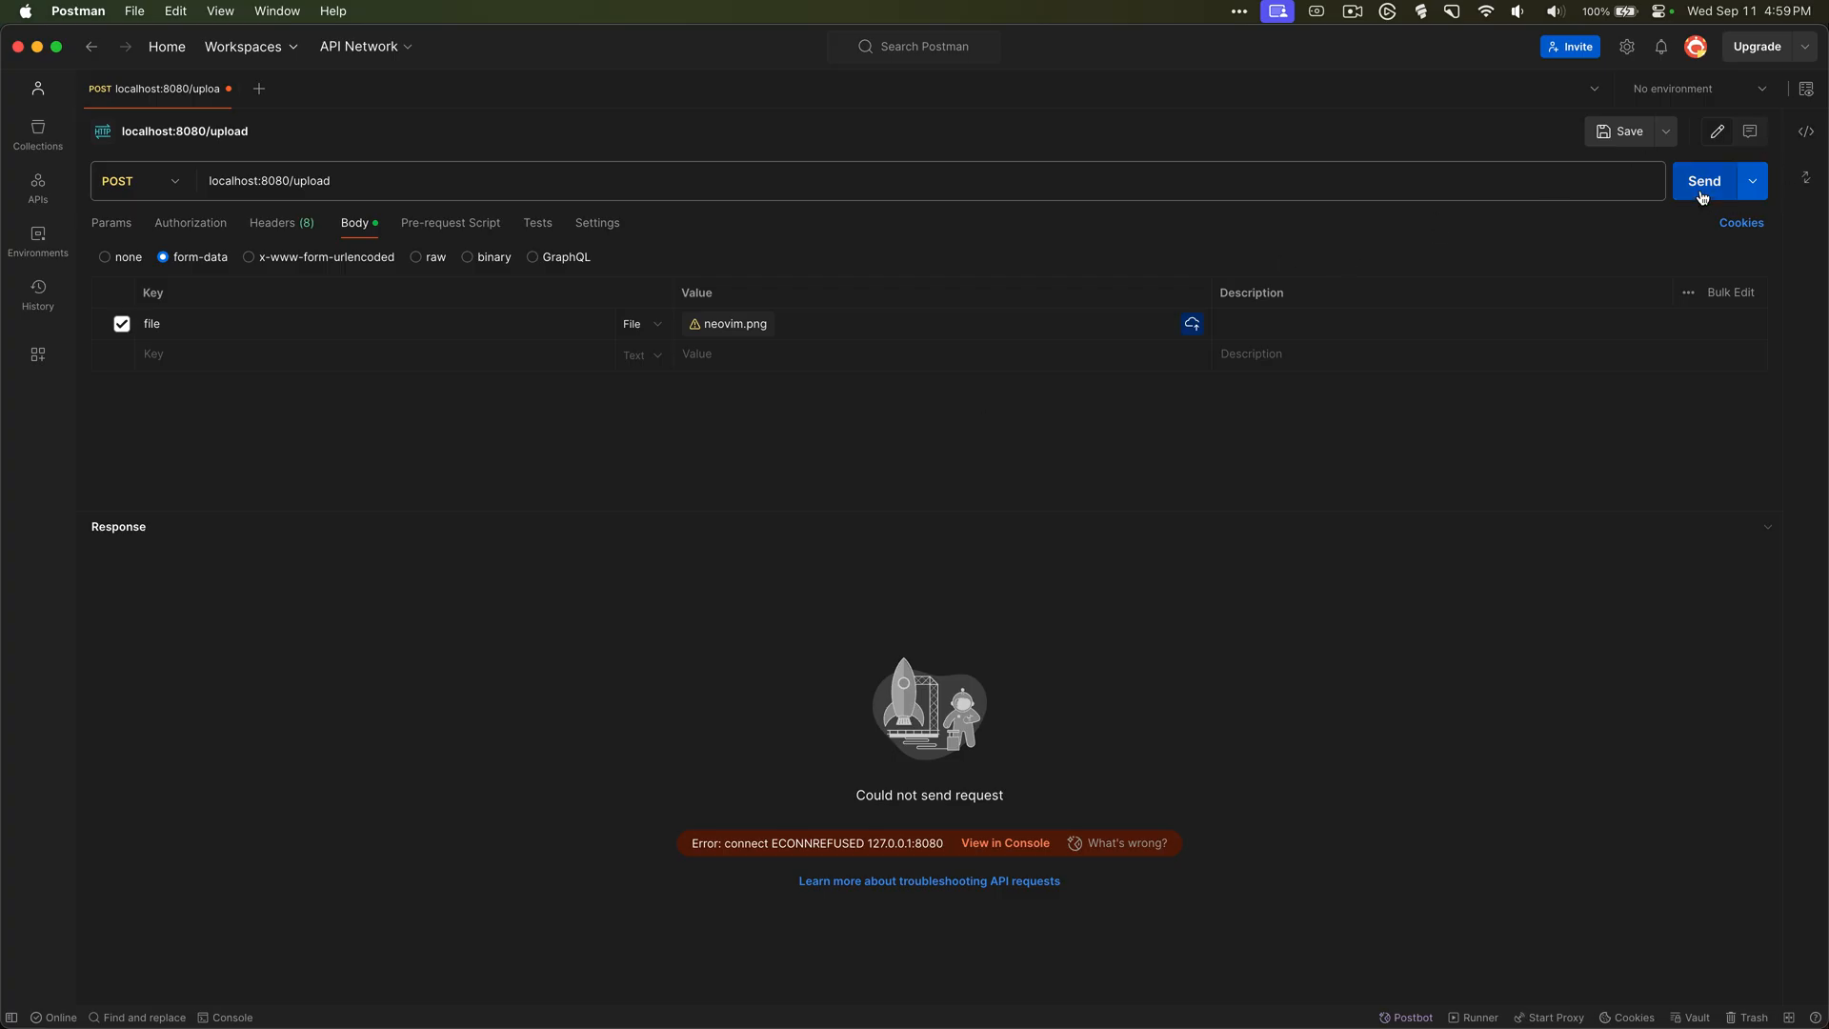
{"action": "left_click", "coordinate": [1703, 181]}
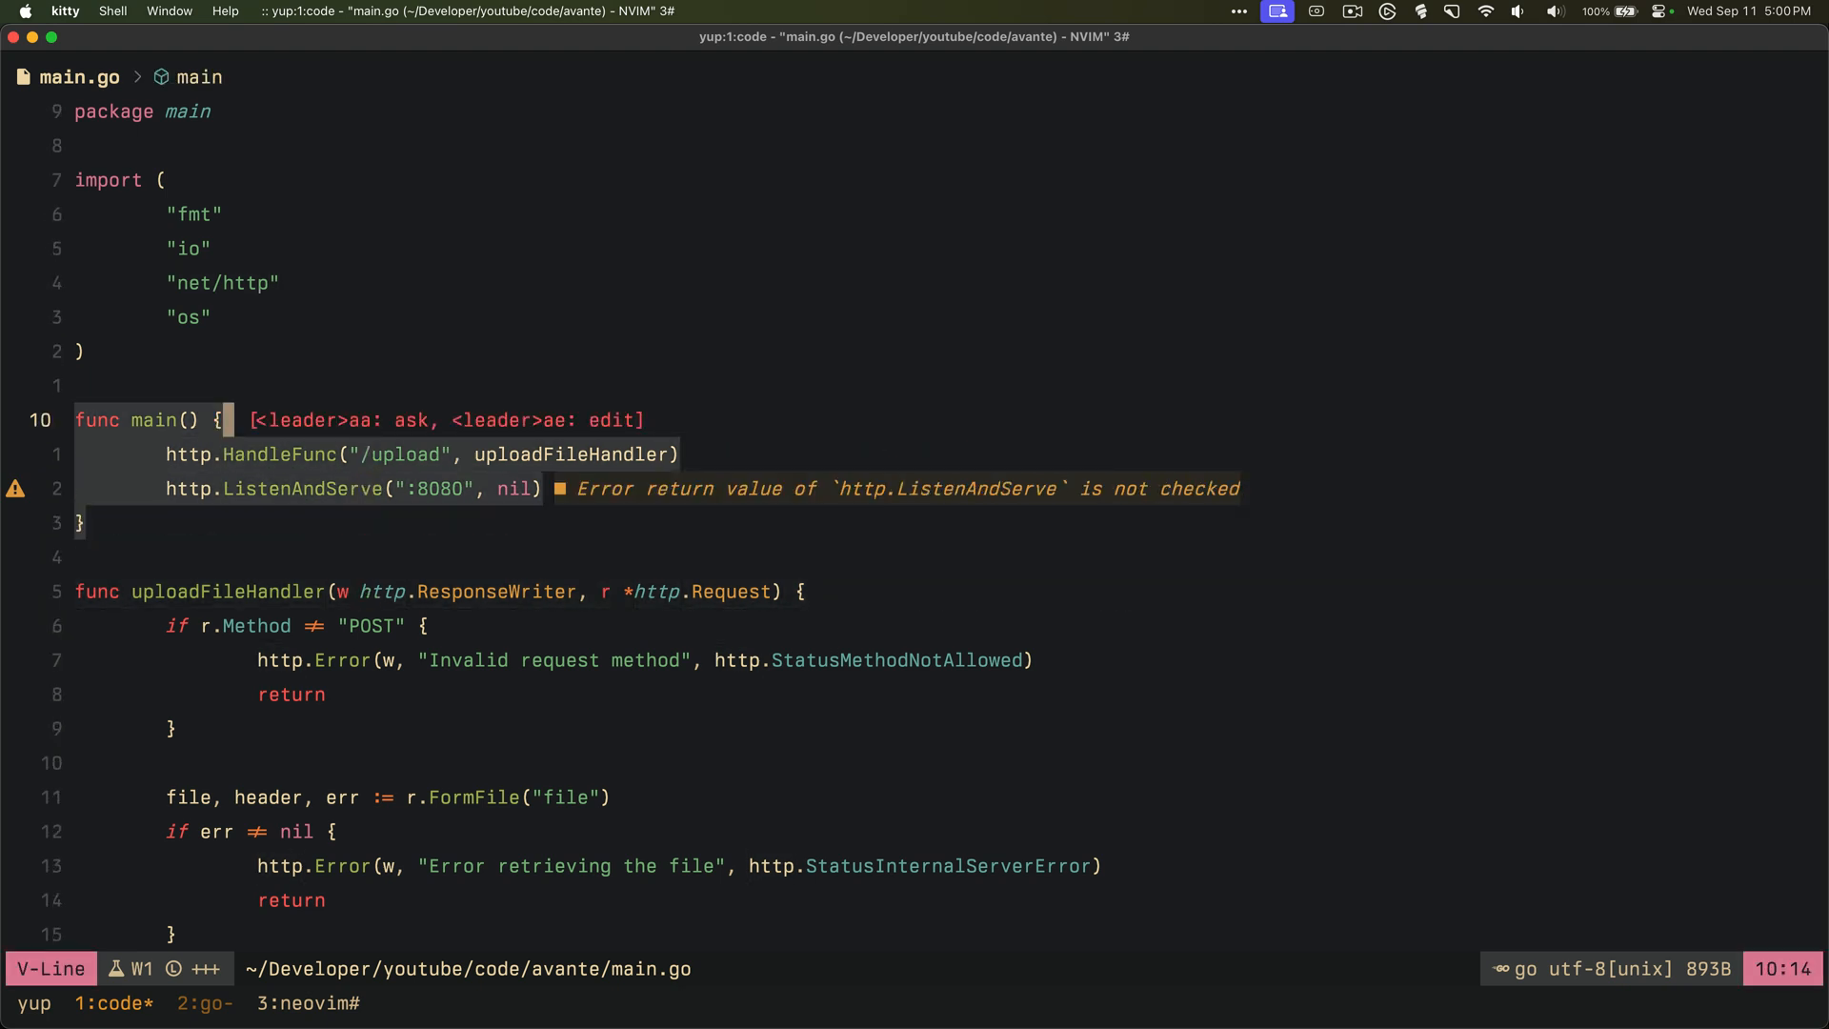
{"action": "mouse_move", "coordinate": [303, 526]}
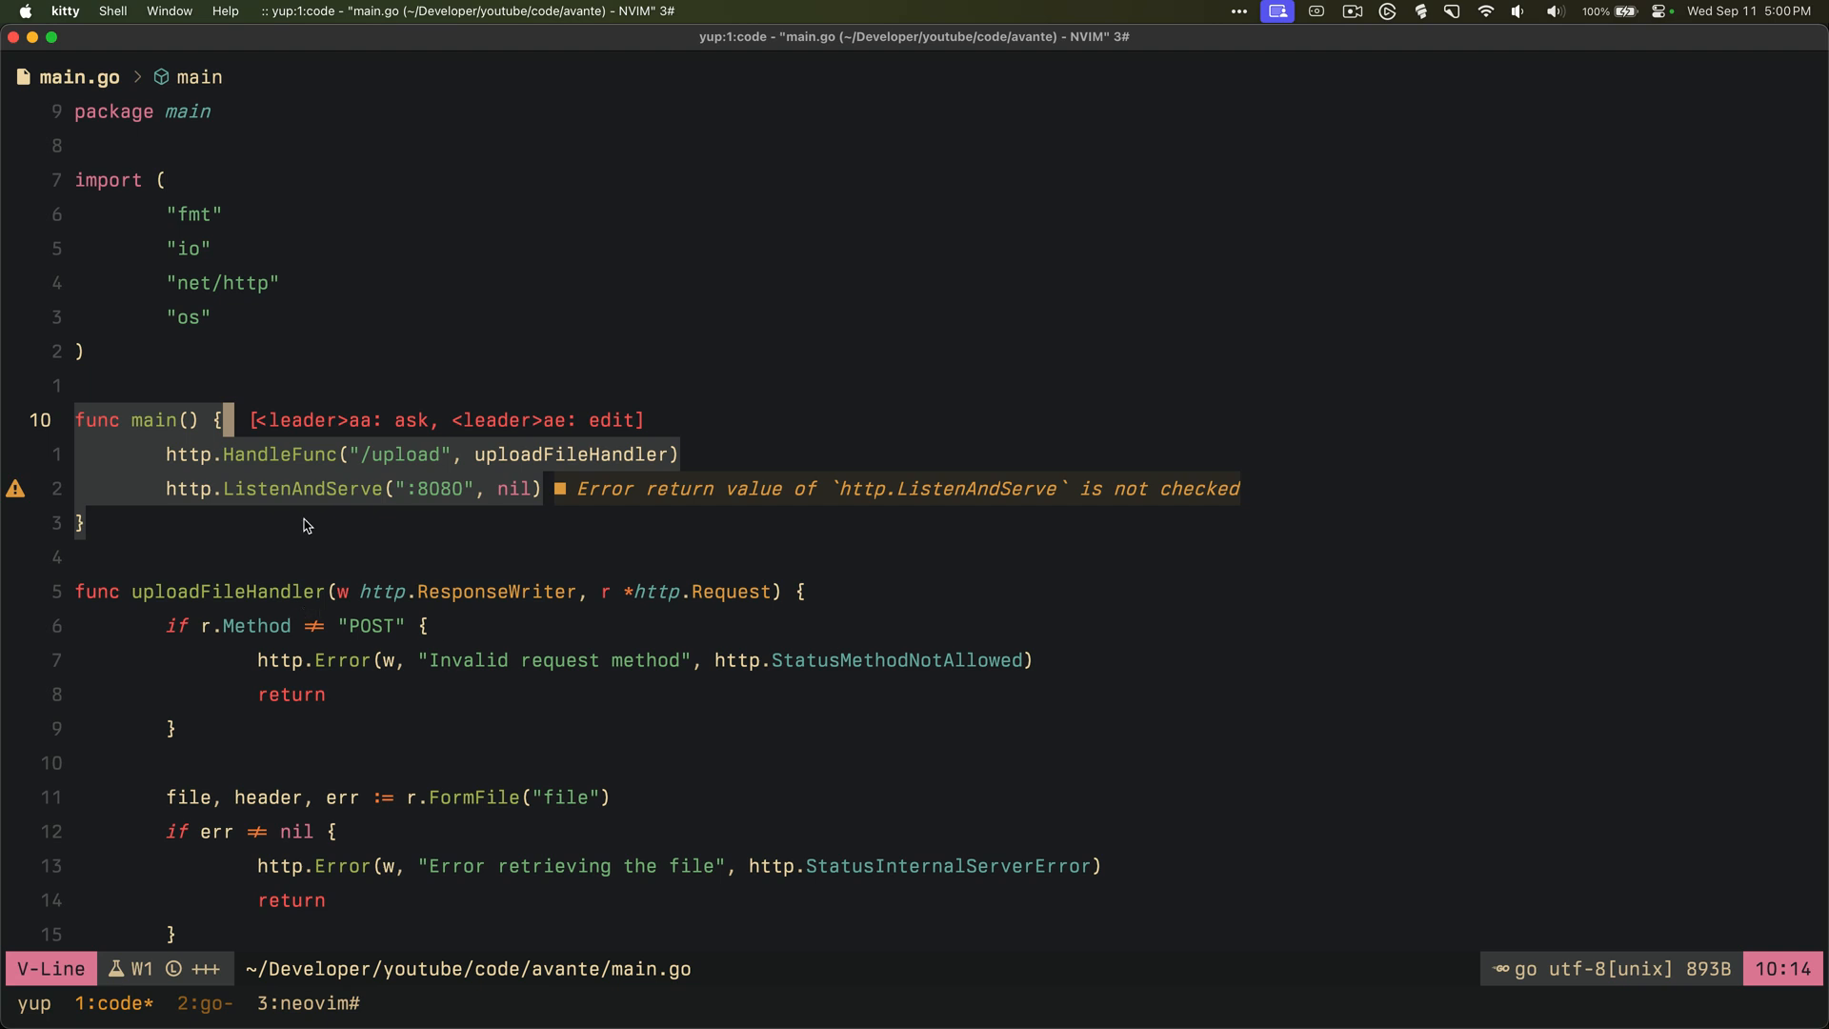
{"action": "mouse_move", "coordinate": [423, 430]}
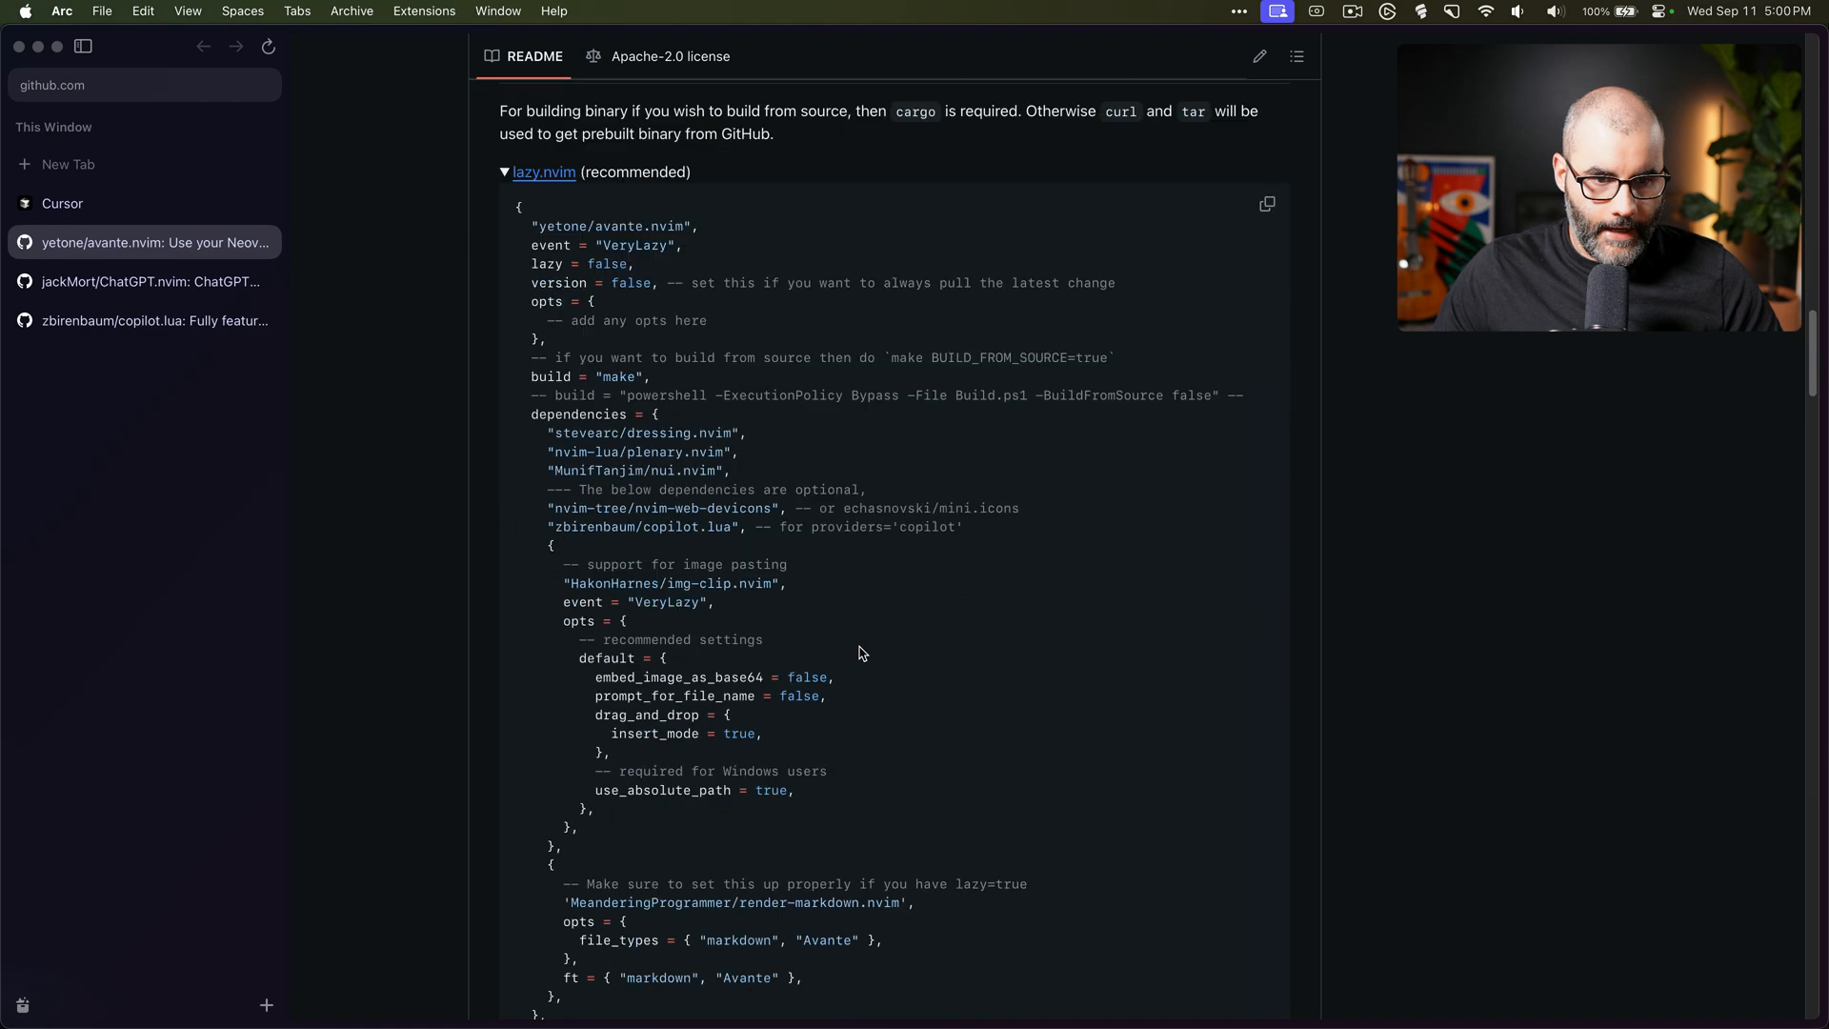
Highlight the unfinished 'Chat with project' item in the README's TODOs list
{"action": "scroll", "scroll_direction": "down", "scroll_amount": 3}
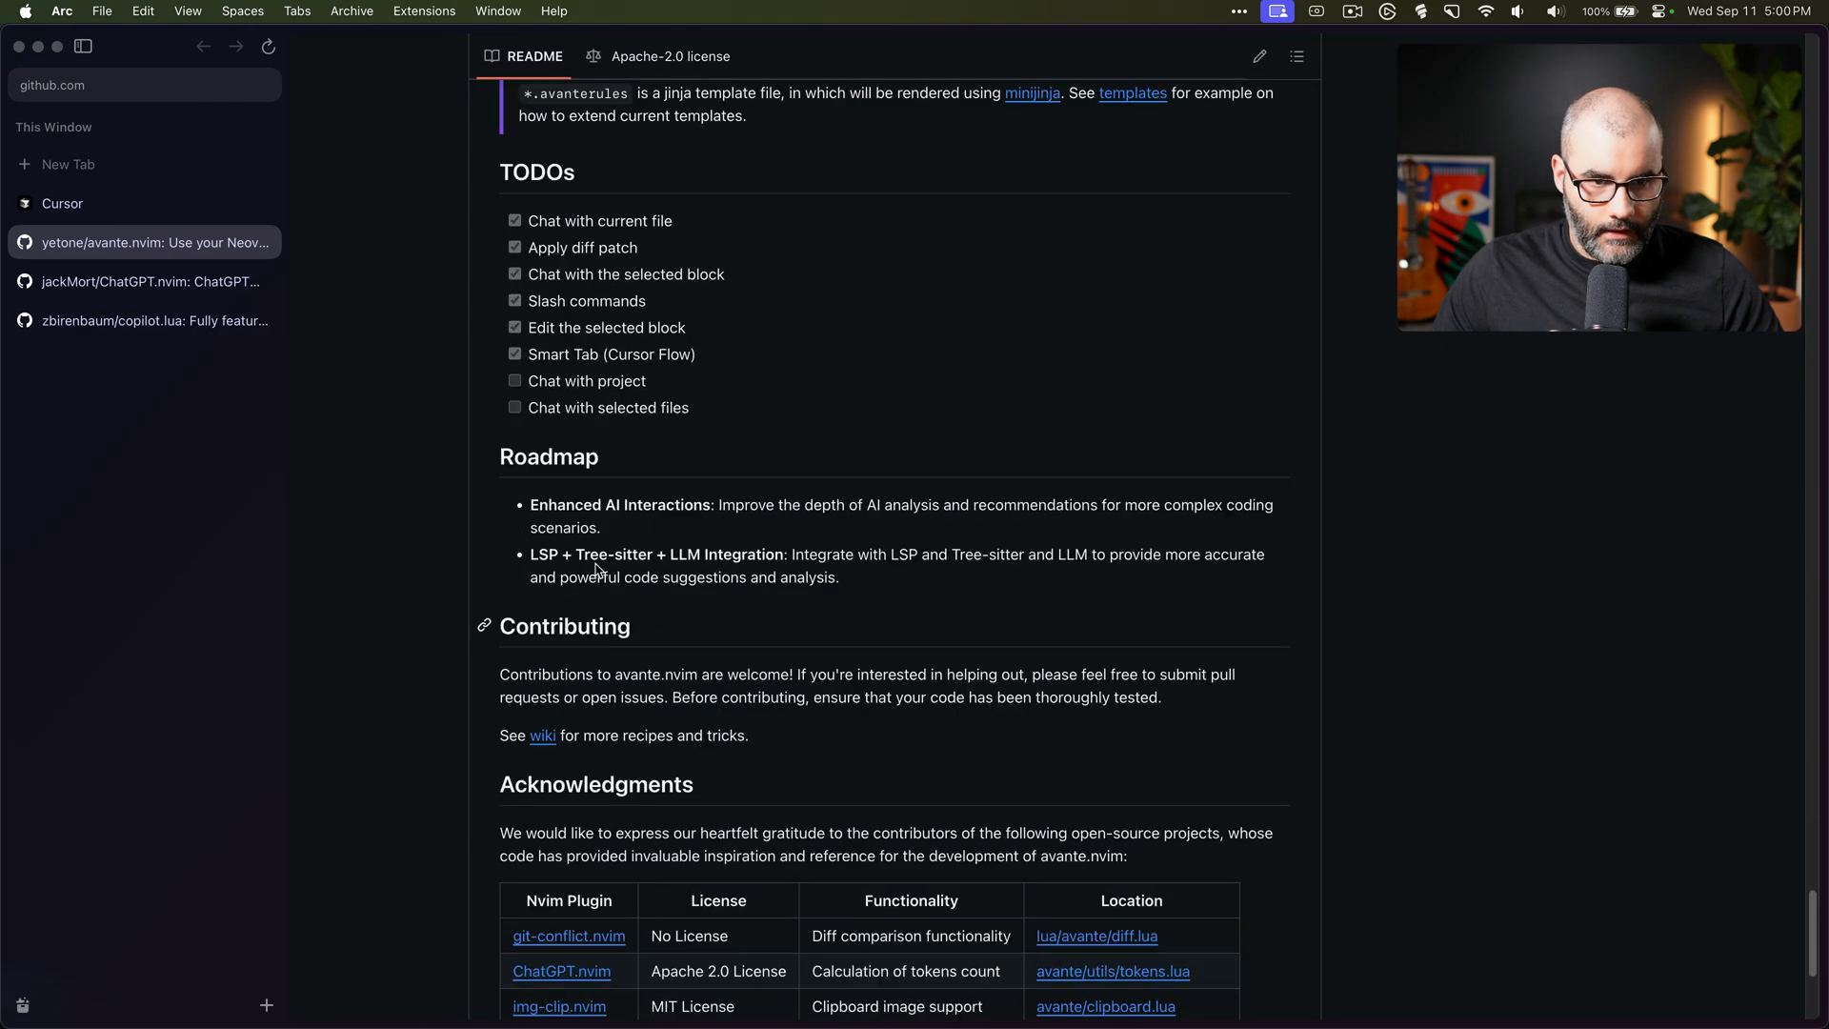
{"action": "double_click", "coordinate": [587, 381]}
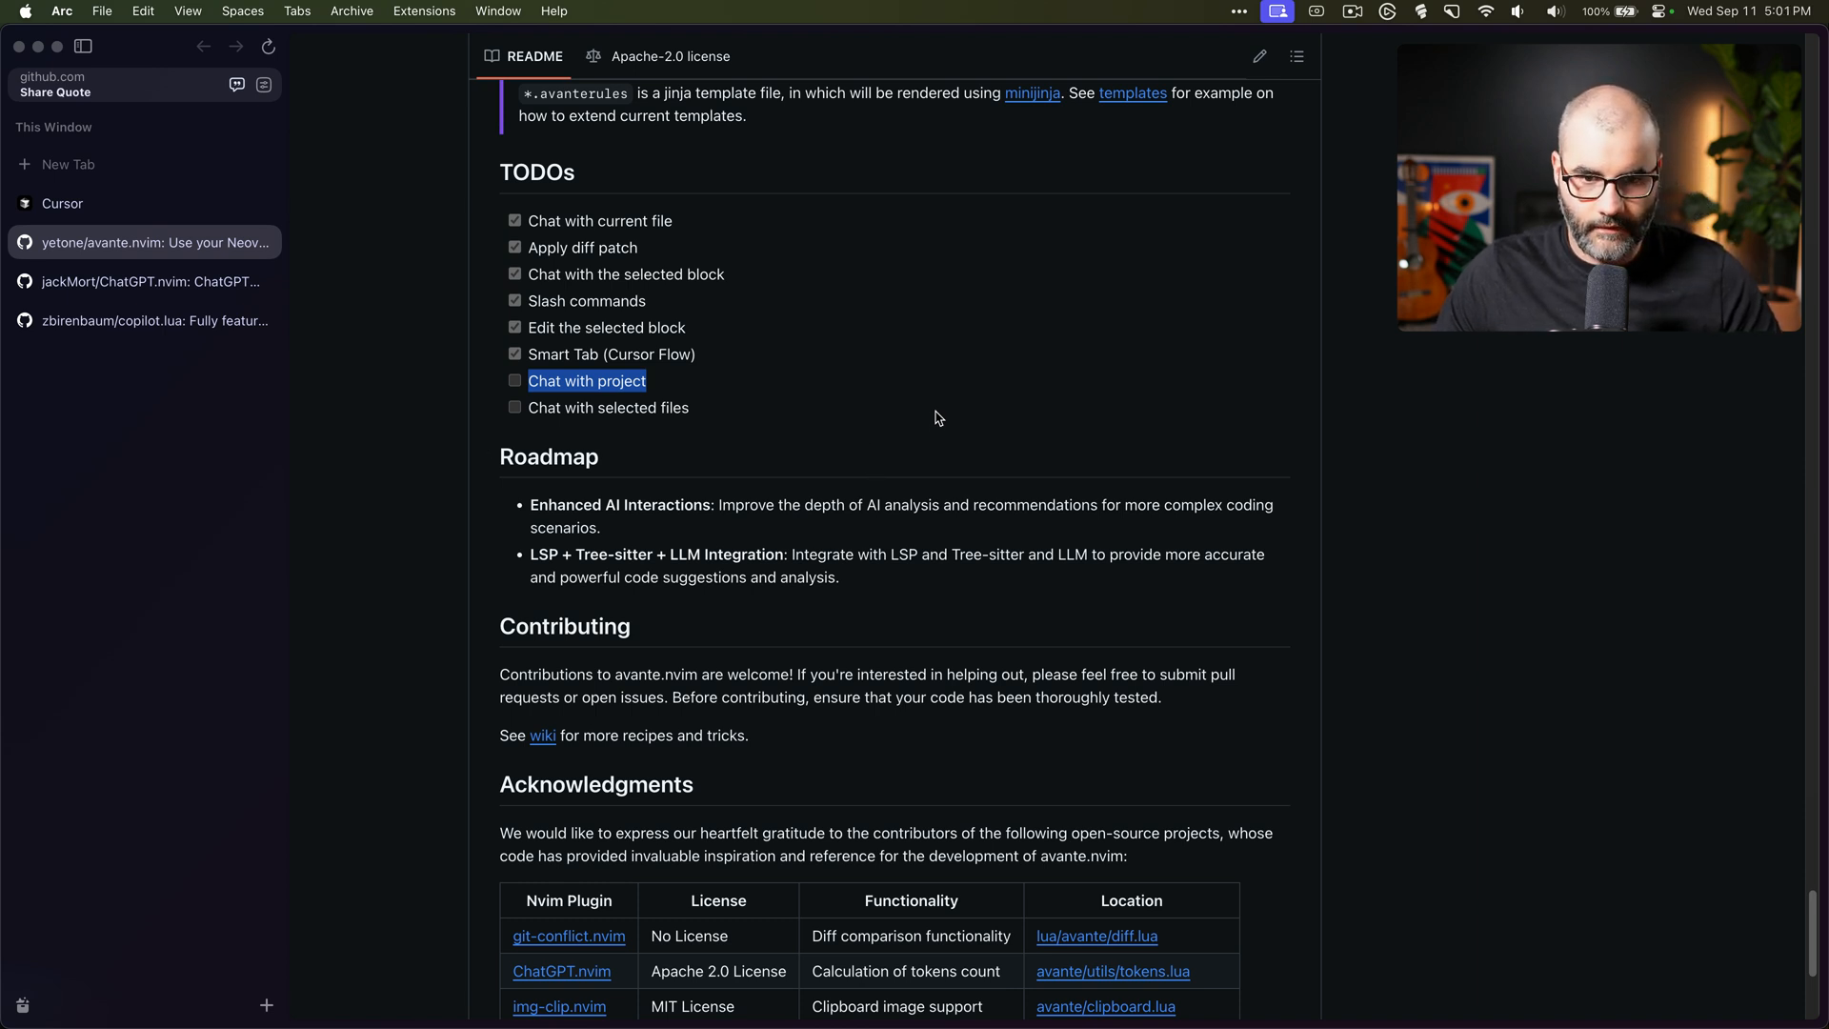
{"action": "mouse_move", "coordinate": [1086, 397]}
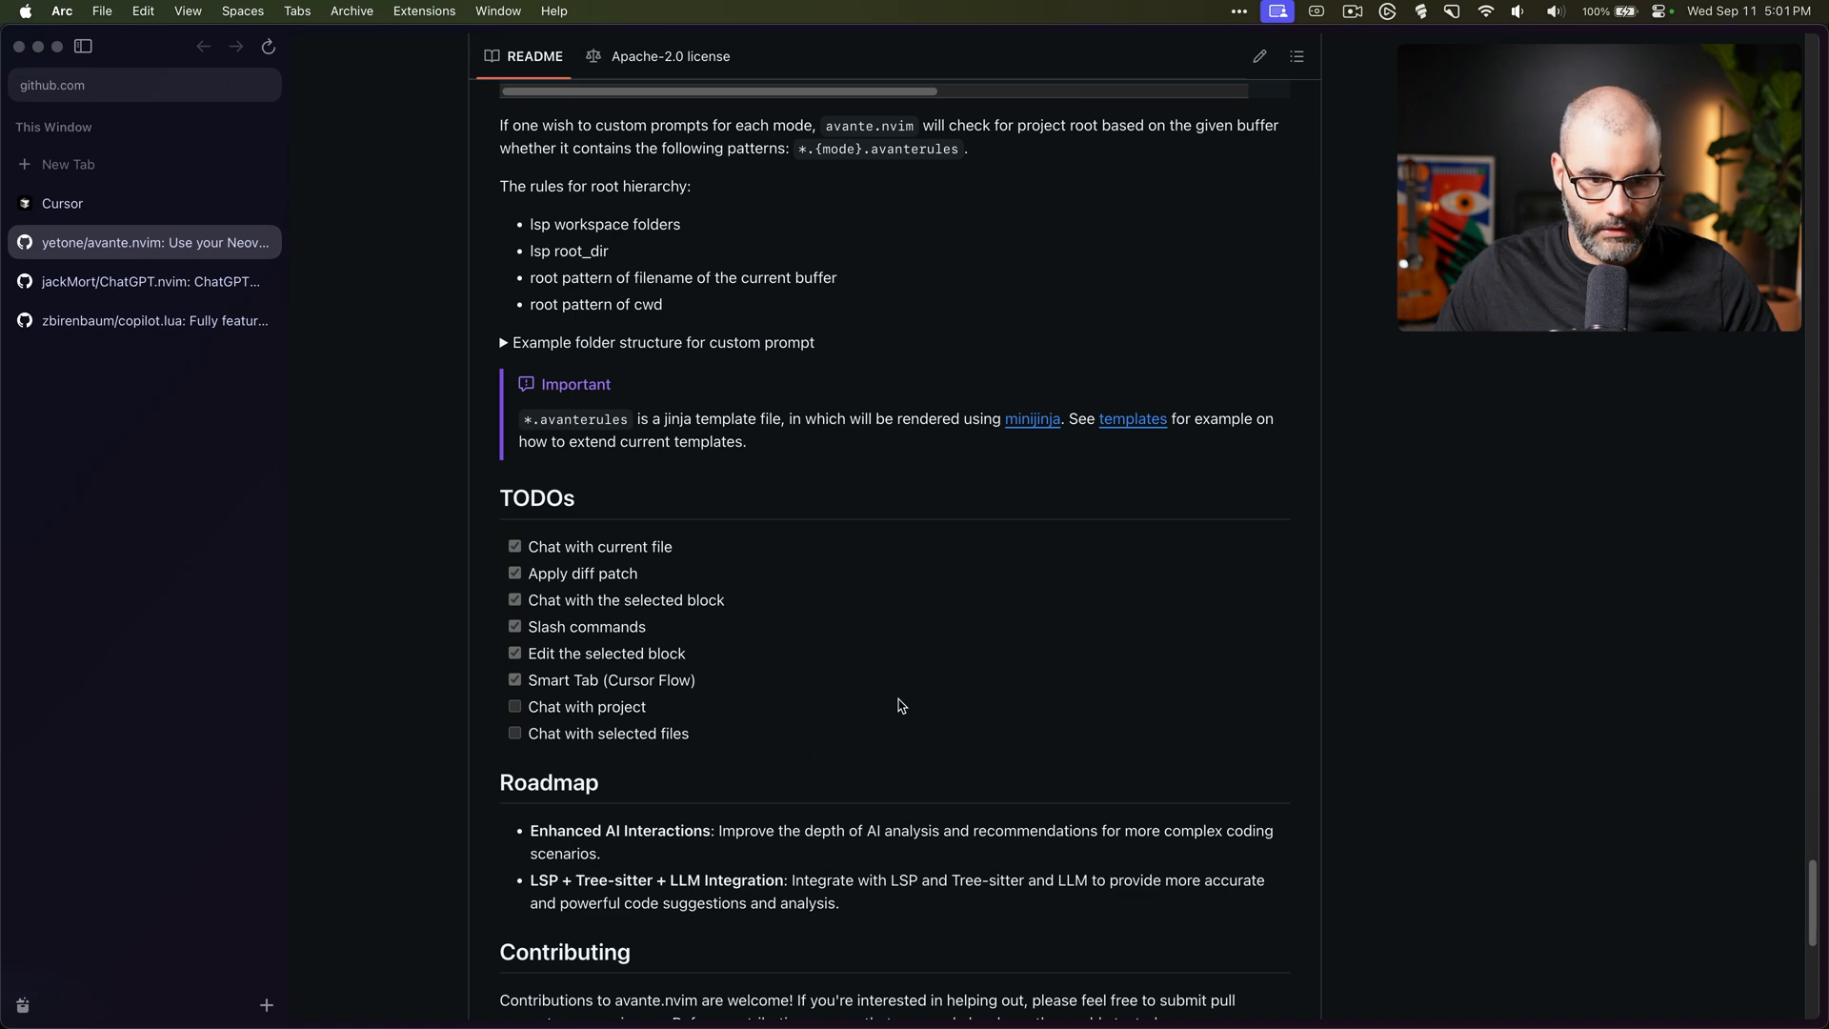
{"action": "mouse_move", "coordinate": [139, 204]}
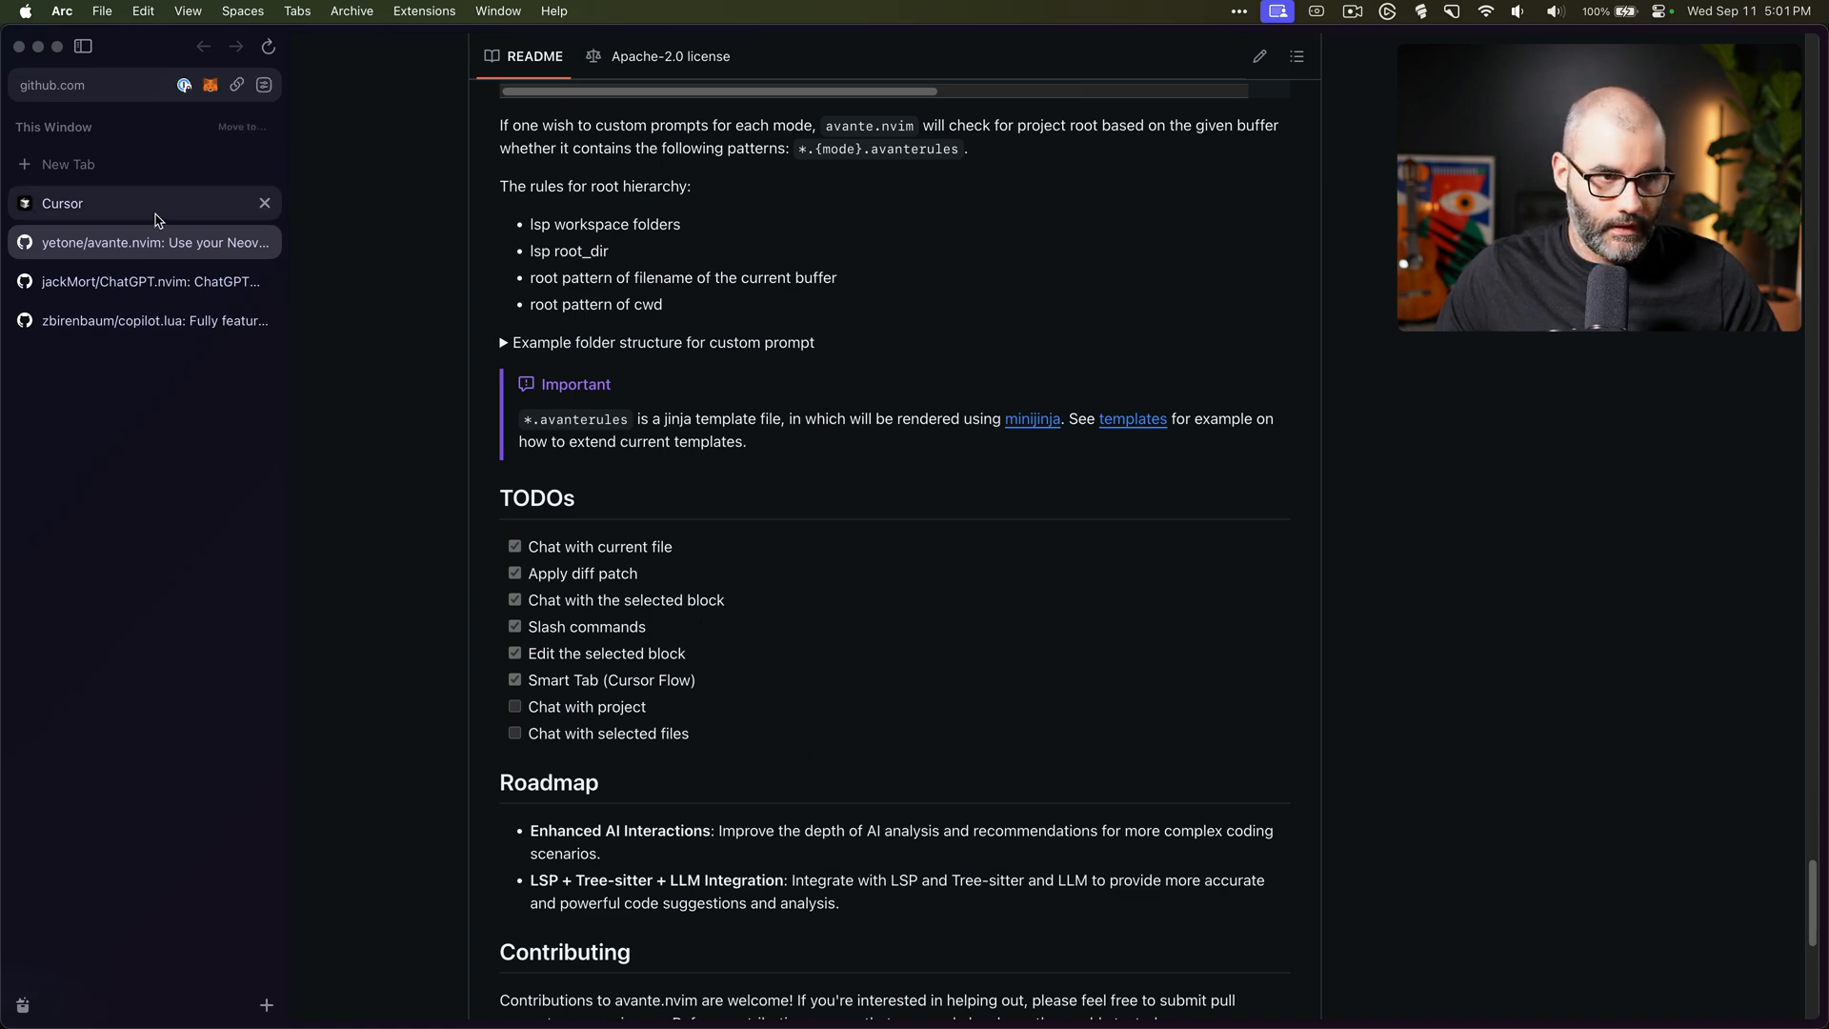
Browse Cursor's features page through the Tab section down to Chat capabilities
{"action": "left_click", "coordinate": [61, 204]}
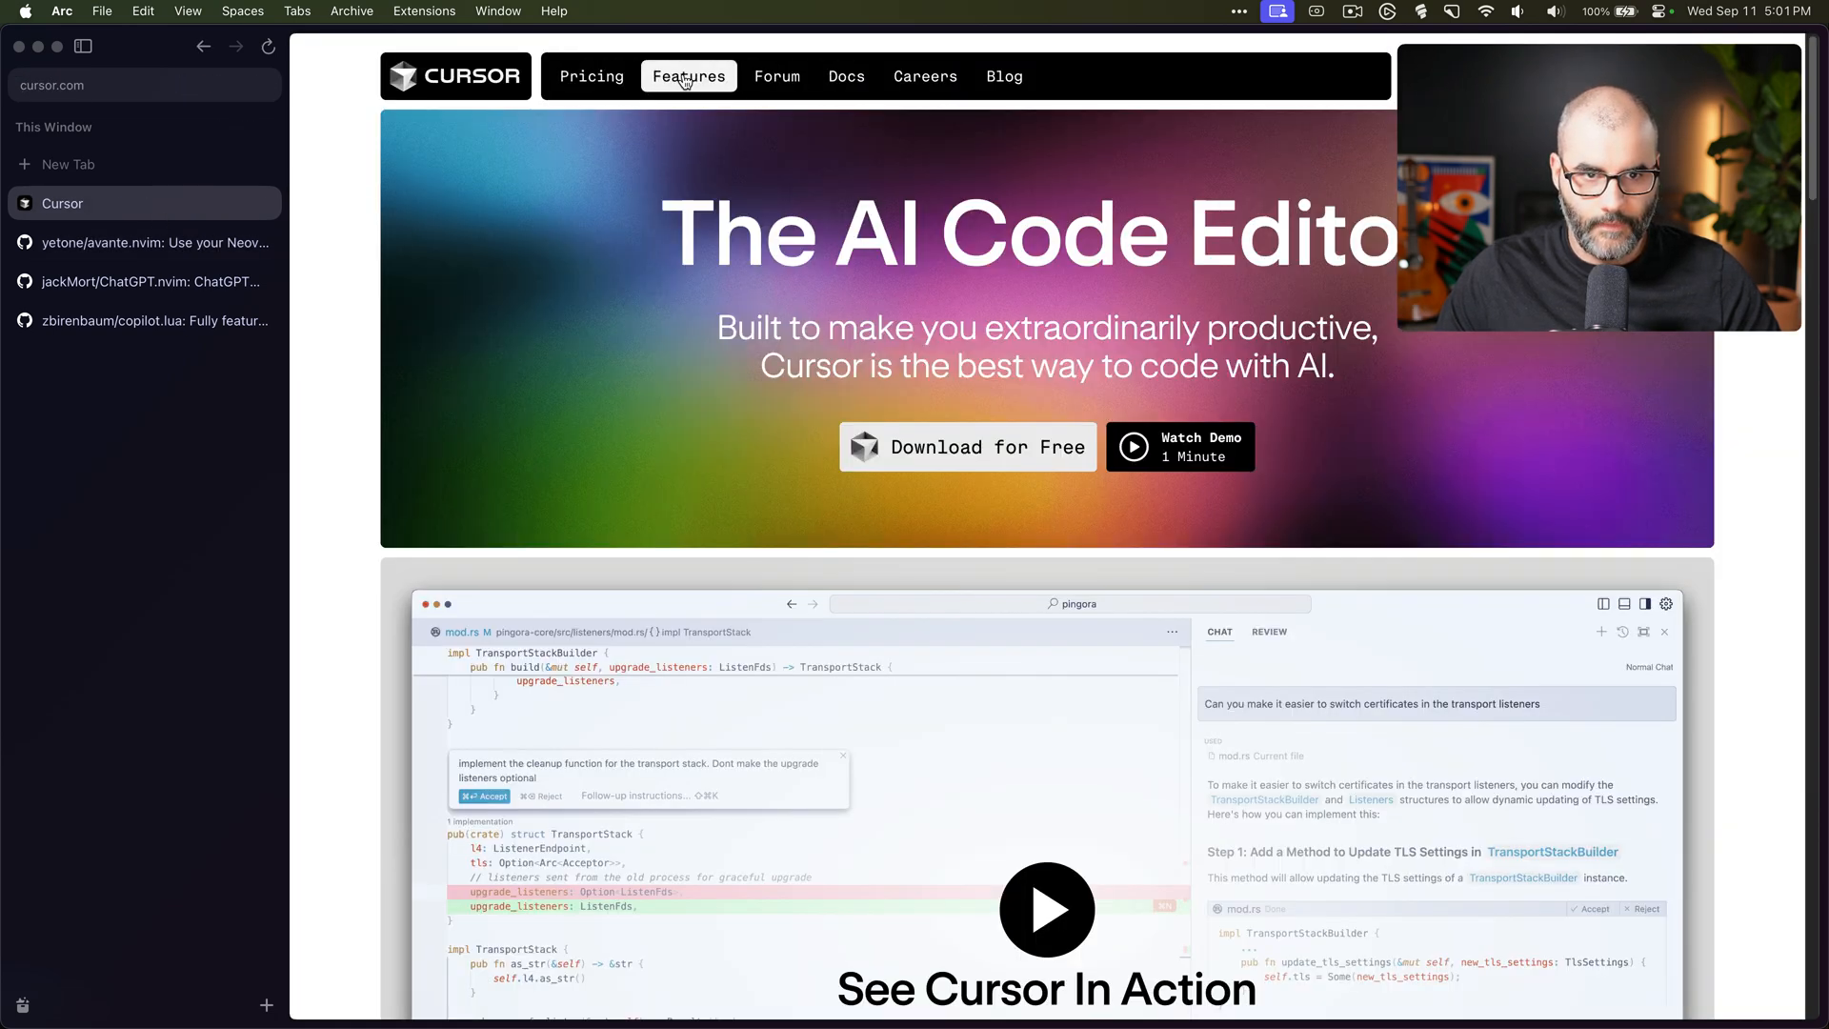
{"action": "left_click", "coordinate": [688, 76]}
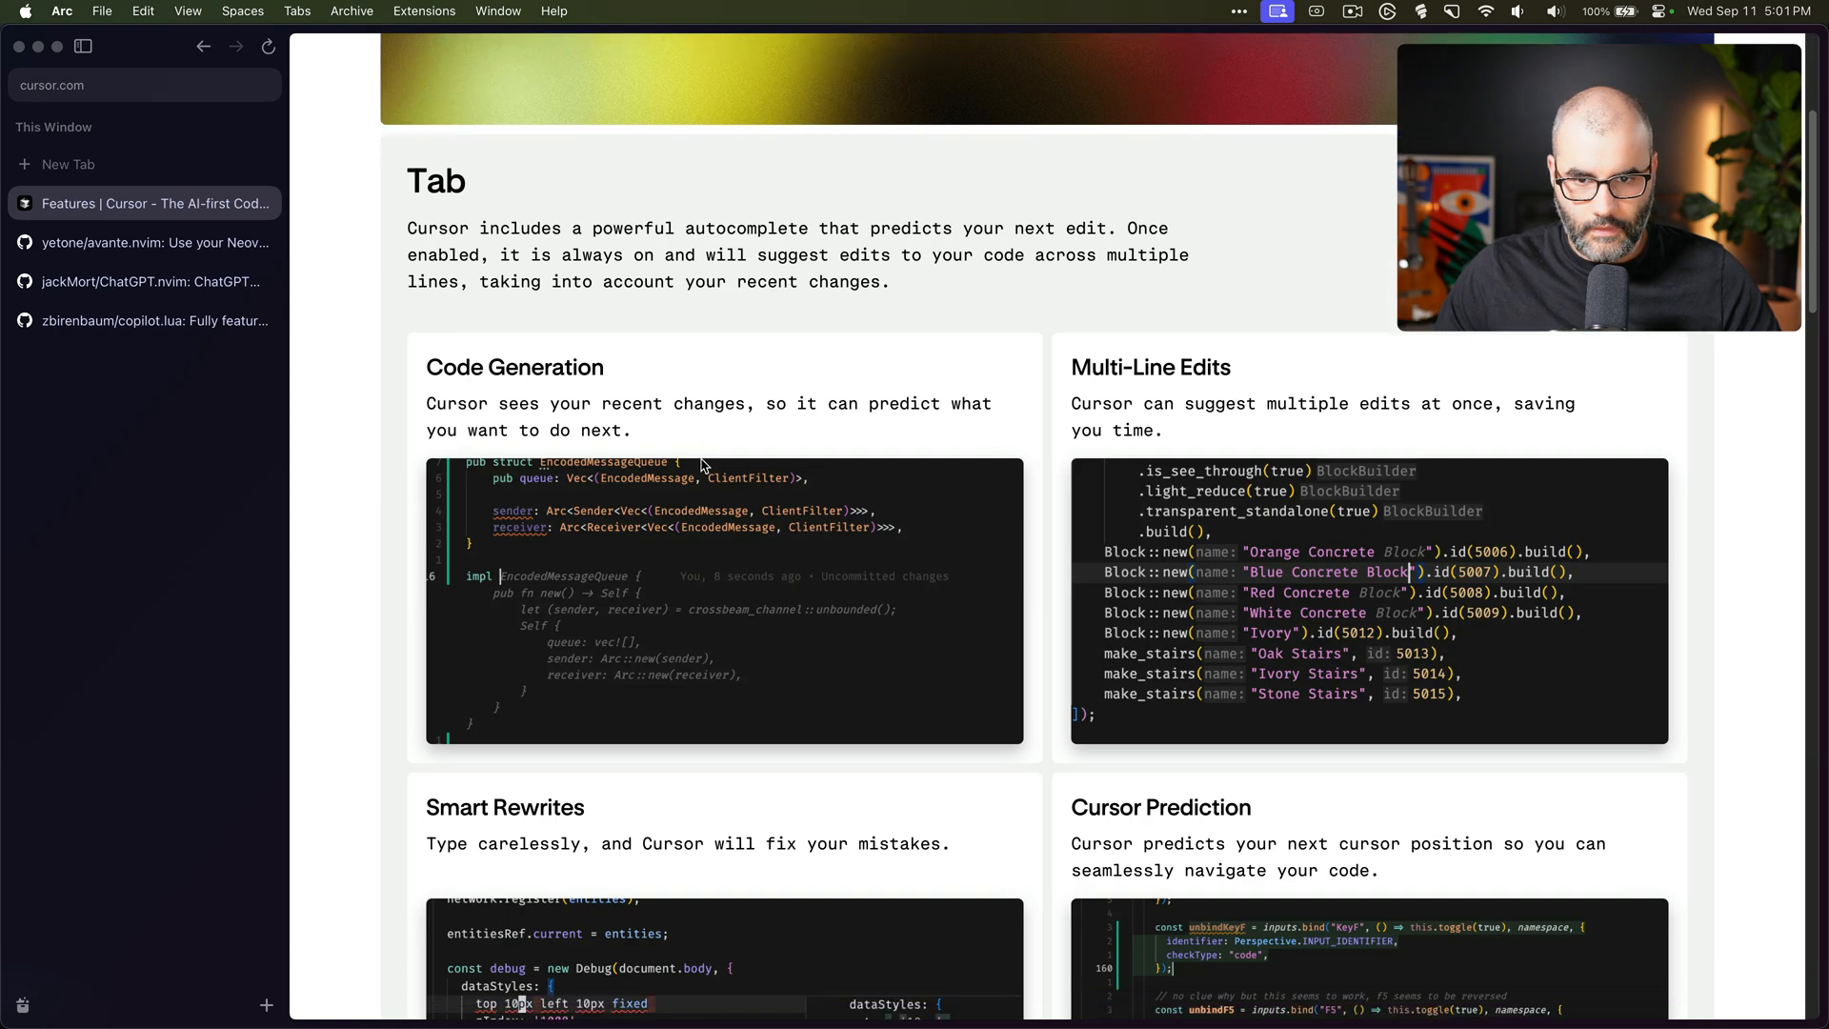
{"action": "scroll", "scroll_direction": "down", "scroll_amount": 3}
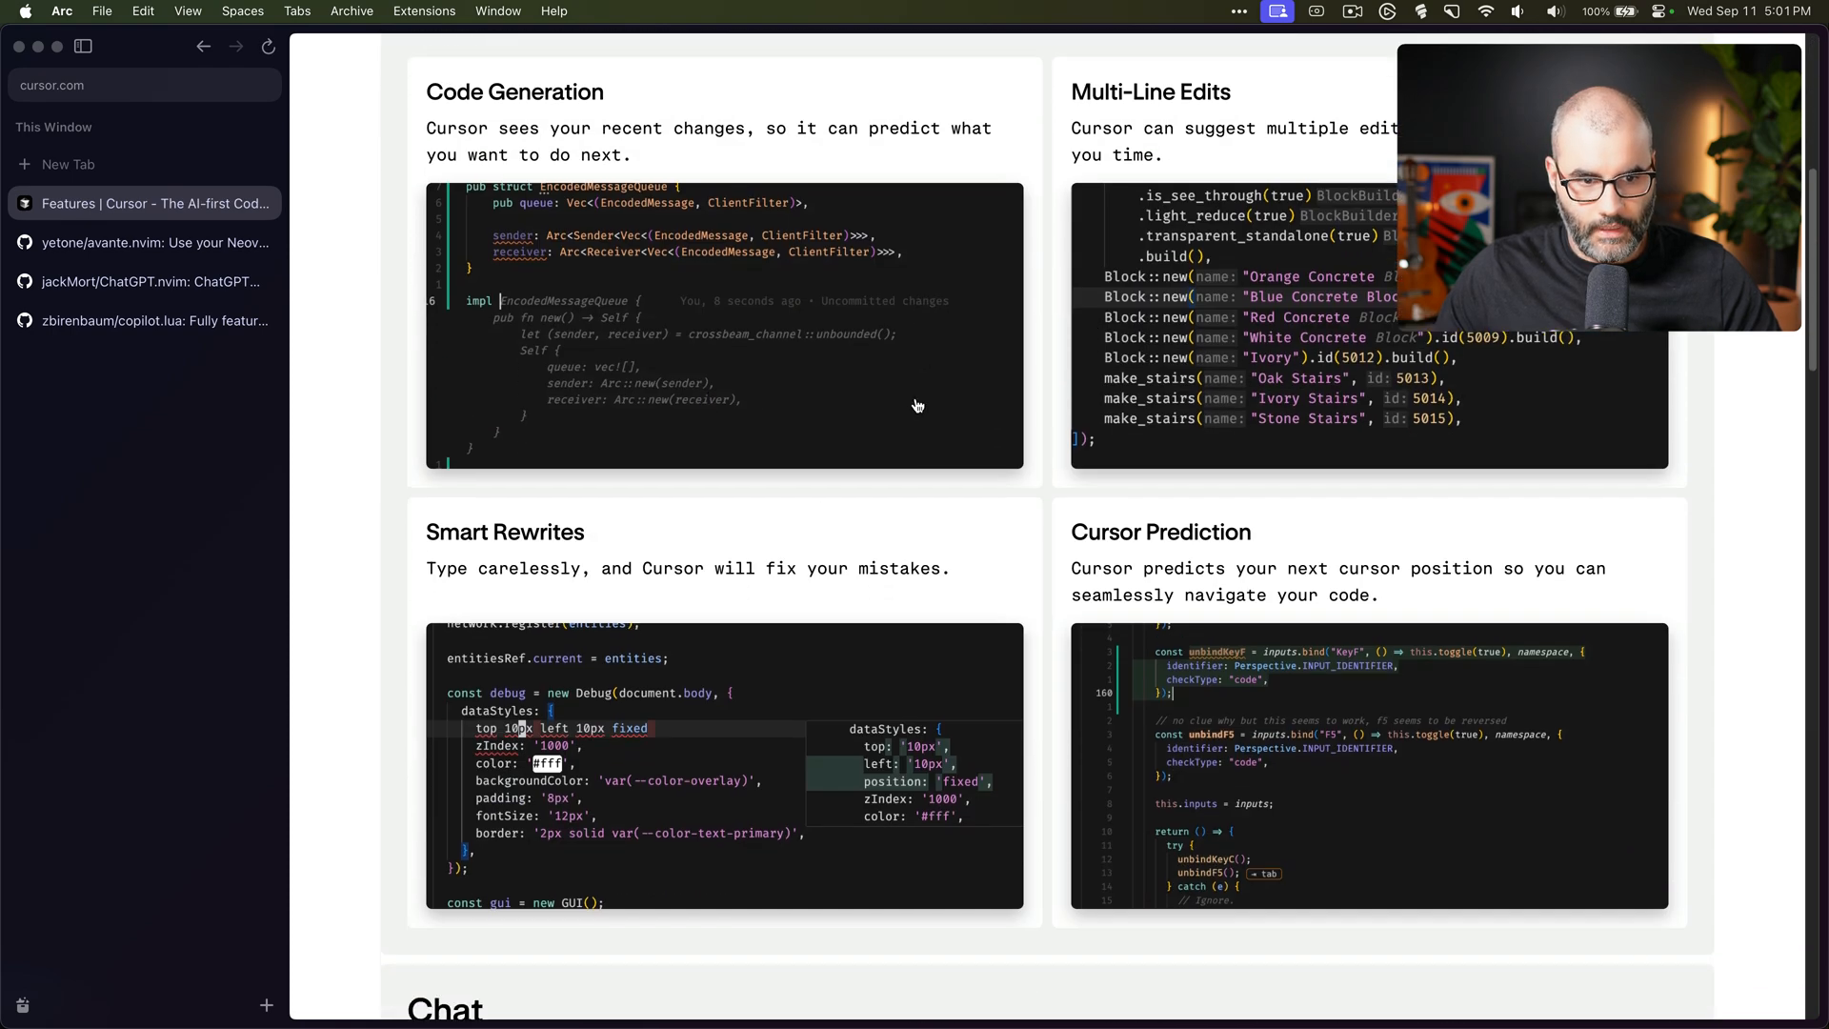
{"action": "scroll", "scroll_direction": "down", "scroll_amount": 3}
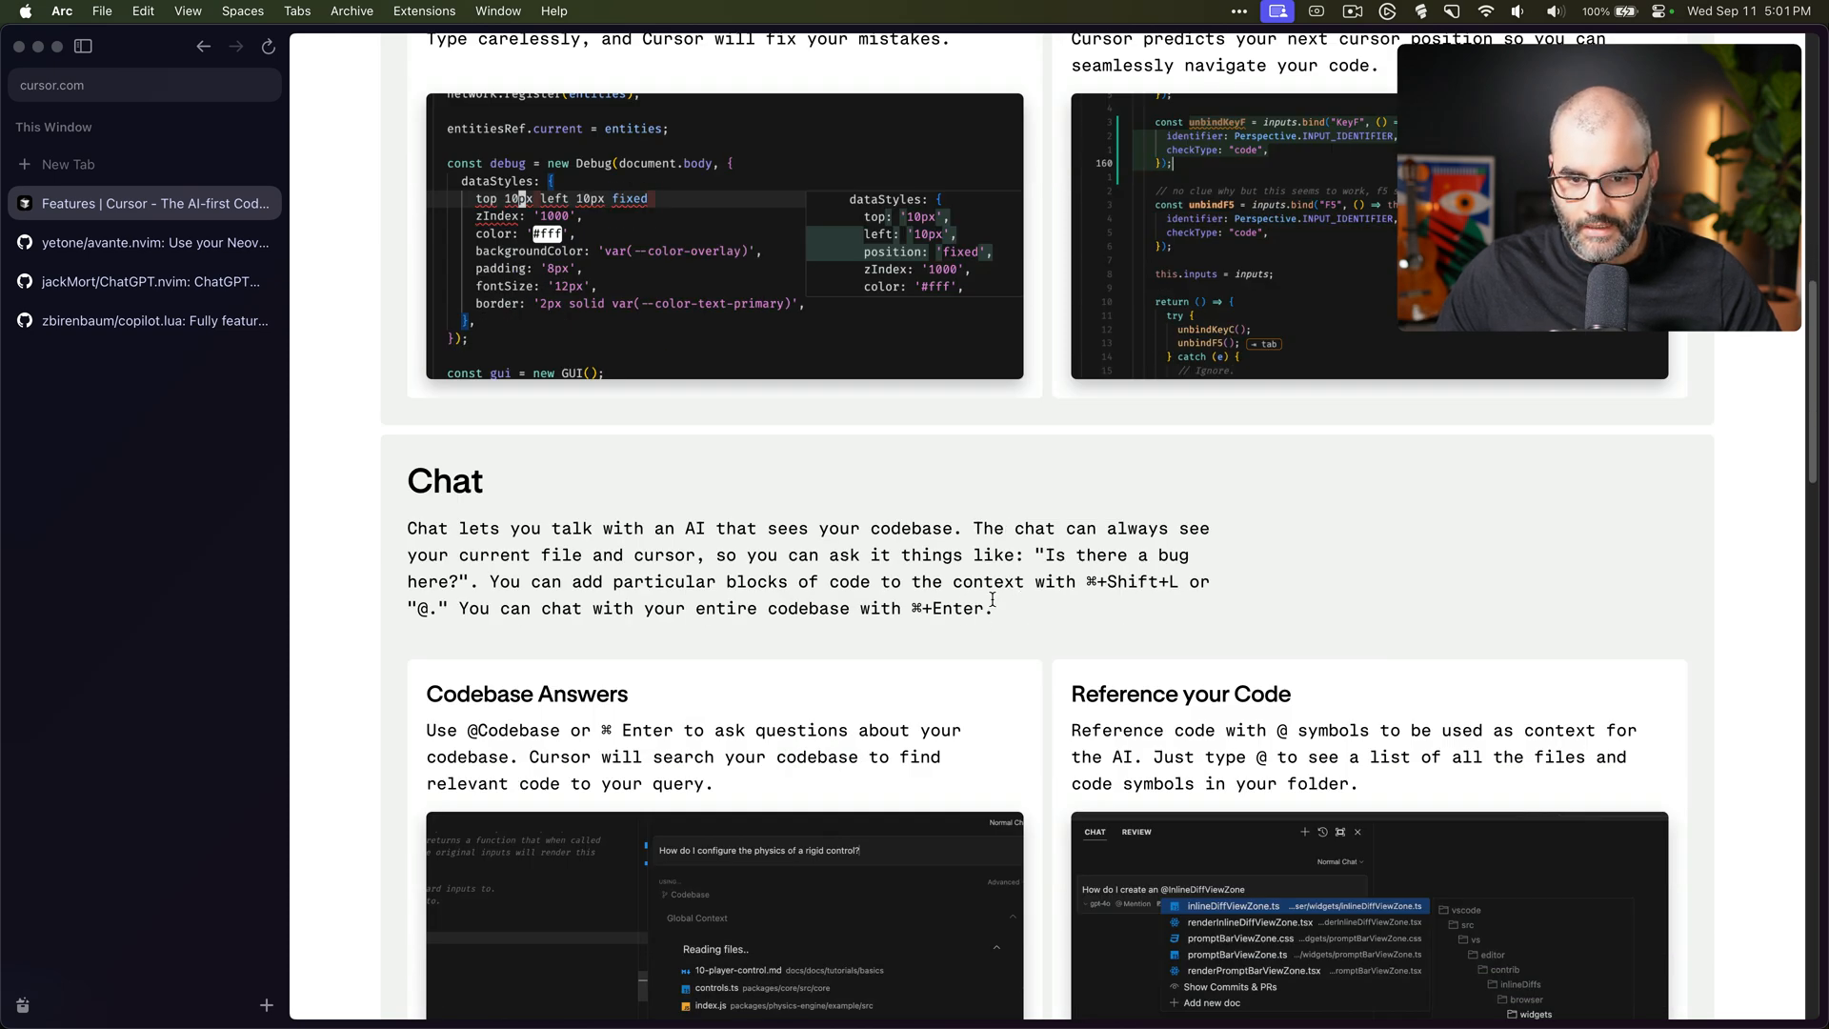
{"action": "scroll", "scroll_direction": "down", "scroll_amount": 3}
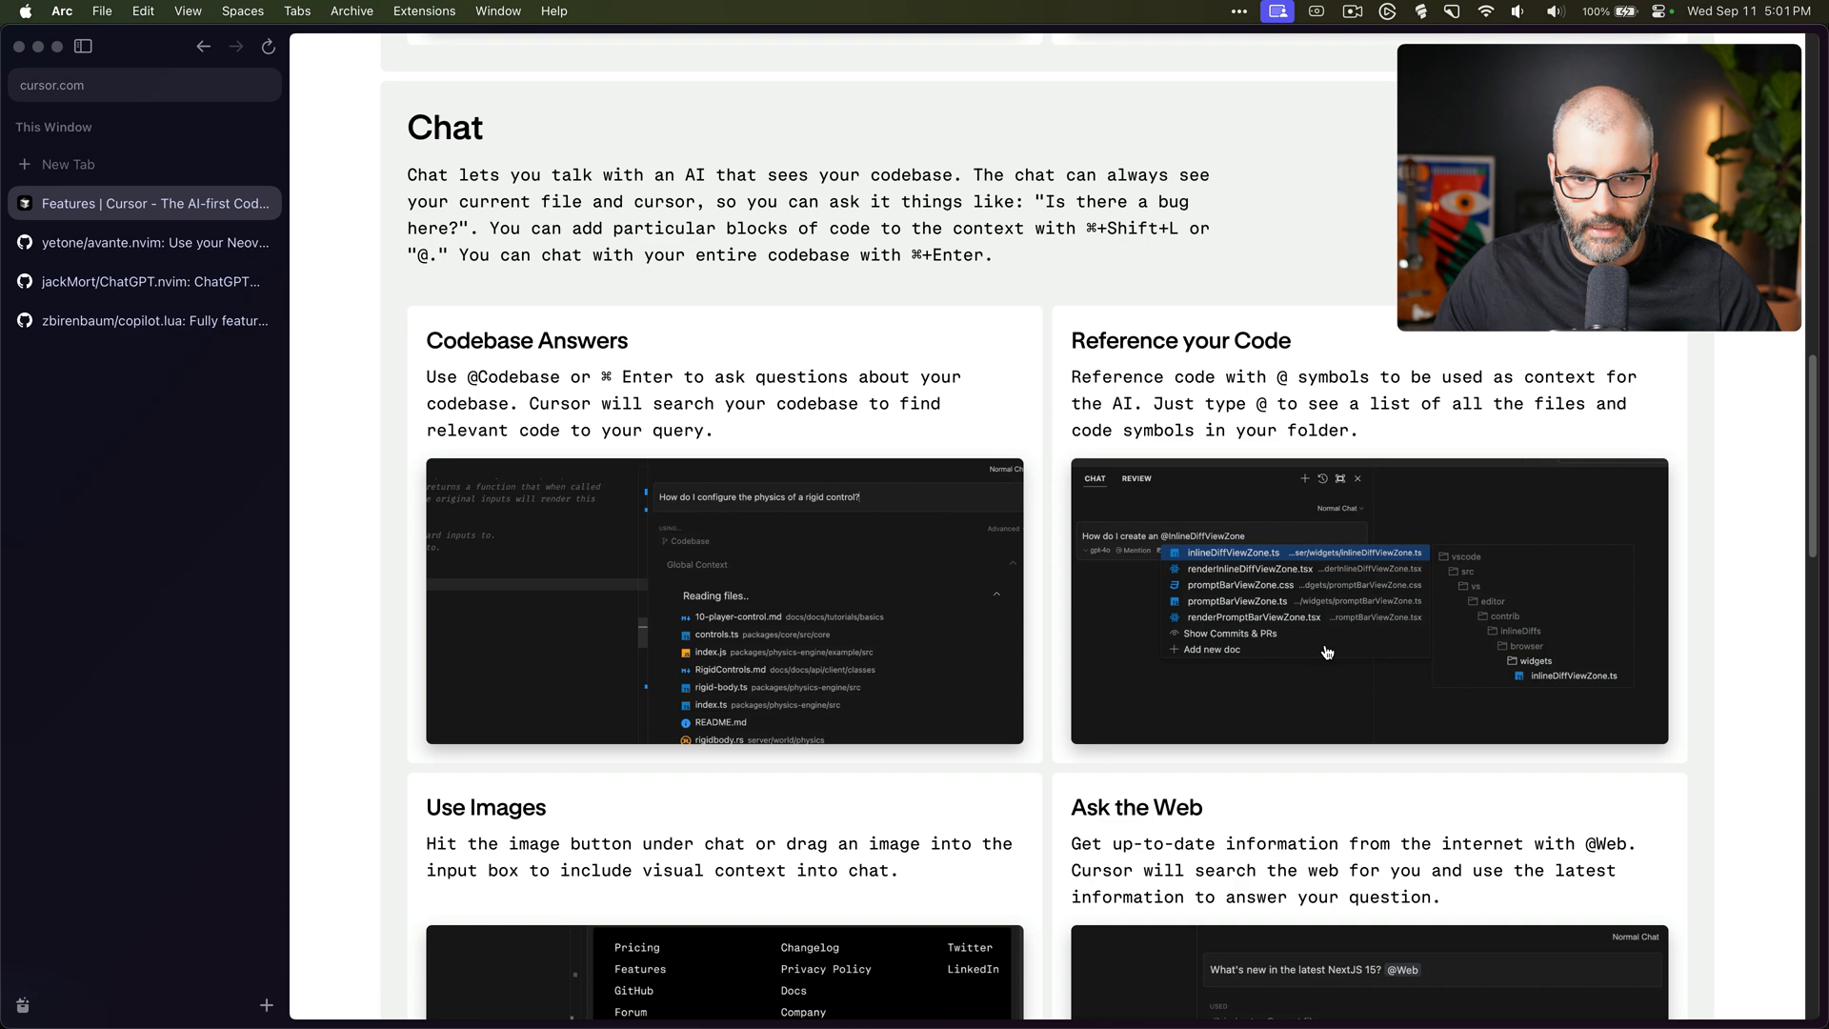
{"action": "scroll", "scroll_direction": "down", "scroll_amount": 3}
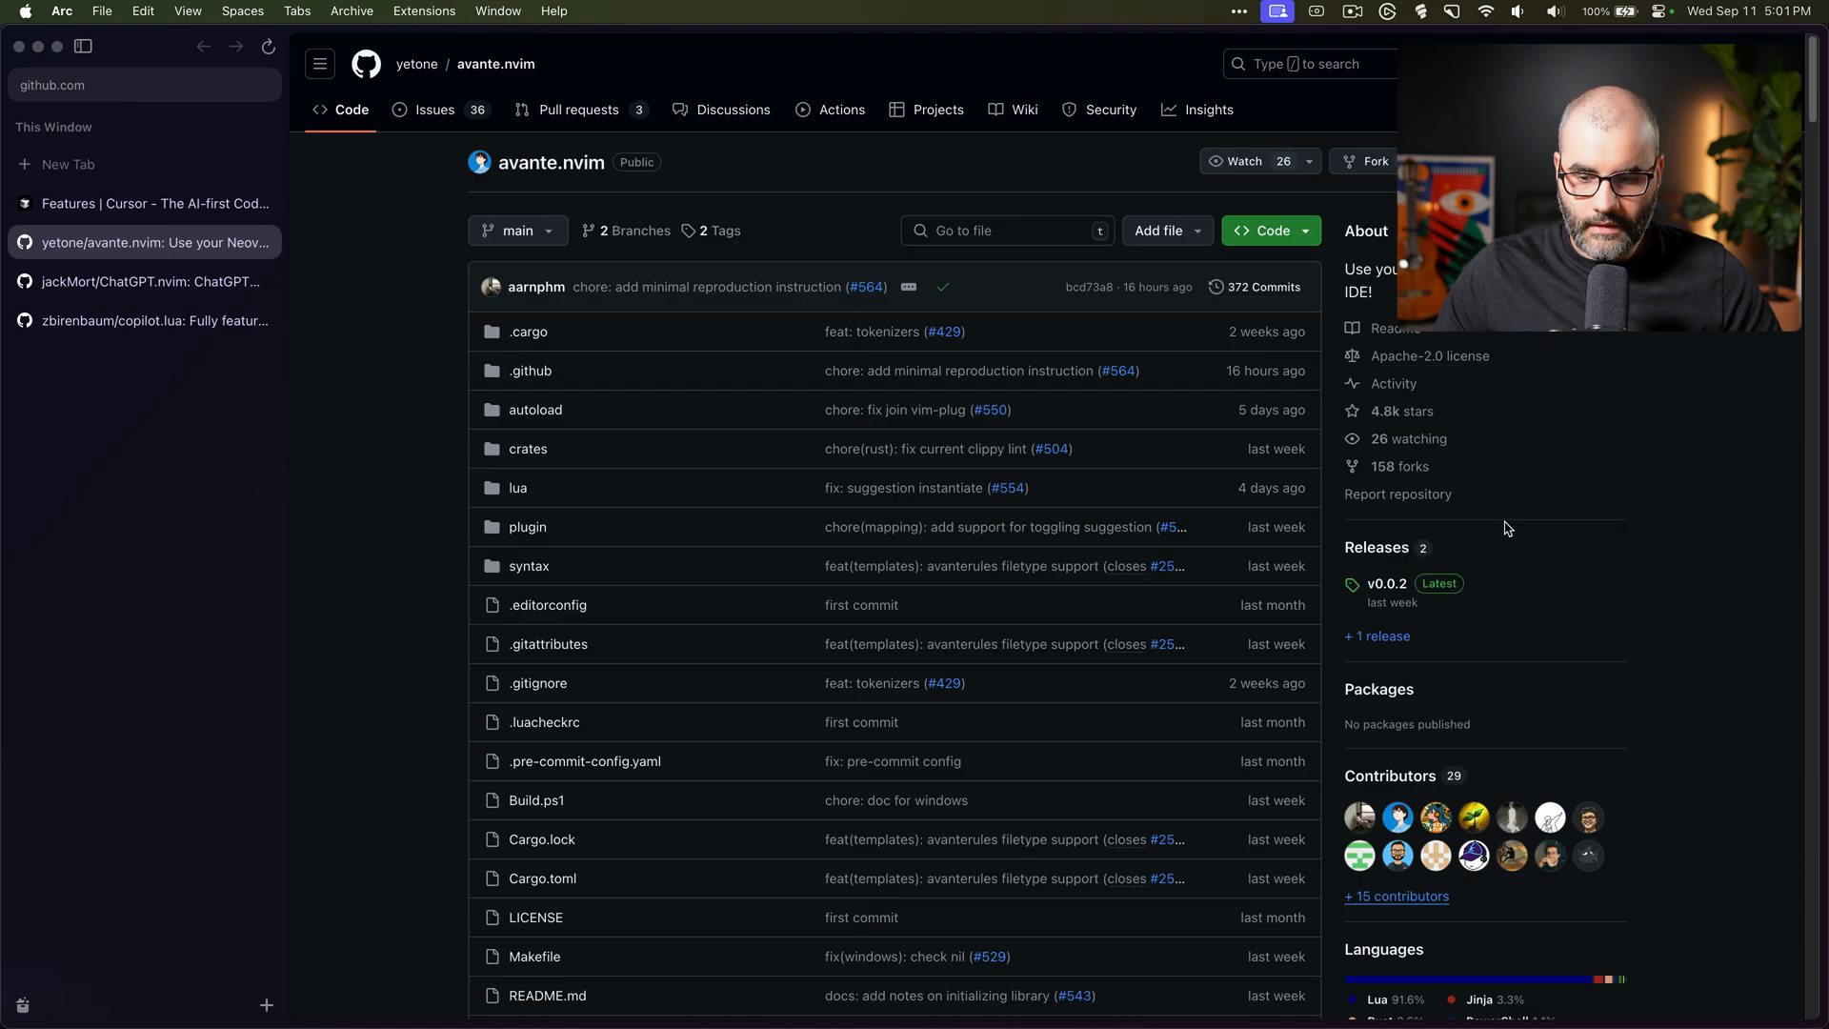
Scroll past the avante.nvim file list to the README description, note and demo video
{"action": "scroll", "scroll_direction": "down", "scroll_amount": 3}
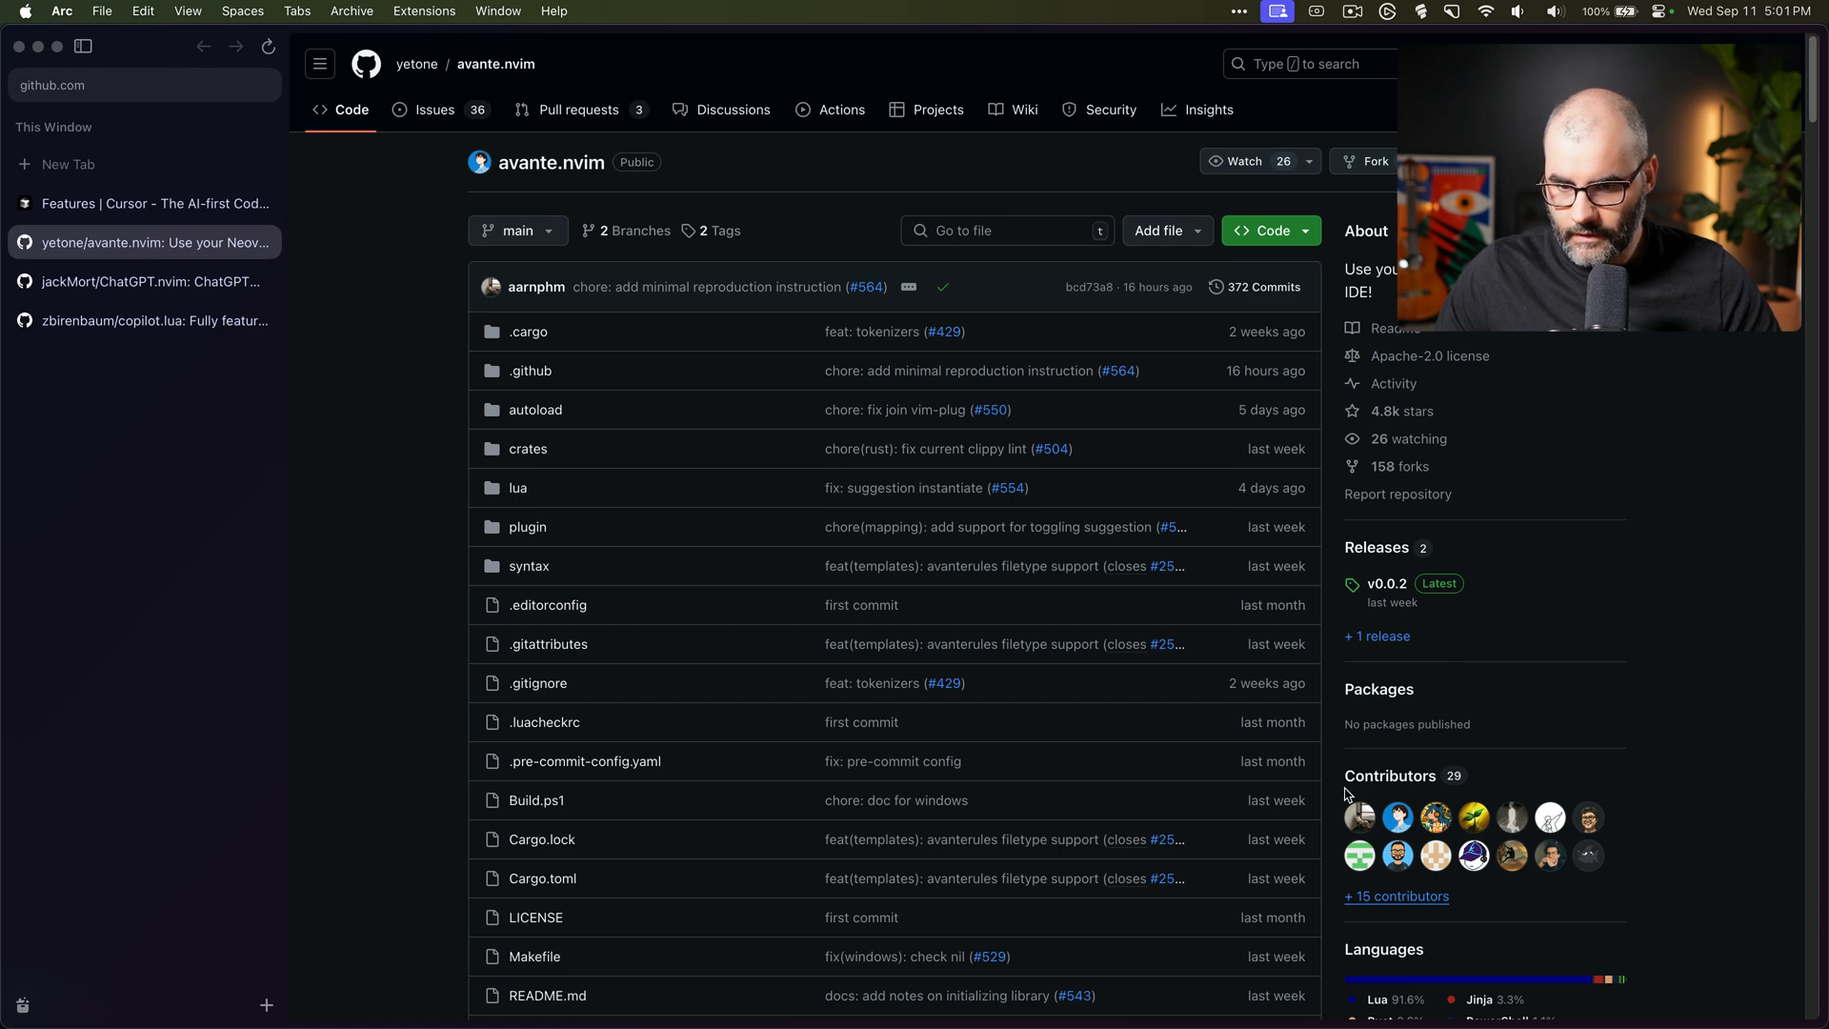
{"action": "scroll", "scroll_direction": "down", "scroll_amount": 3}
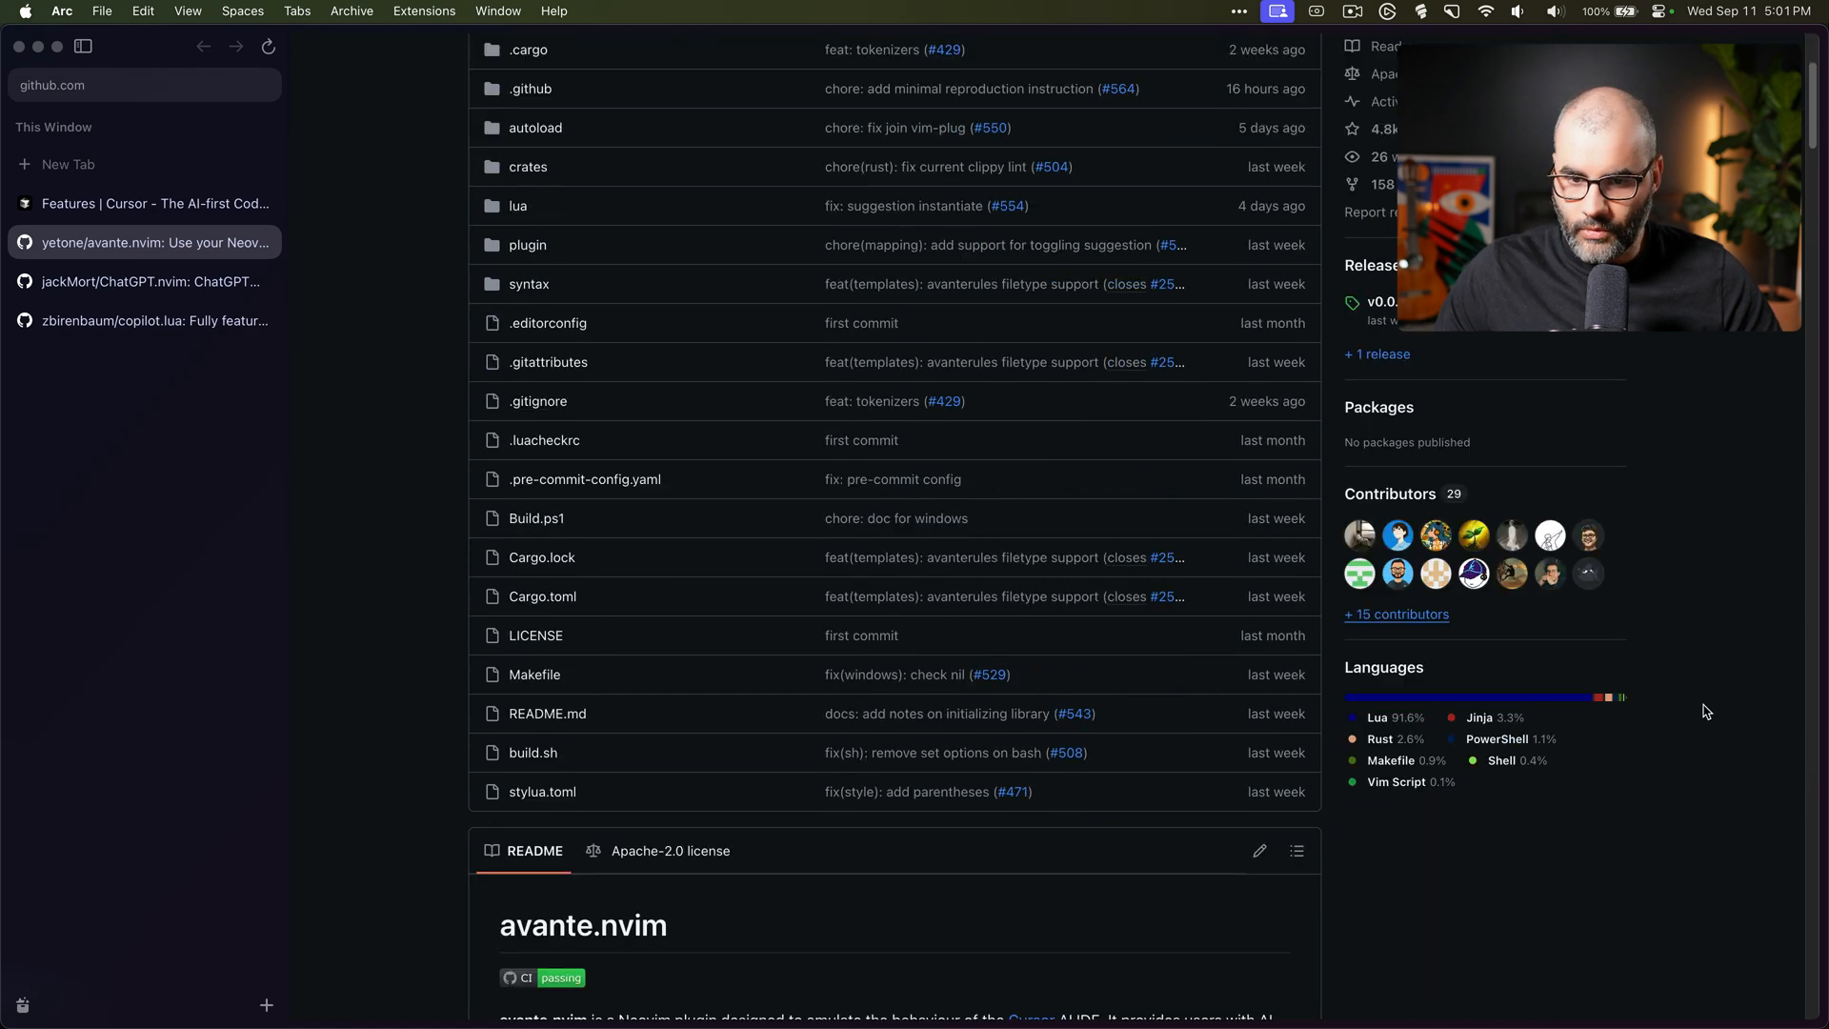
{"action": "scroll", "scroll_direction": "down", "scroll_amount": 3}
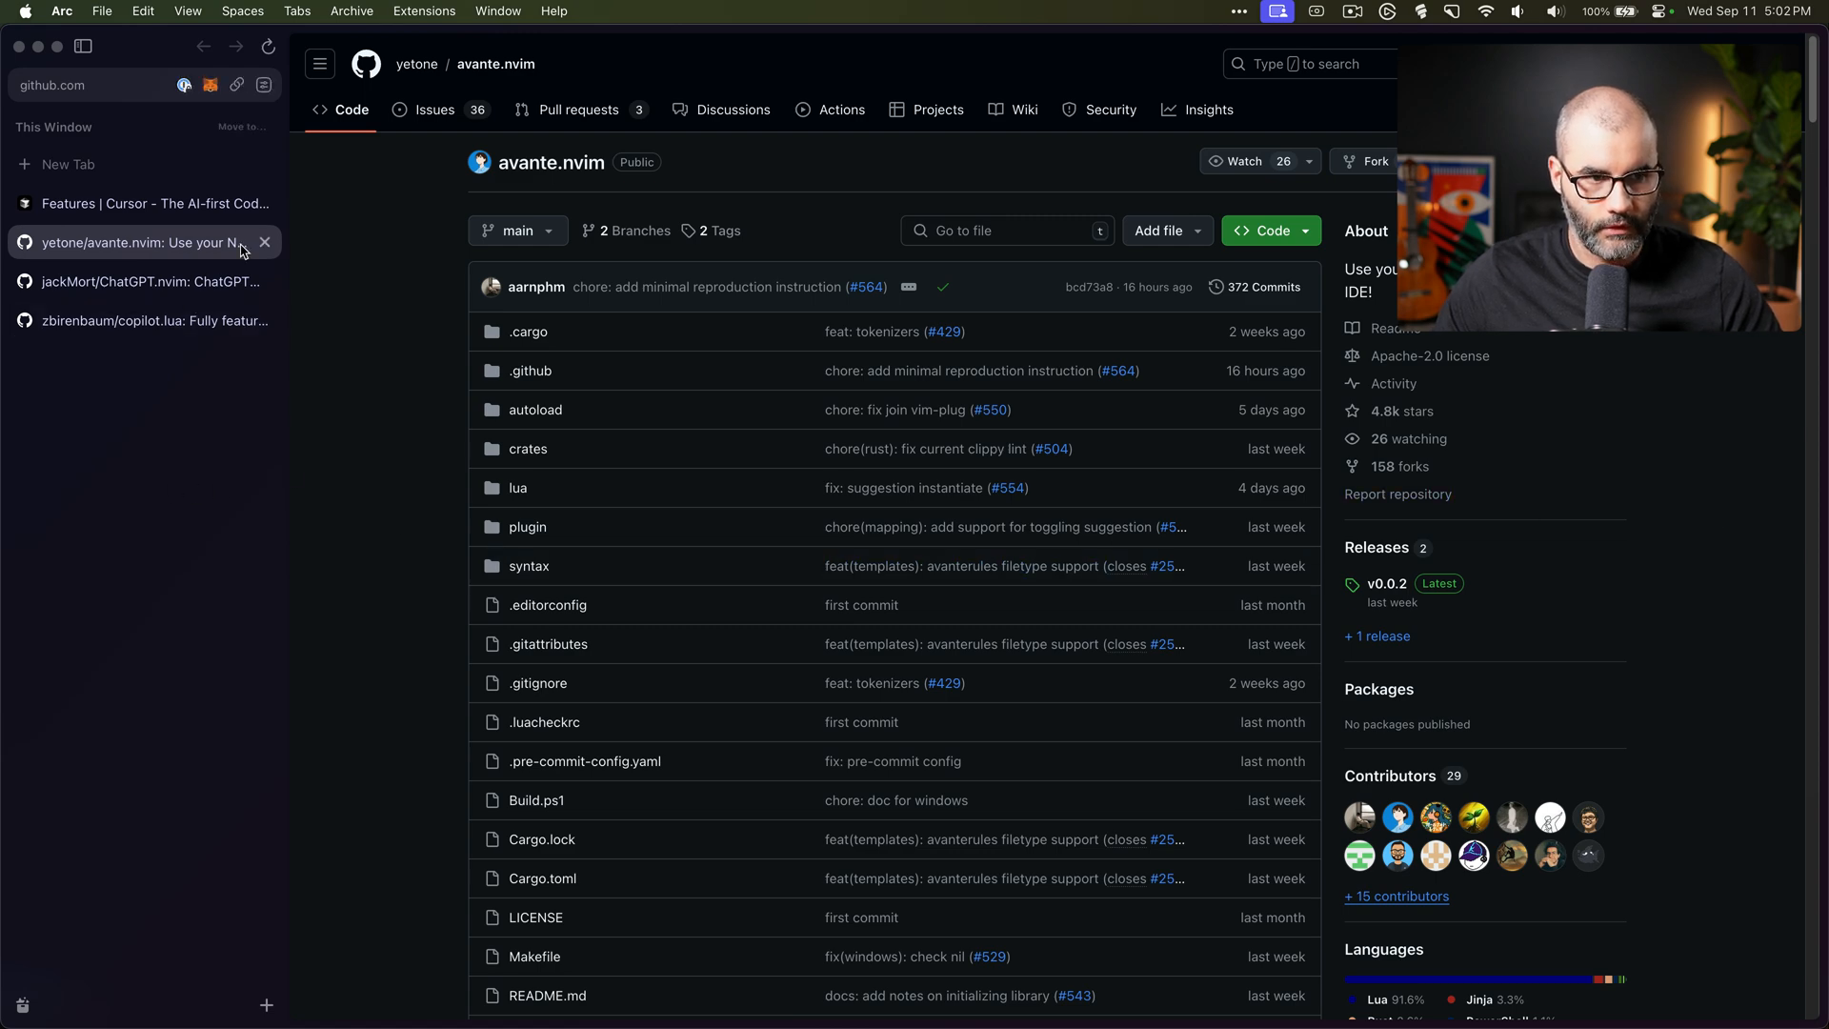
{"action": "scroll", "scroll_direction": "down", "scroll_amount": 3}
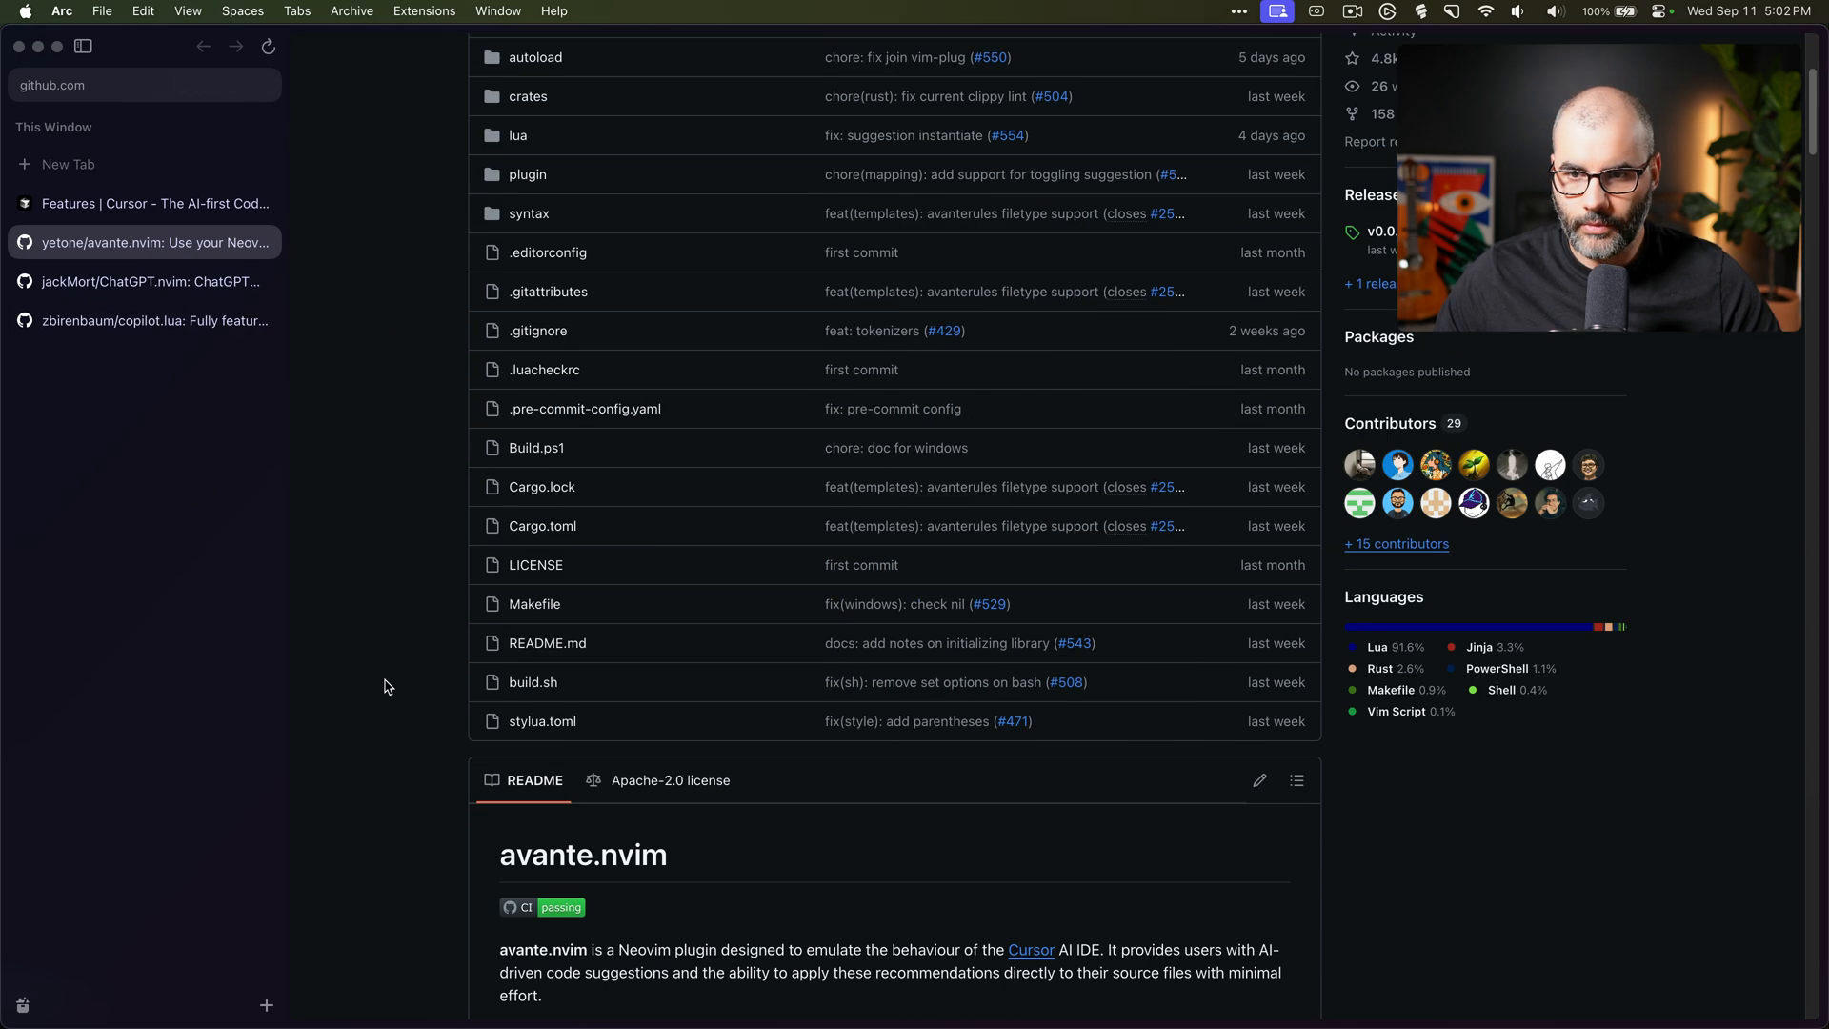
{"action": "scroll", "scroll_direction": "down", "scroll_amount": 3}
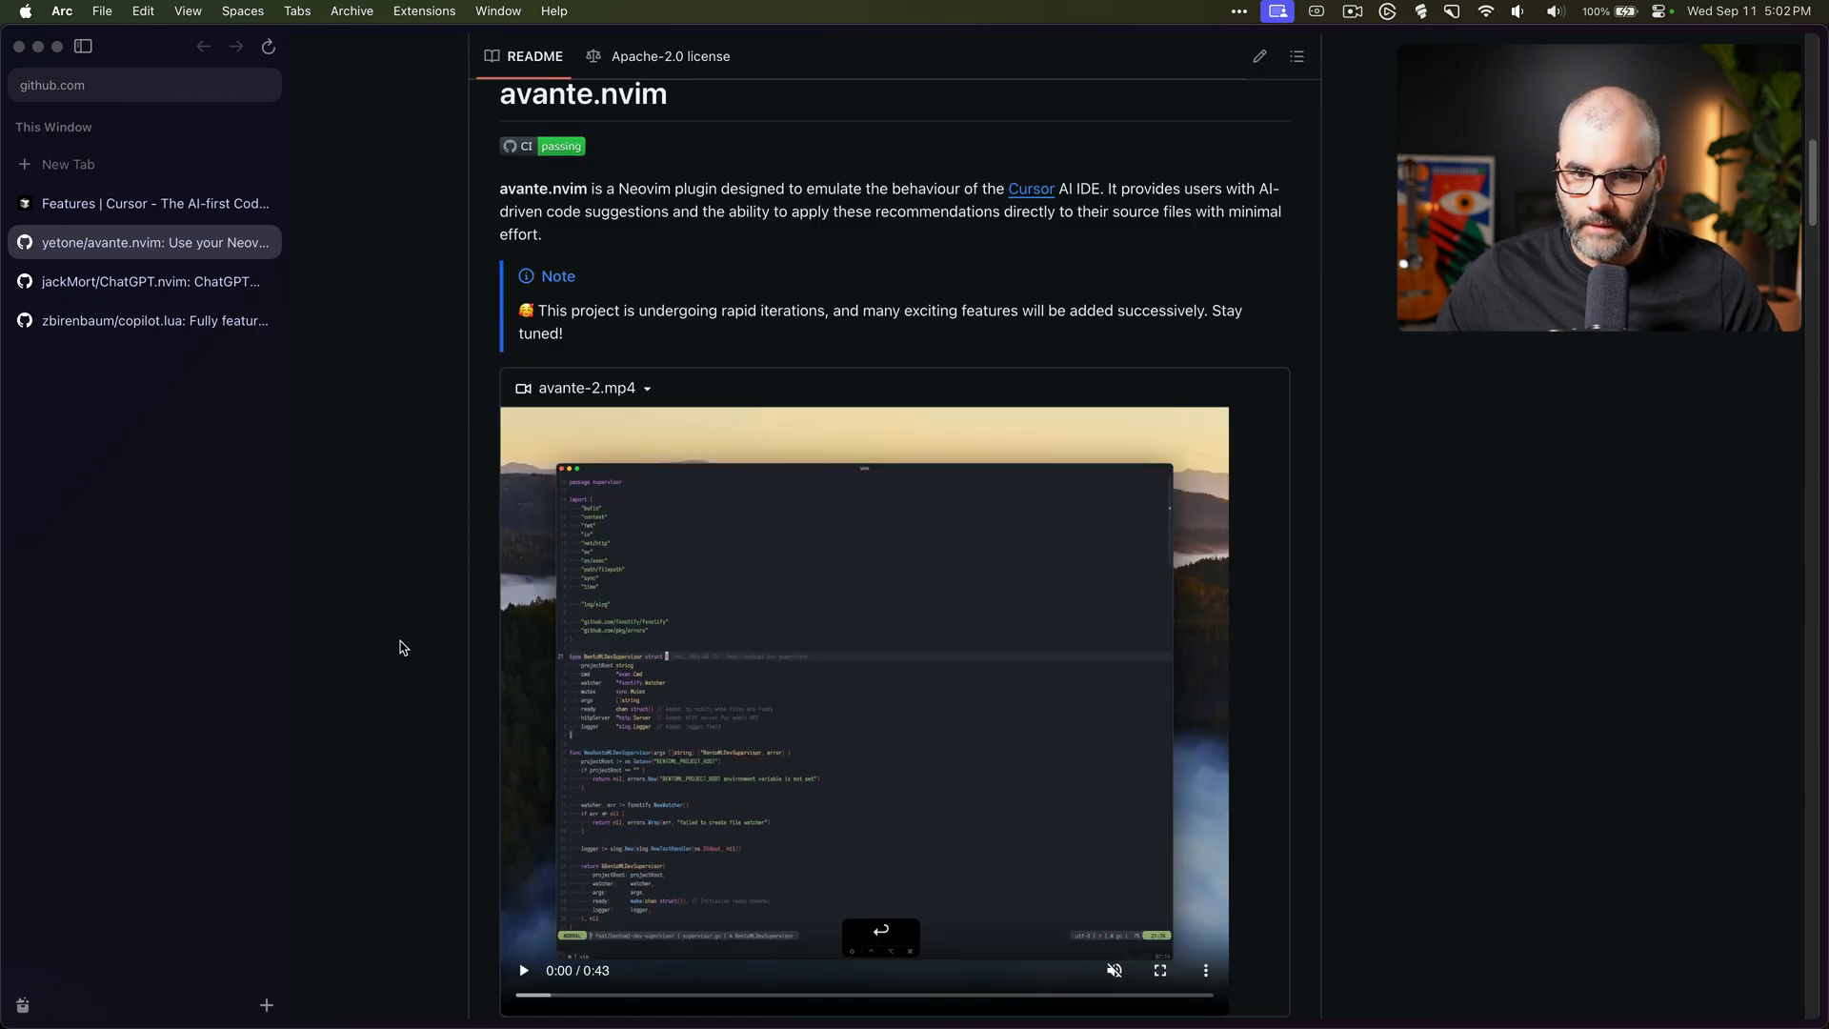
{"action": "mouse_move", "coordinate": [404, 575]}
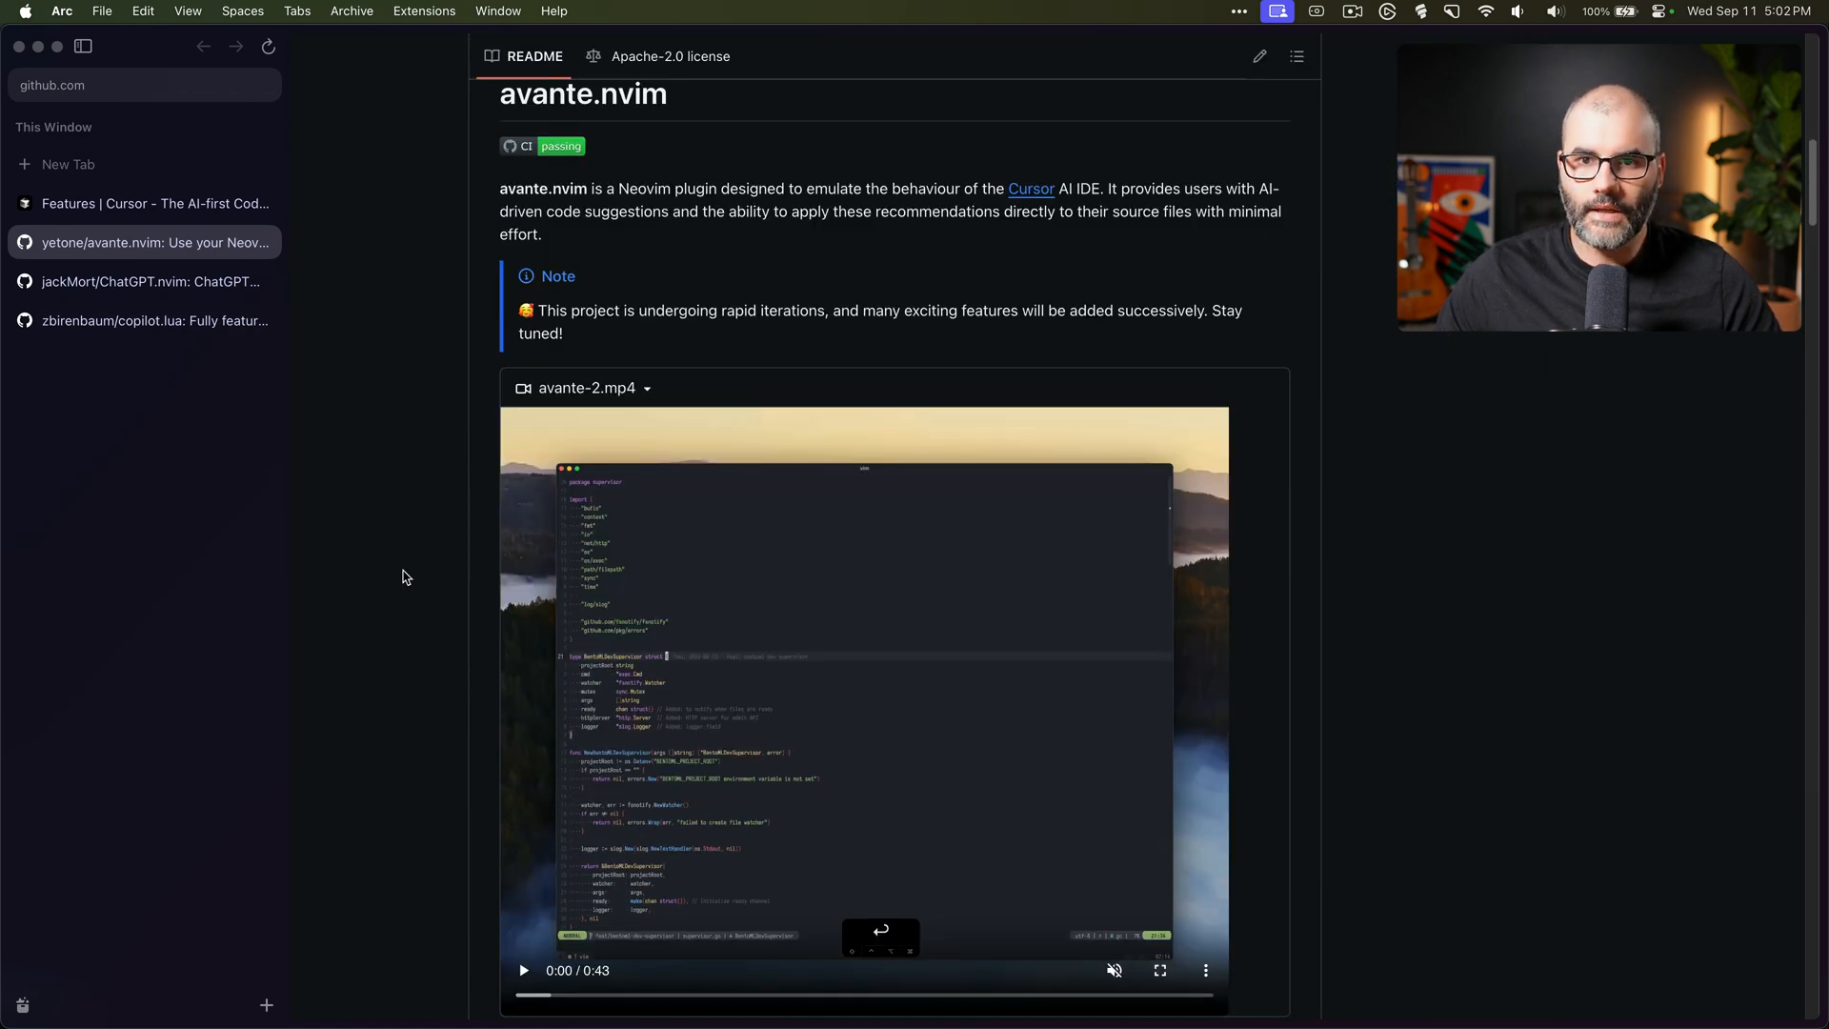